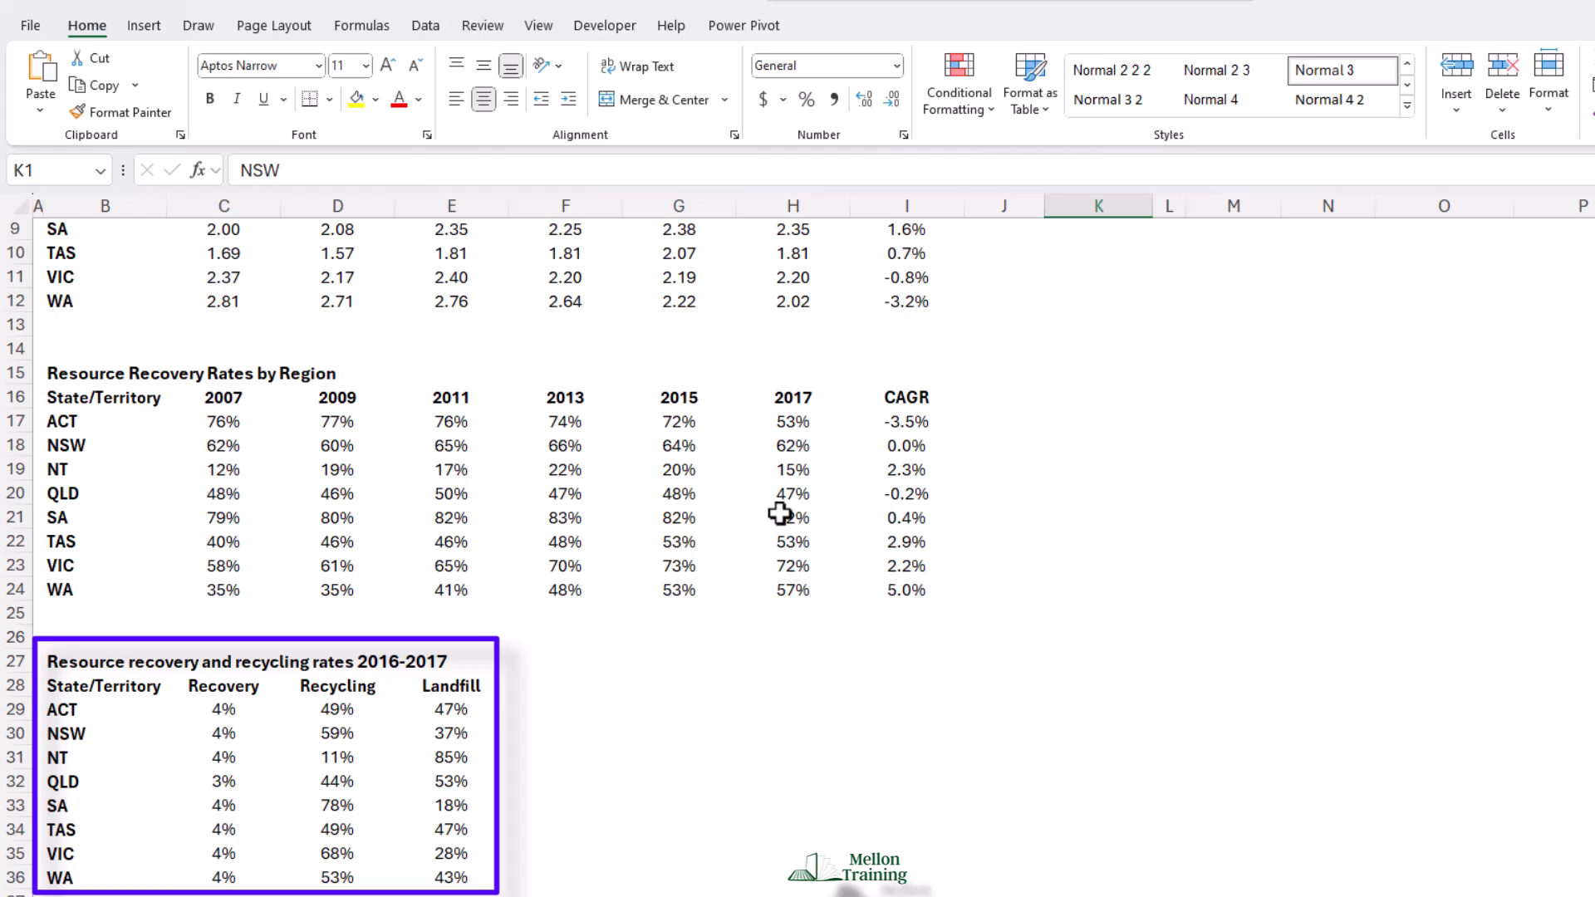
Scroll down to the Landfill values E29:E36 in the recovery and recycling table
{"action": "scroll", "scroll_direction": "down", "scroll_amount": 3}
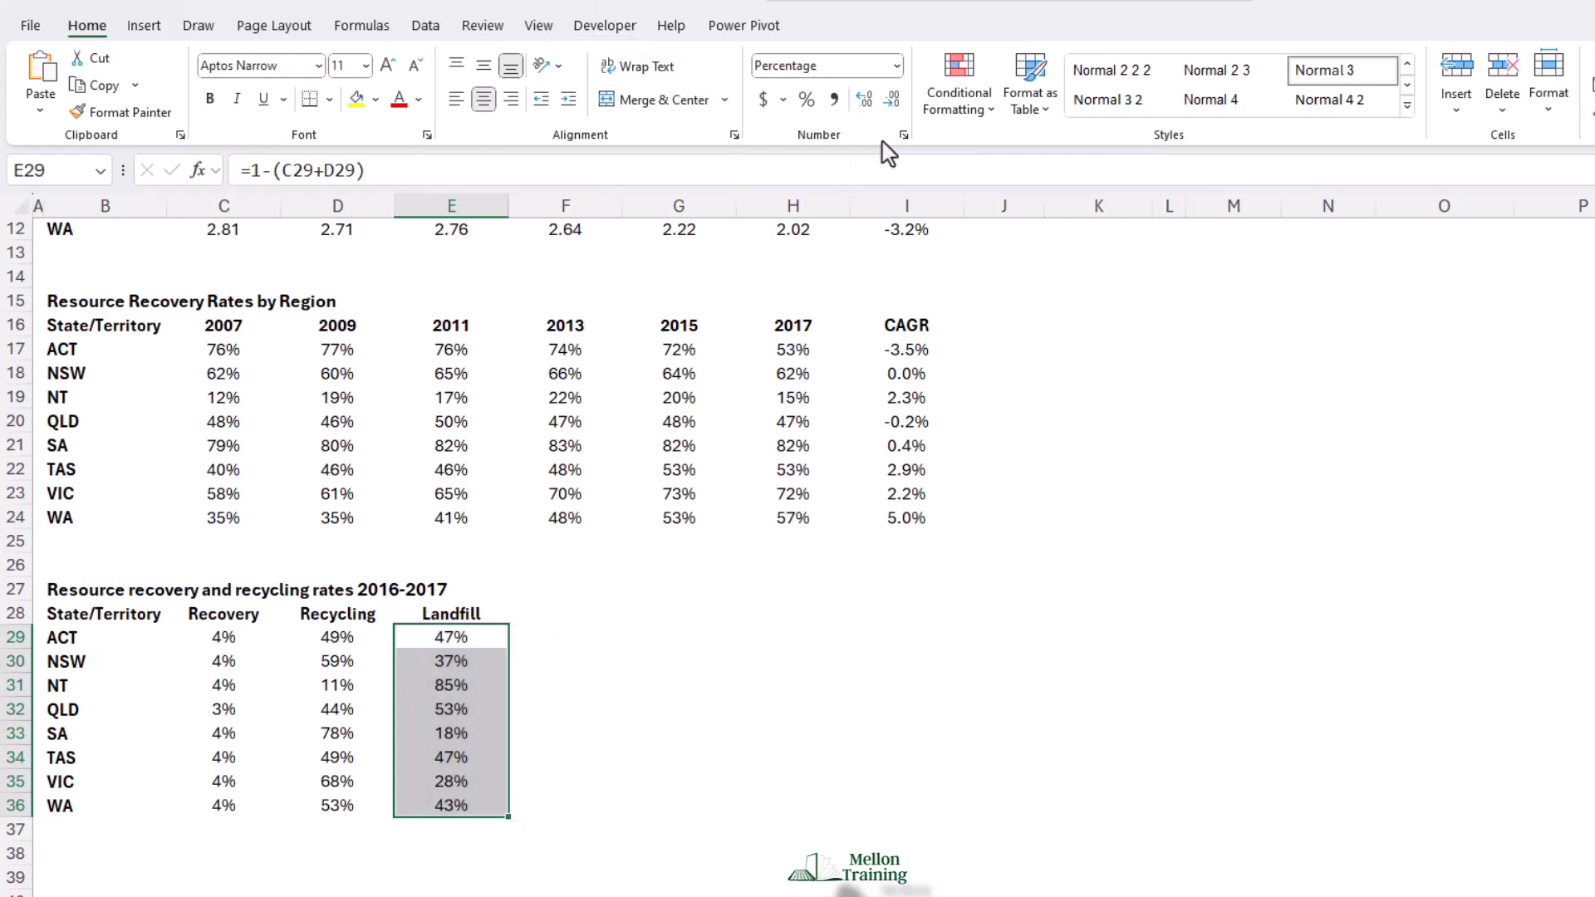
Bring up the conditional formatting options for the selected Landfill percentages
{"action": "left_click", "coordinate": [957, 82]}
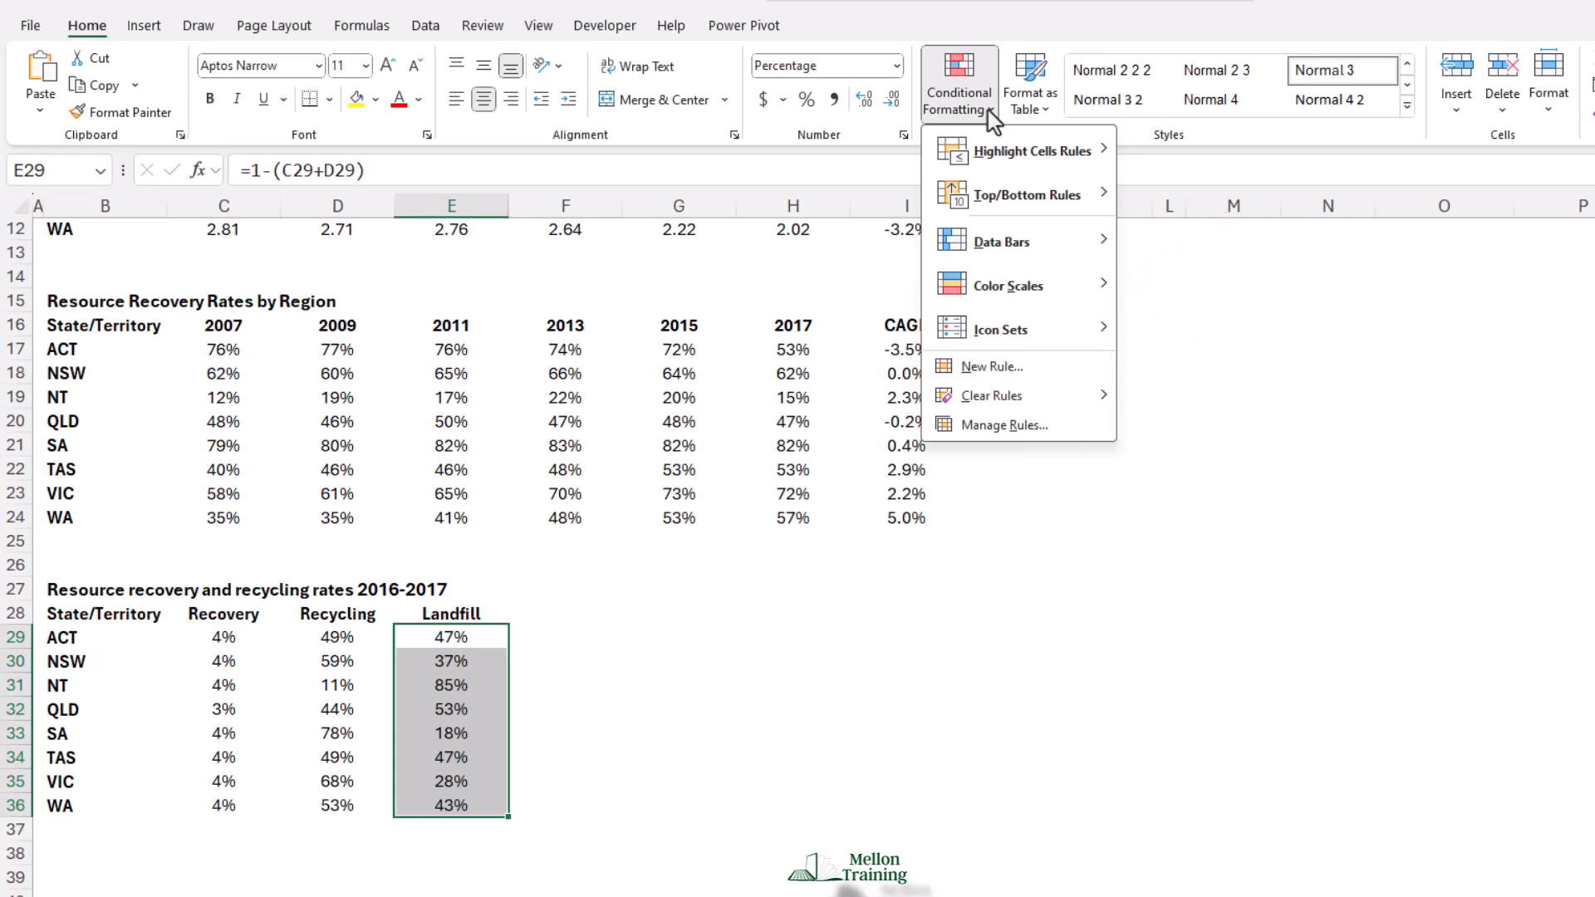
{"action": "mouse_move", "coordinate": [1007, 286]}
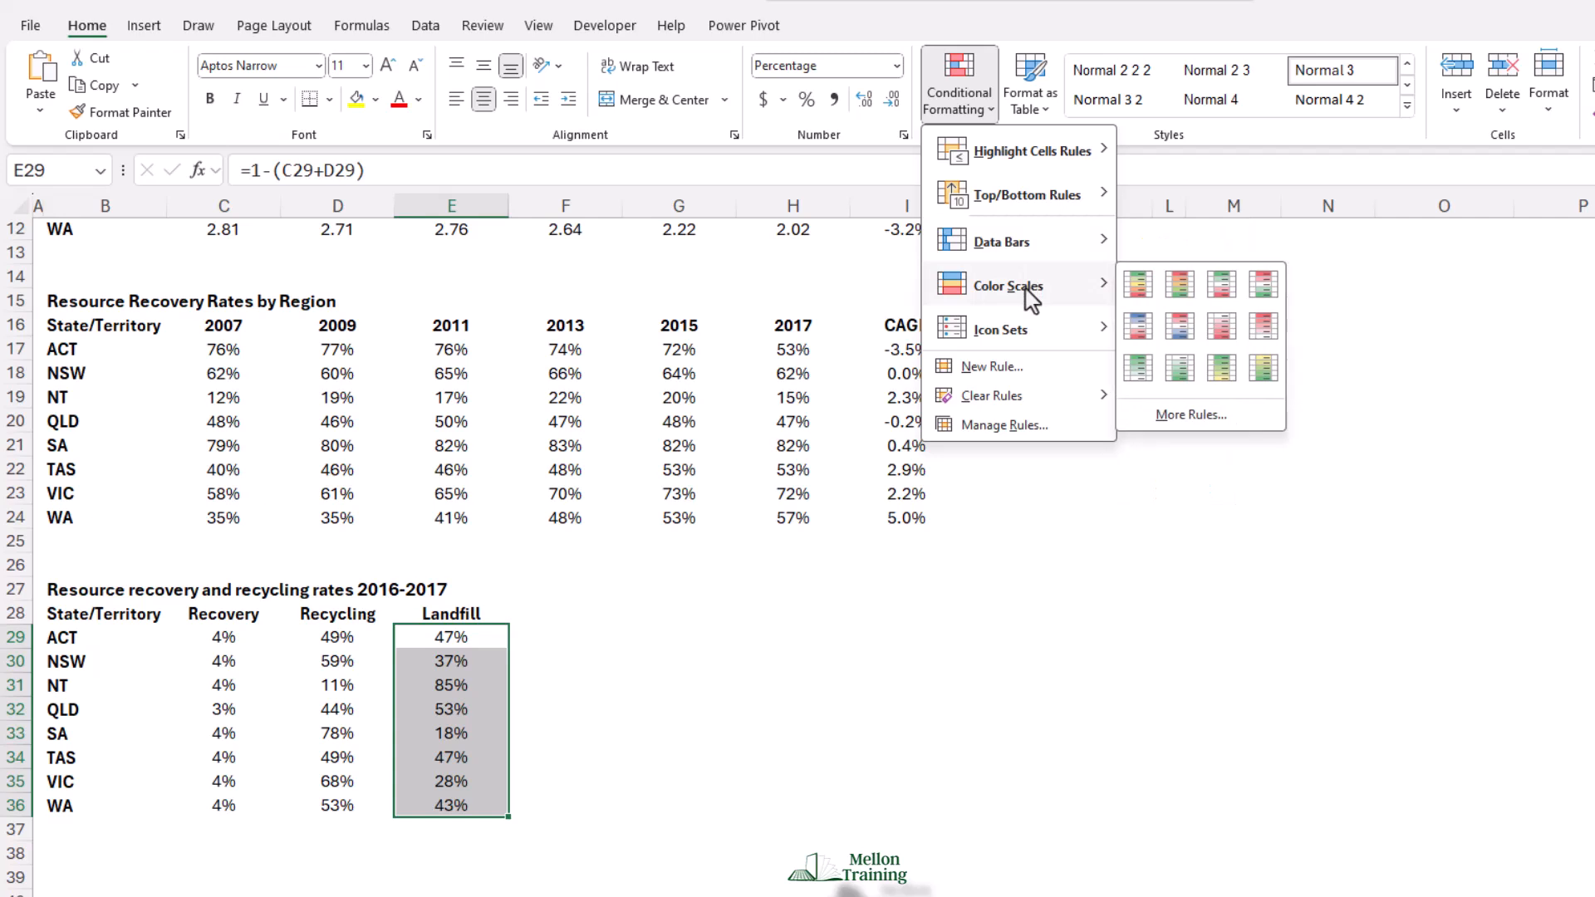
{"action": "mouse_move", "coordinate": [1017, 293]}
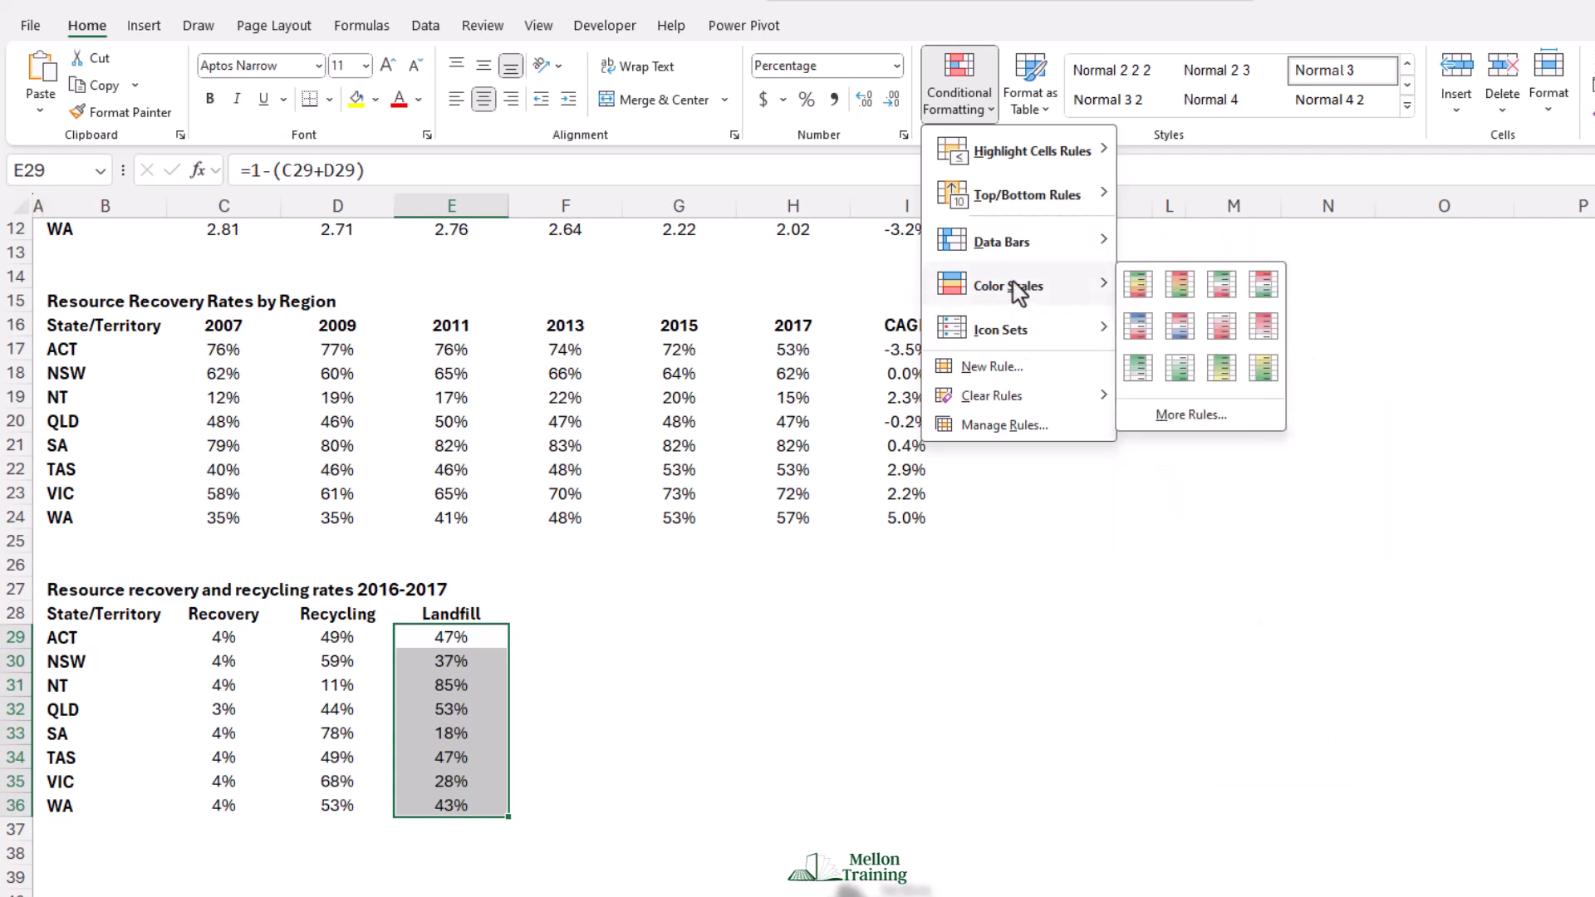
{"action": "mouse_move", "coordinate": [1007, 285]}
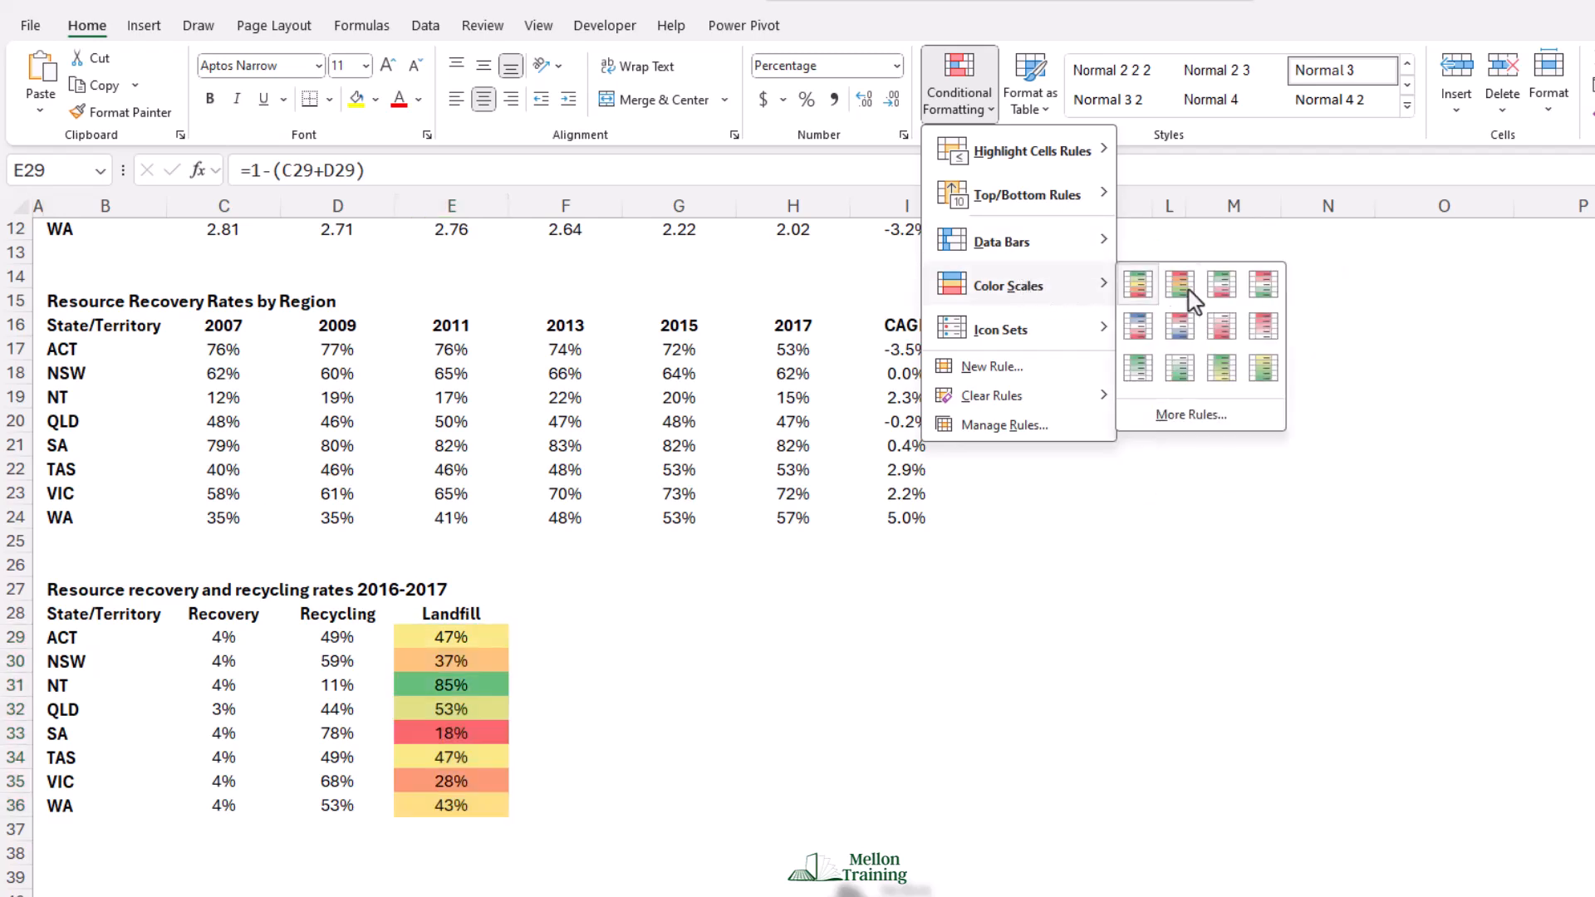
{"action": "mouse_move", "coordinate": [1180, 284]}
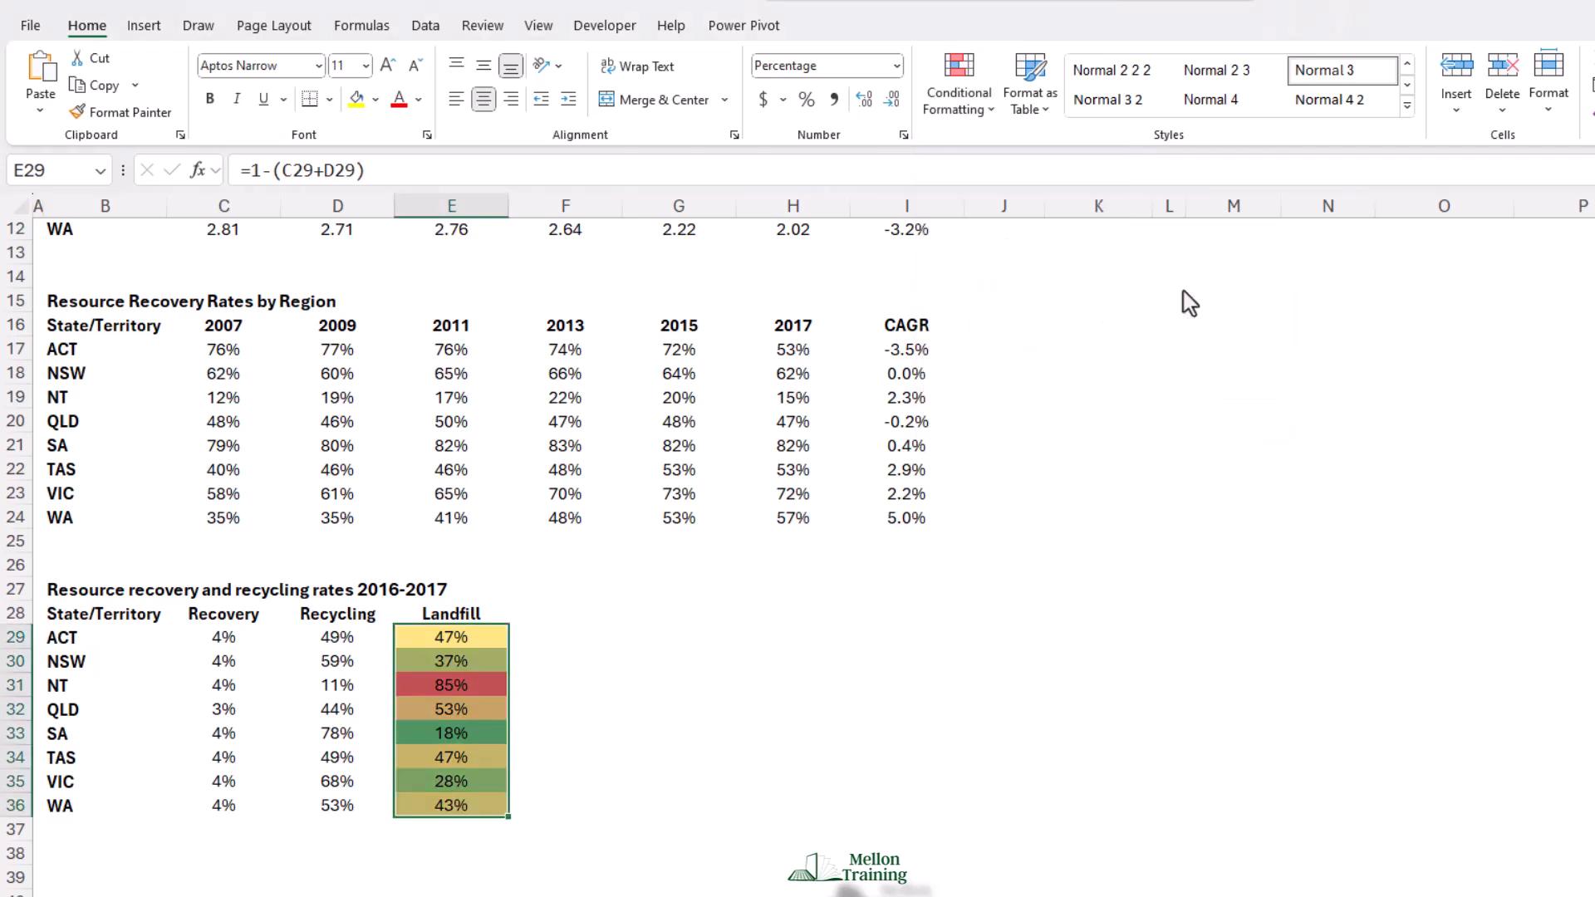
{"action": "mouse_move", "coordinate": [974, 377]}
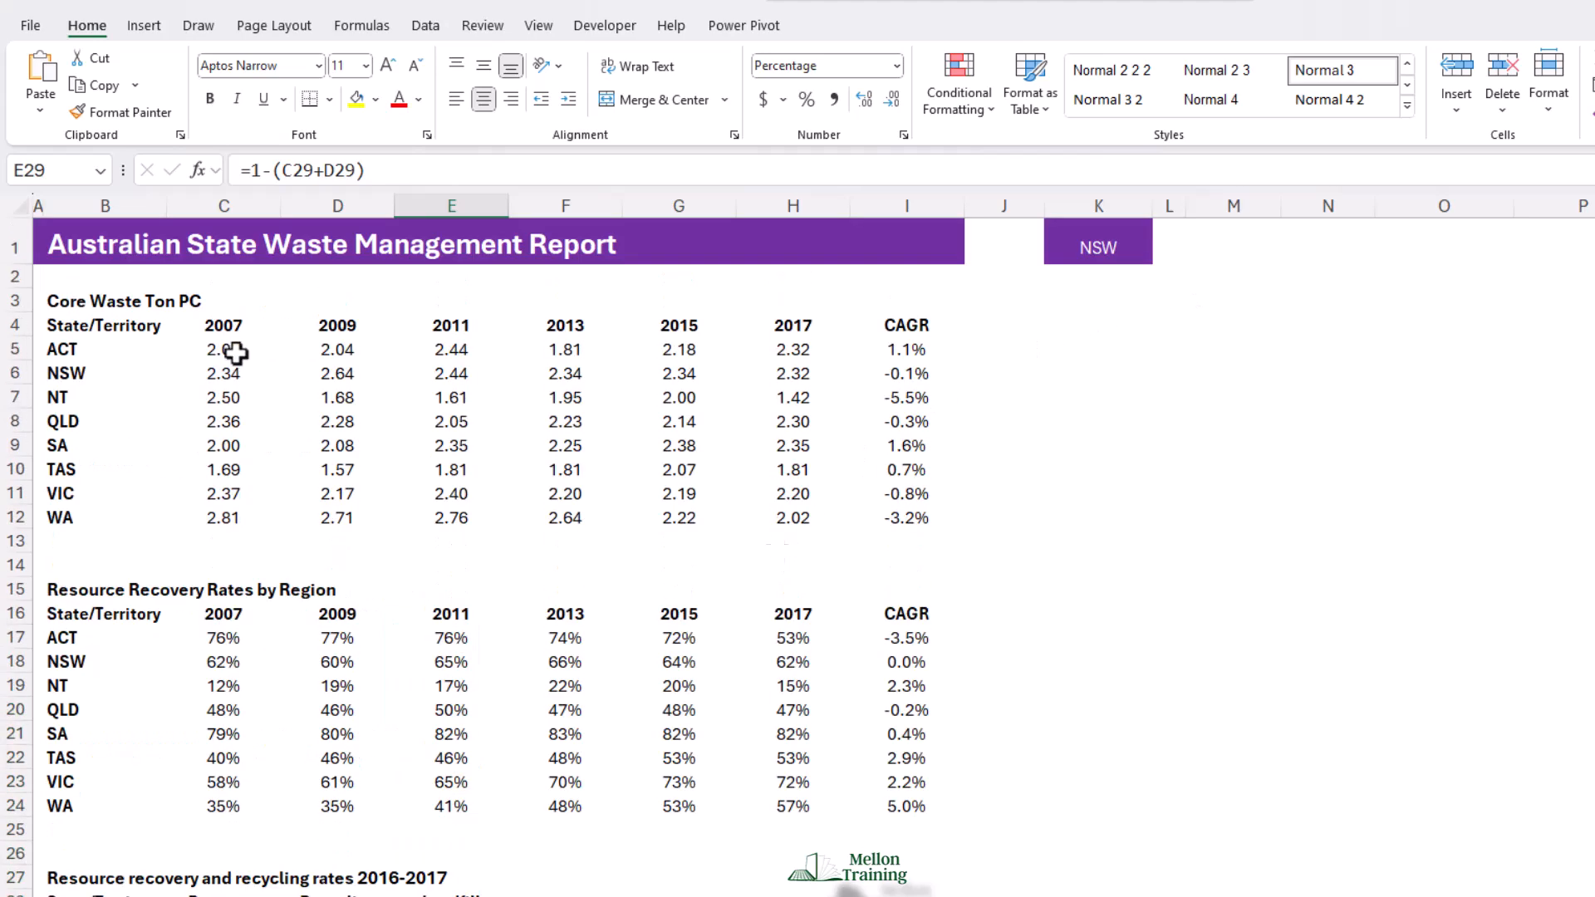
Select the recovery rates C17:H24 and apply a green-yellow-red colour scale
{"action": "scroll", "scroll_direction": "down", "scroll_amount": 3}
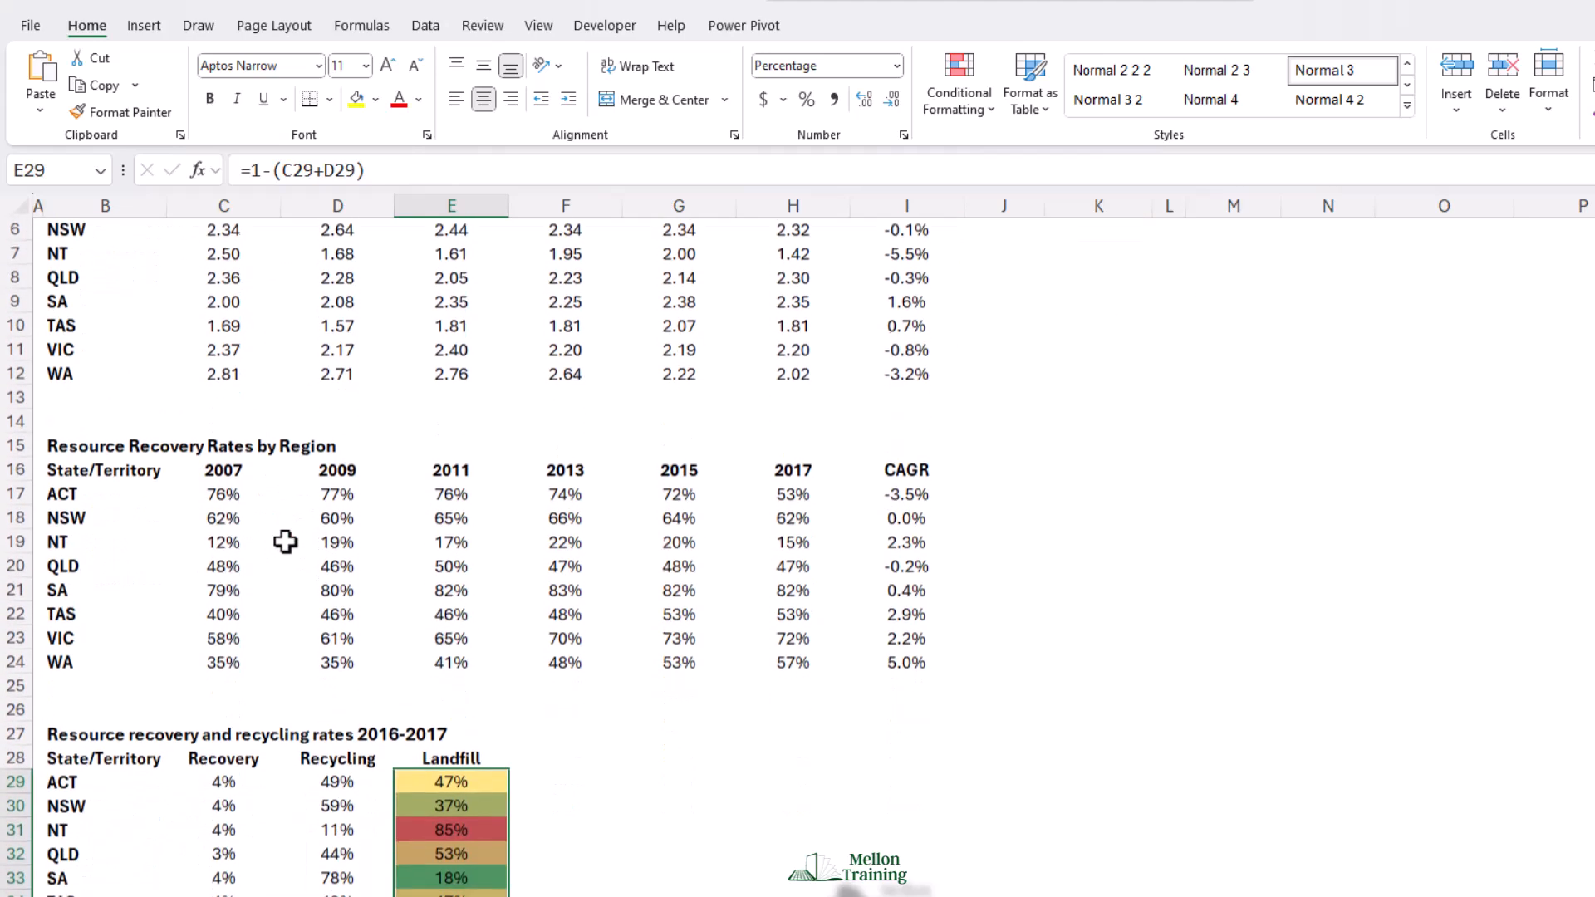
{"action": "left_click", "coordinate": [223, 493]}
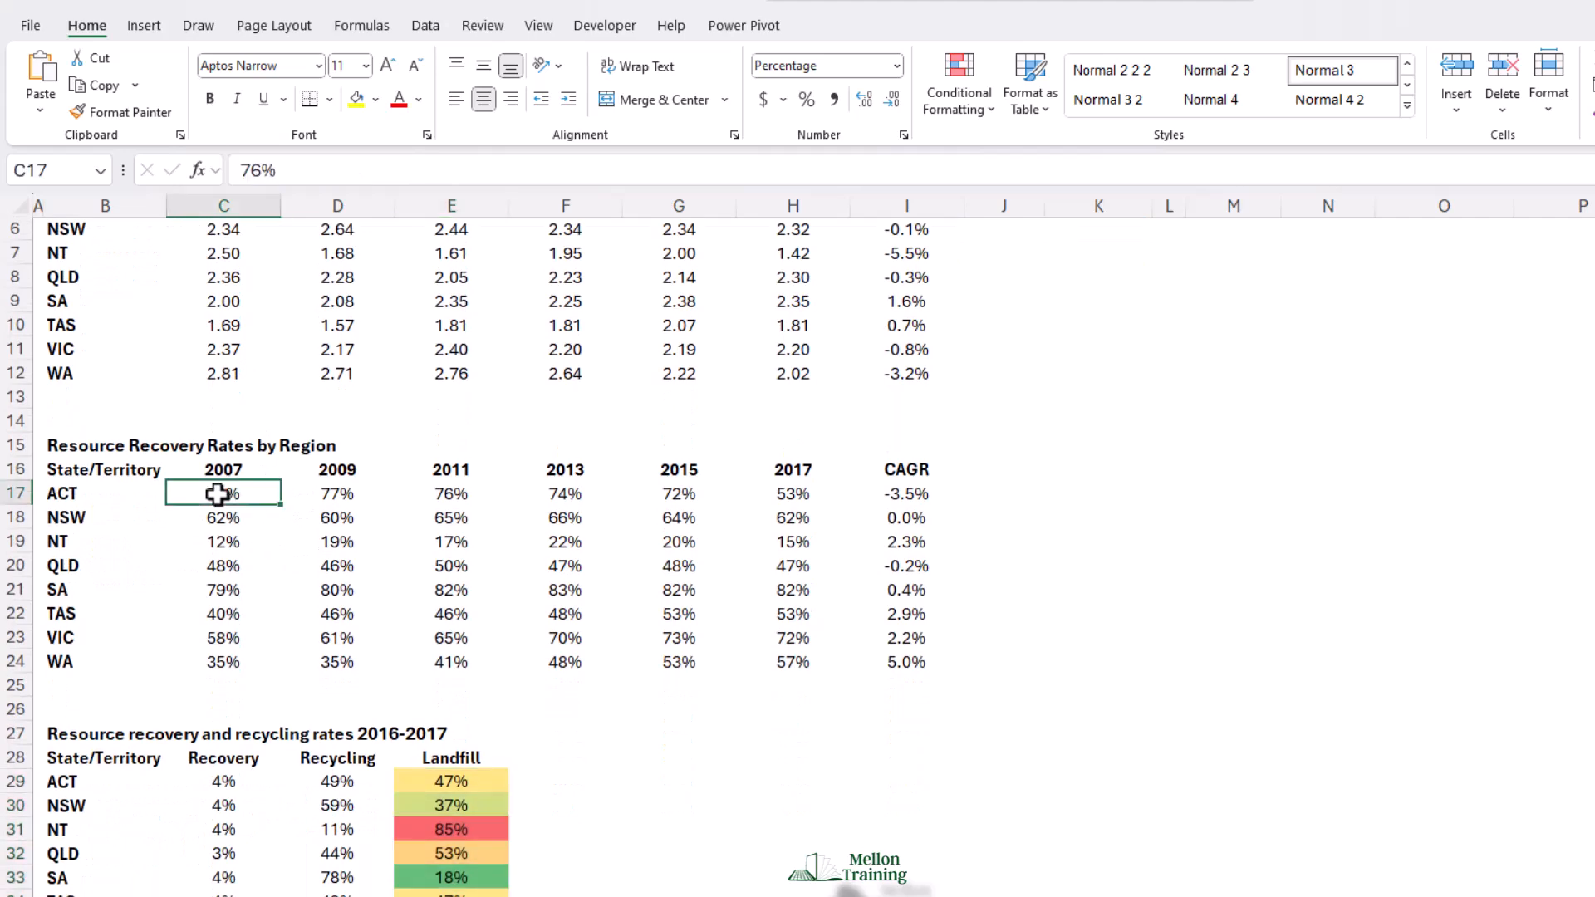
{"action": "left_click_drag", "start_coordinate": [221, 494], "coordinate": [451, 589]}
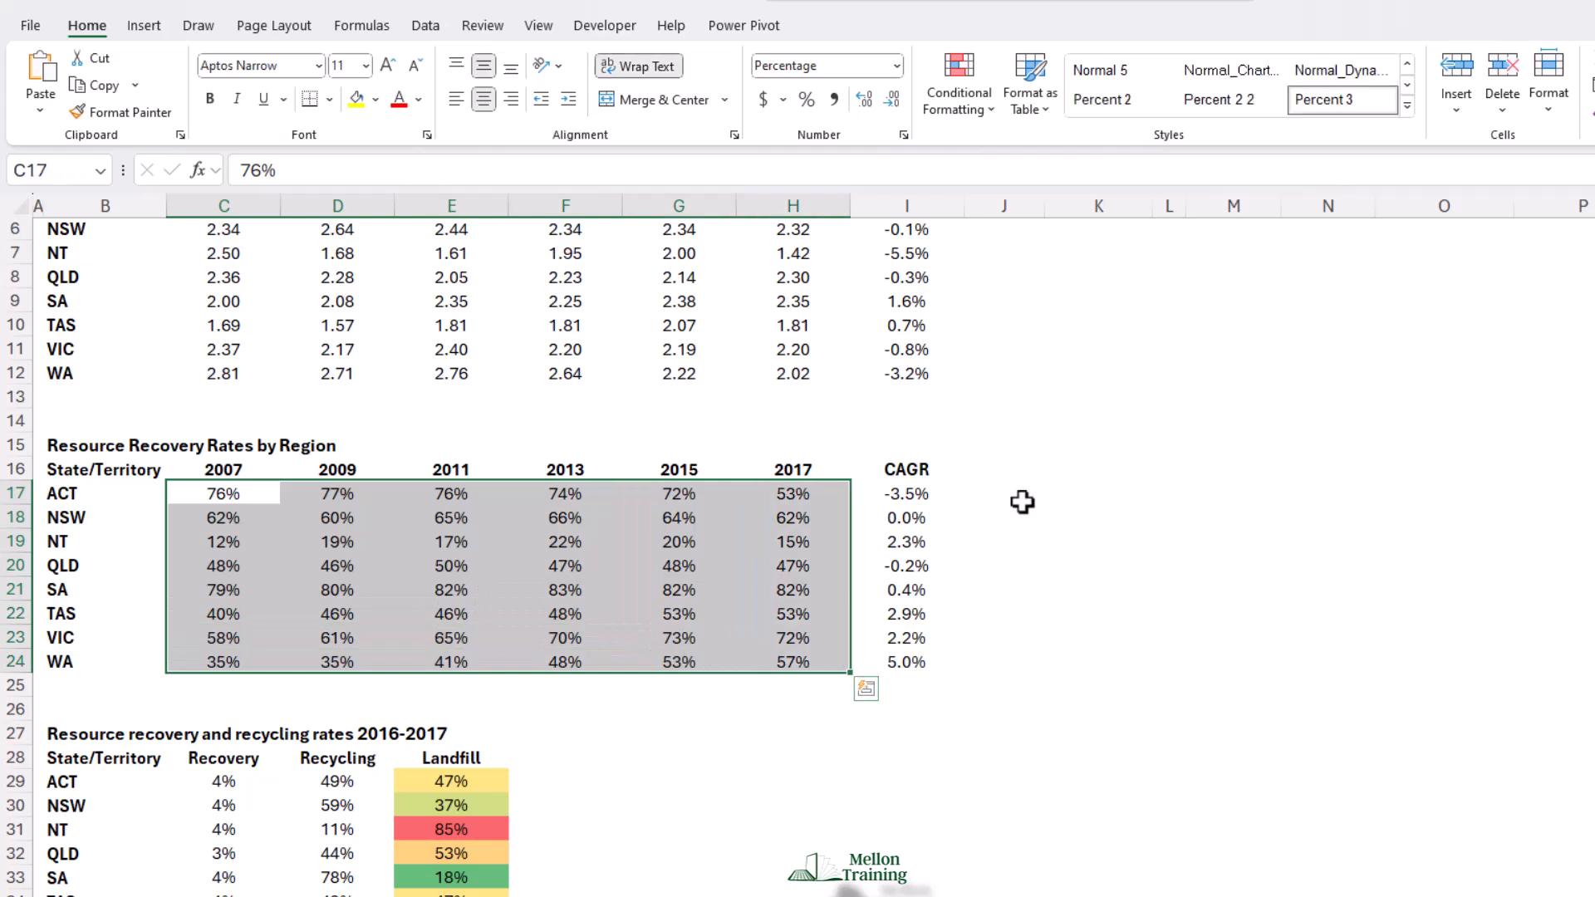
{"action": "mouse_move", "coordinate": [1019, 494]}
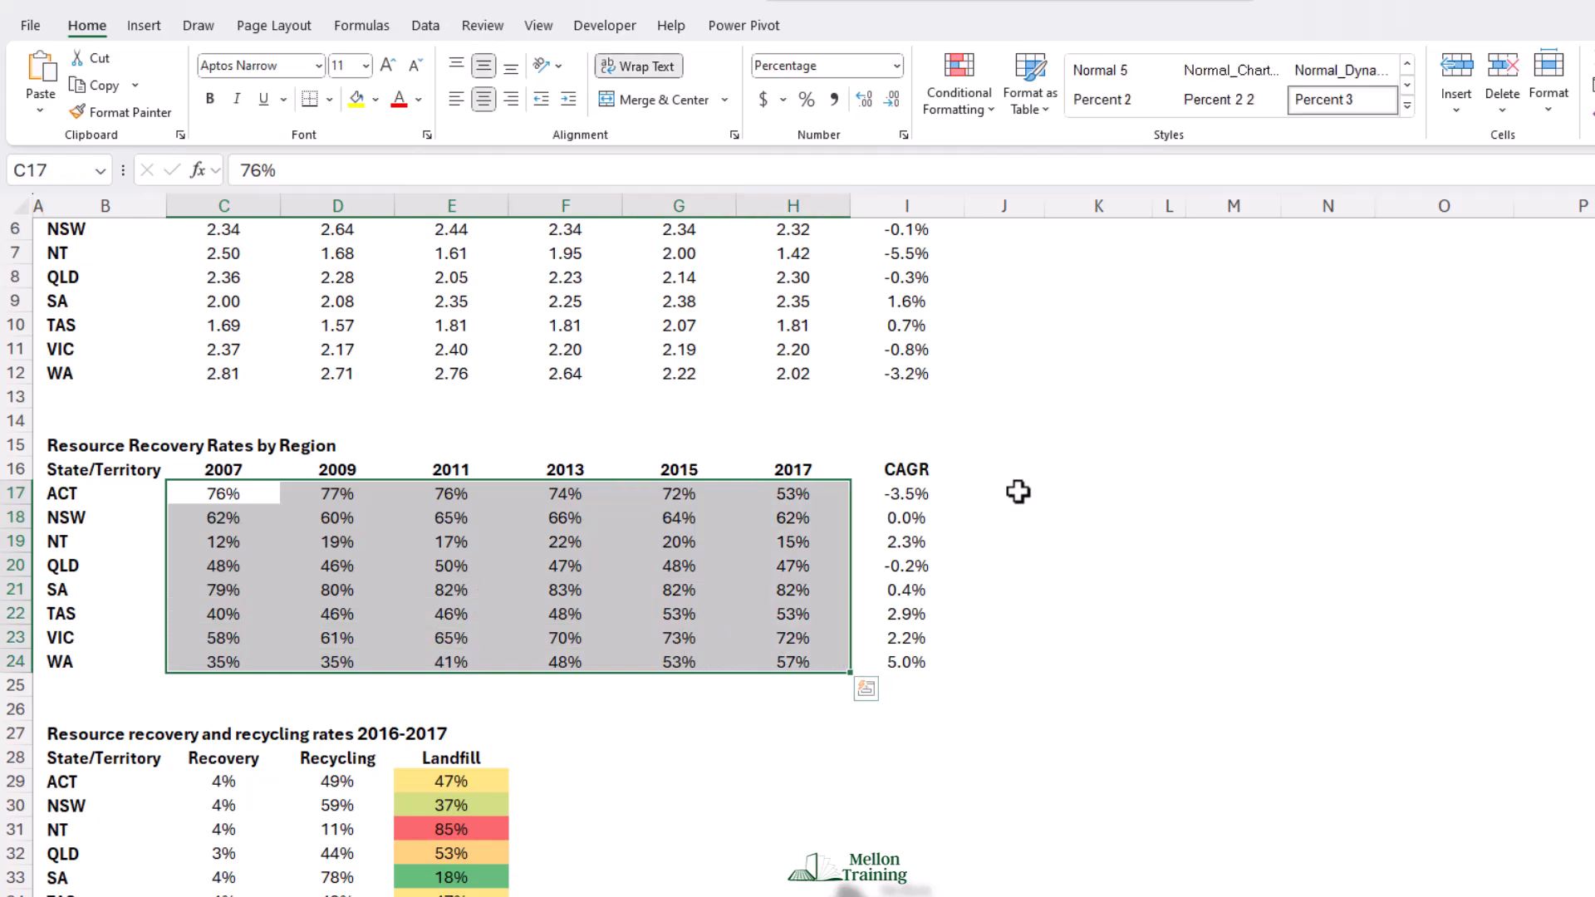
{"action": "left_click", "coordinate": [957, 81]}
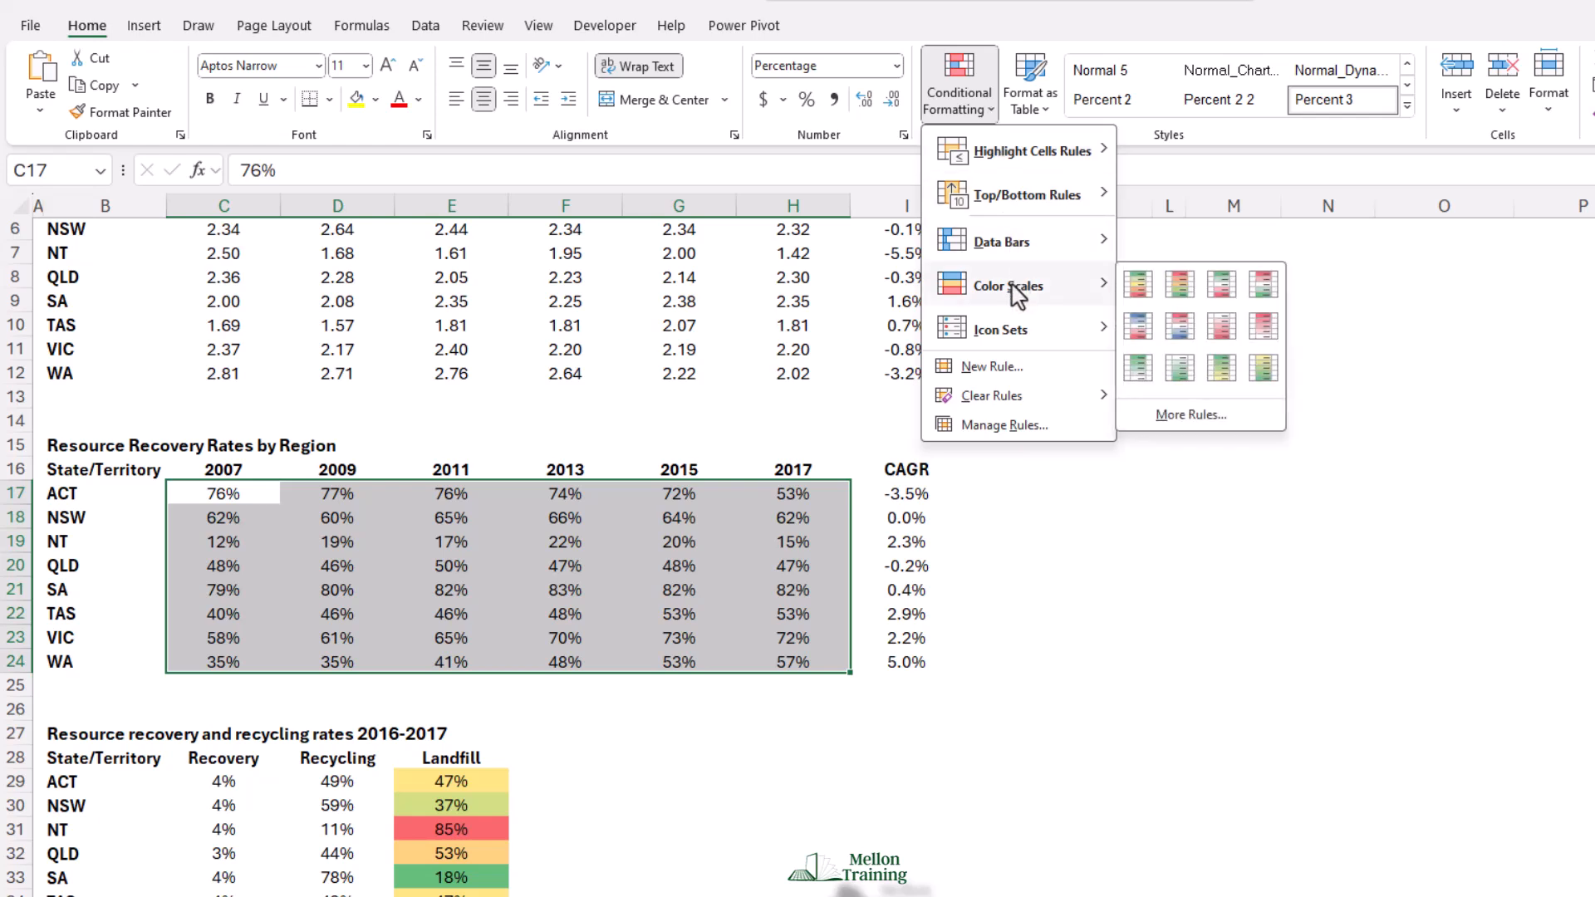
{"action": "mouse_move", "coordinate": [1007, 284]}
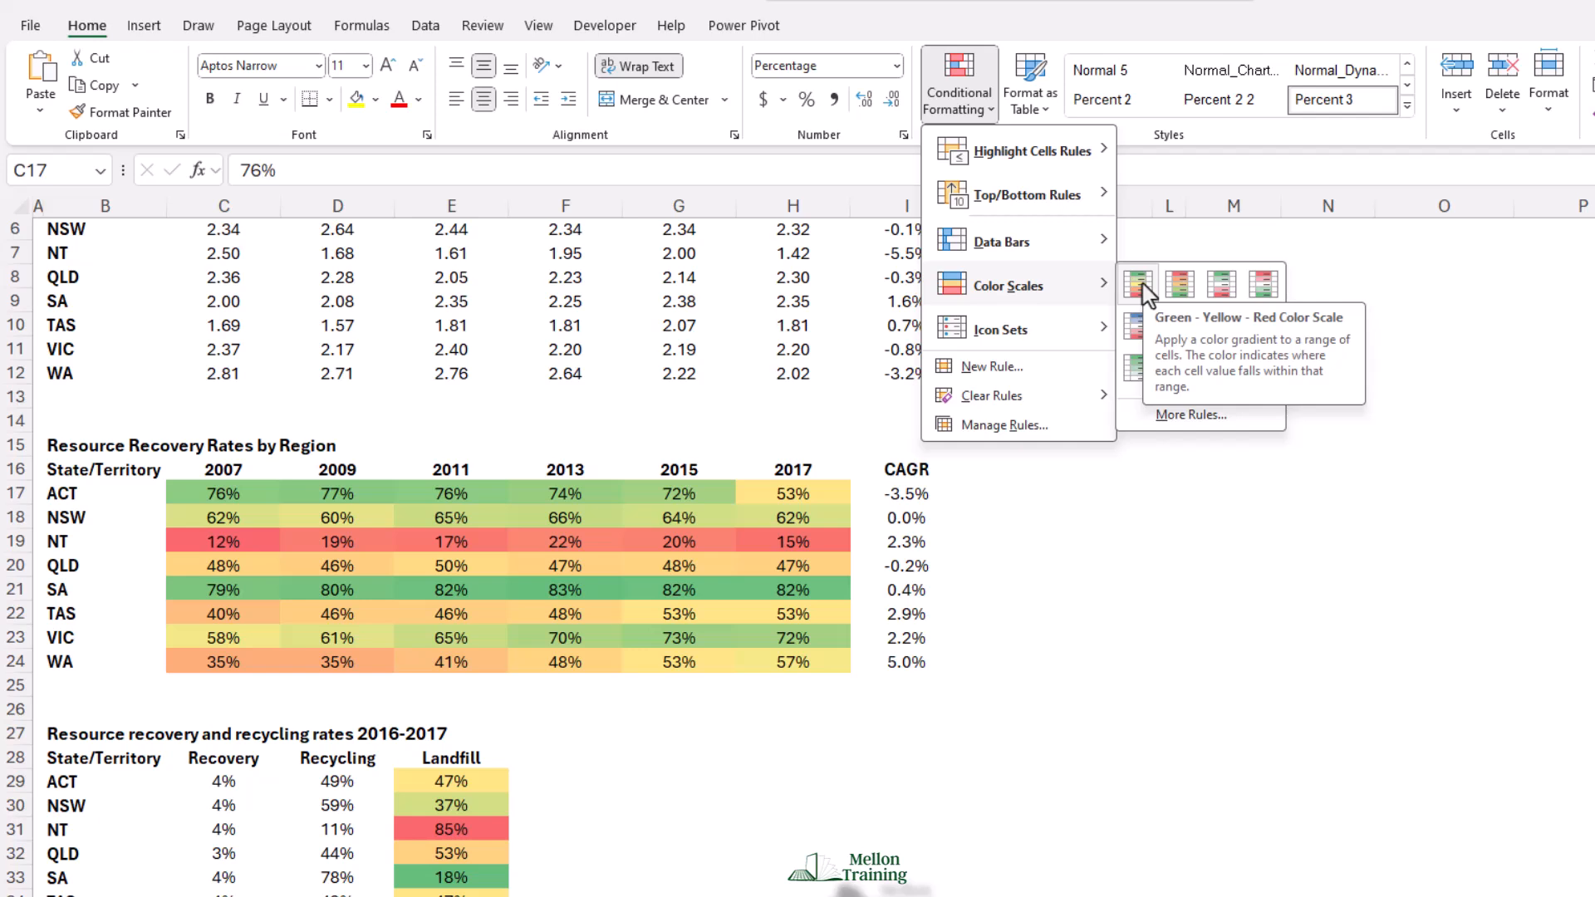
{"action": "left_click", "coordinate": [1137, 283]}
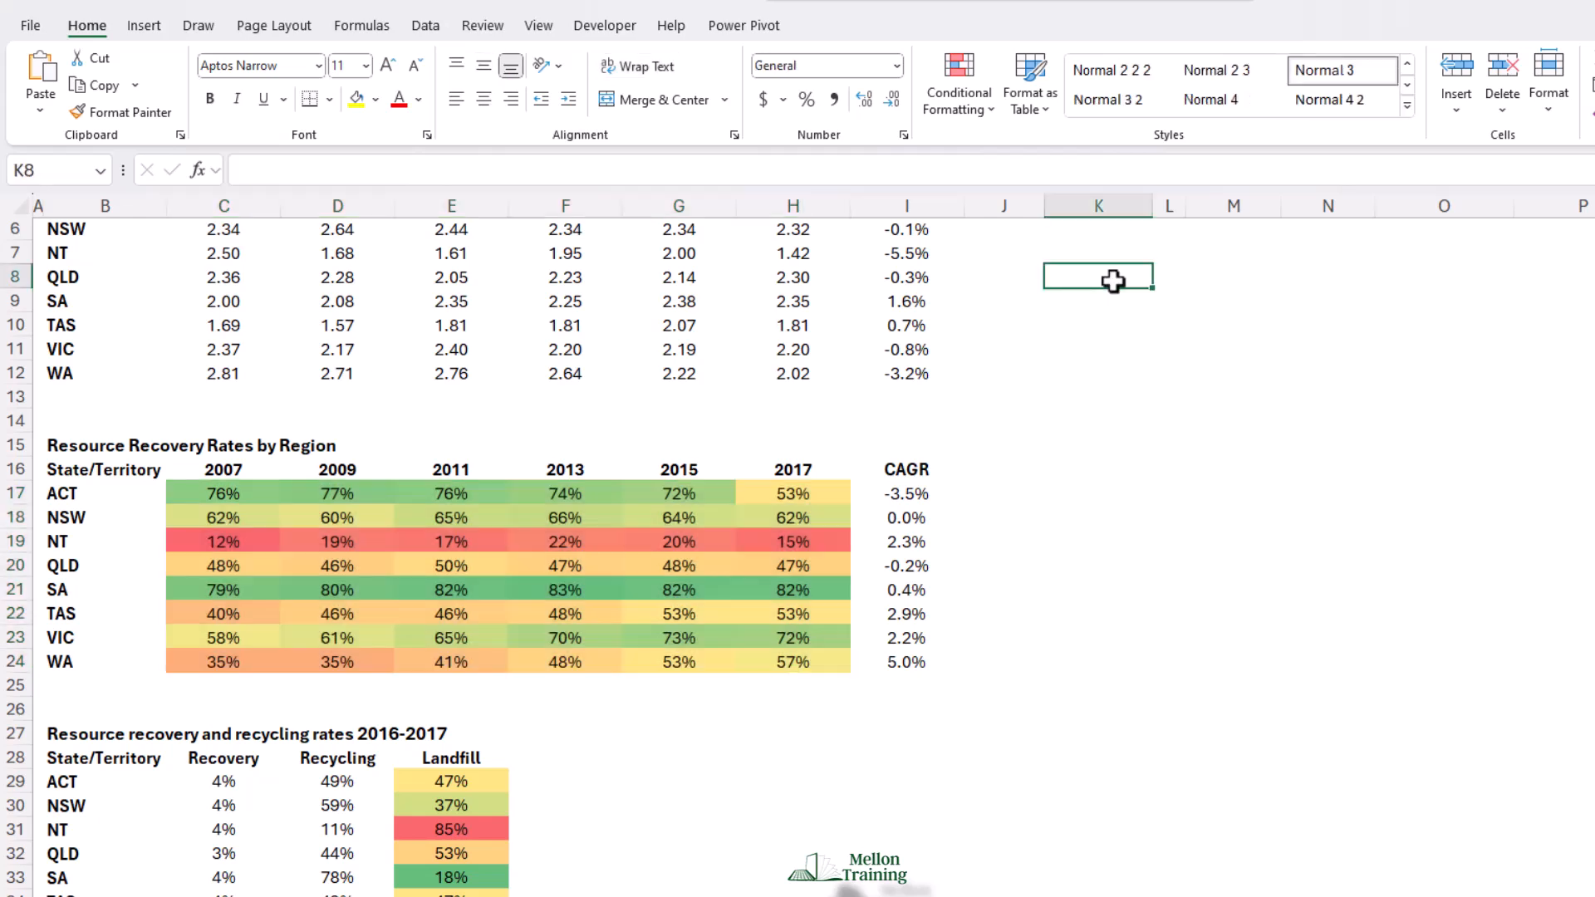
Select C17:H24 and clear its conditional formatting rules, leaving the Landfill shading
{"action": "left_click_drag", "start_coordinate": [223, 494], "coordinate": [792, 662]}
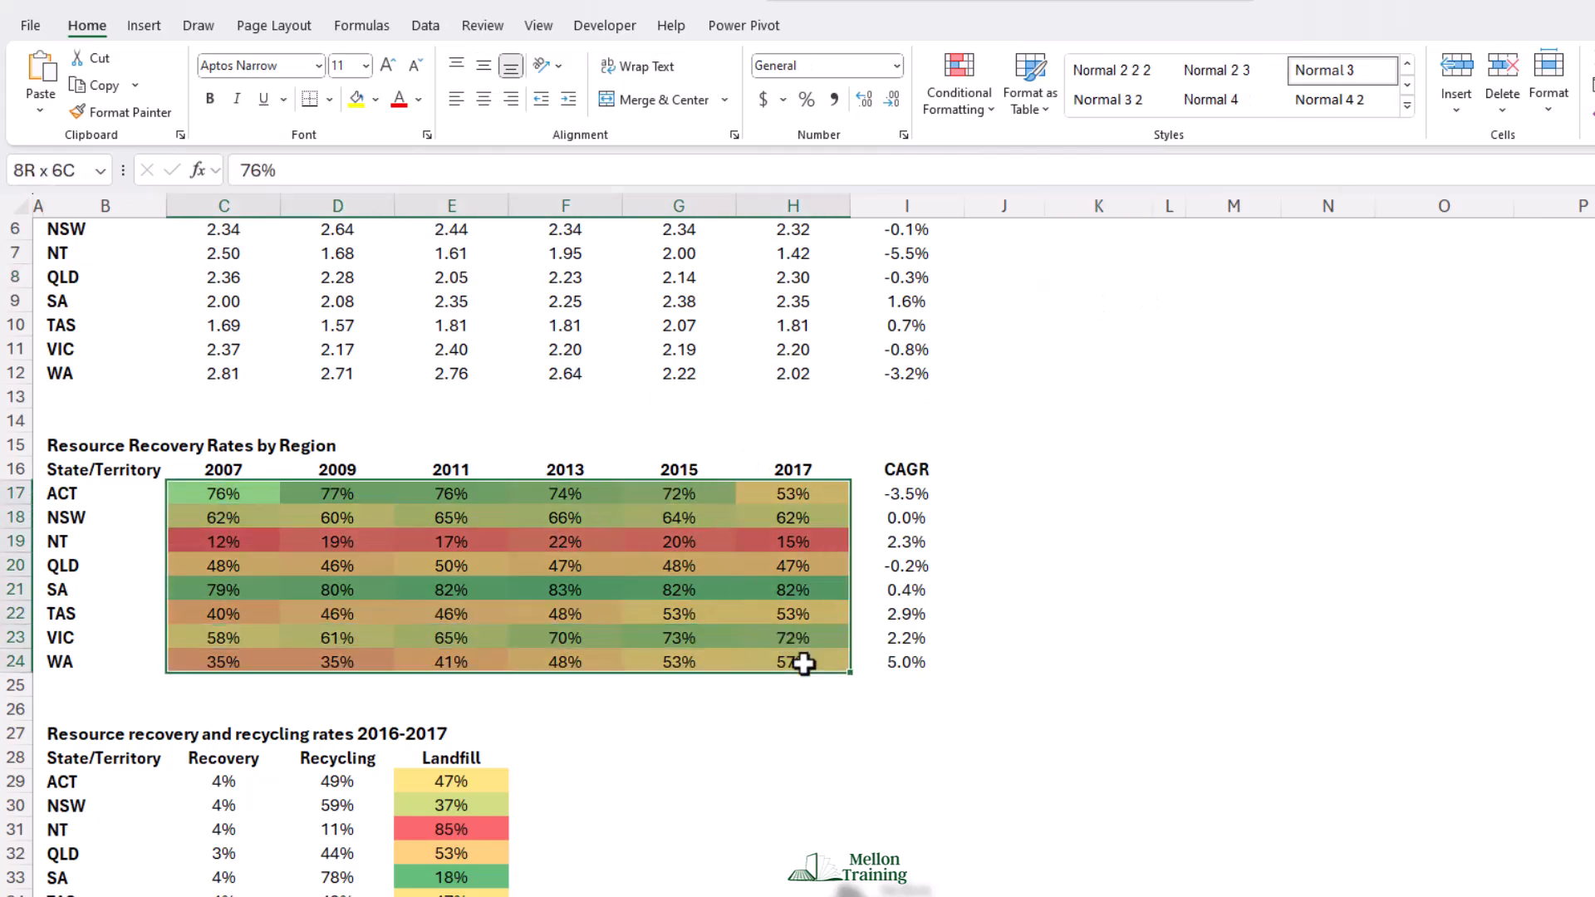
{"action": "left_click", "coordinate": [957, 82]}
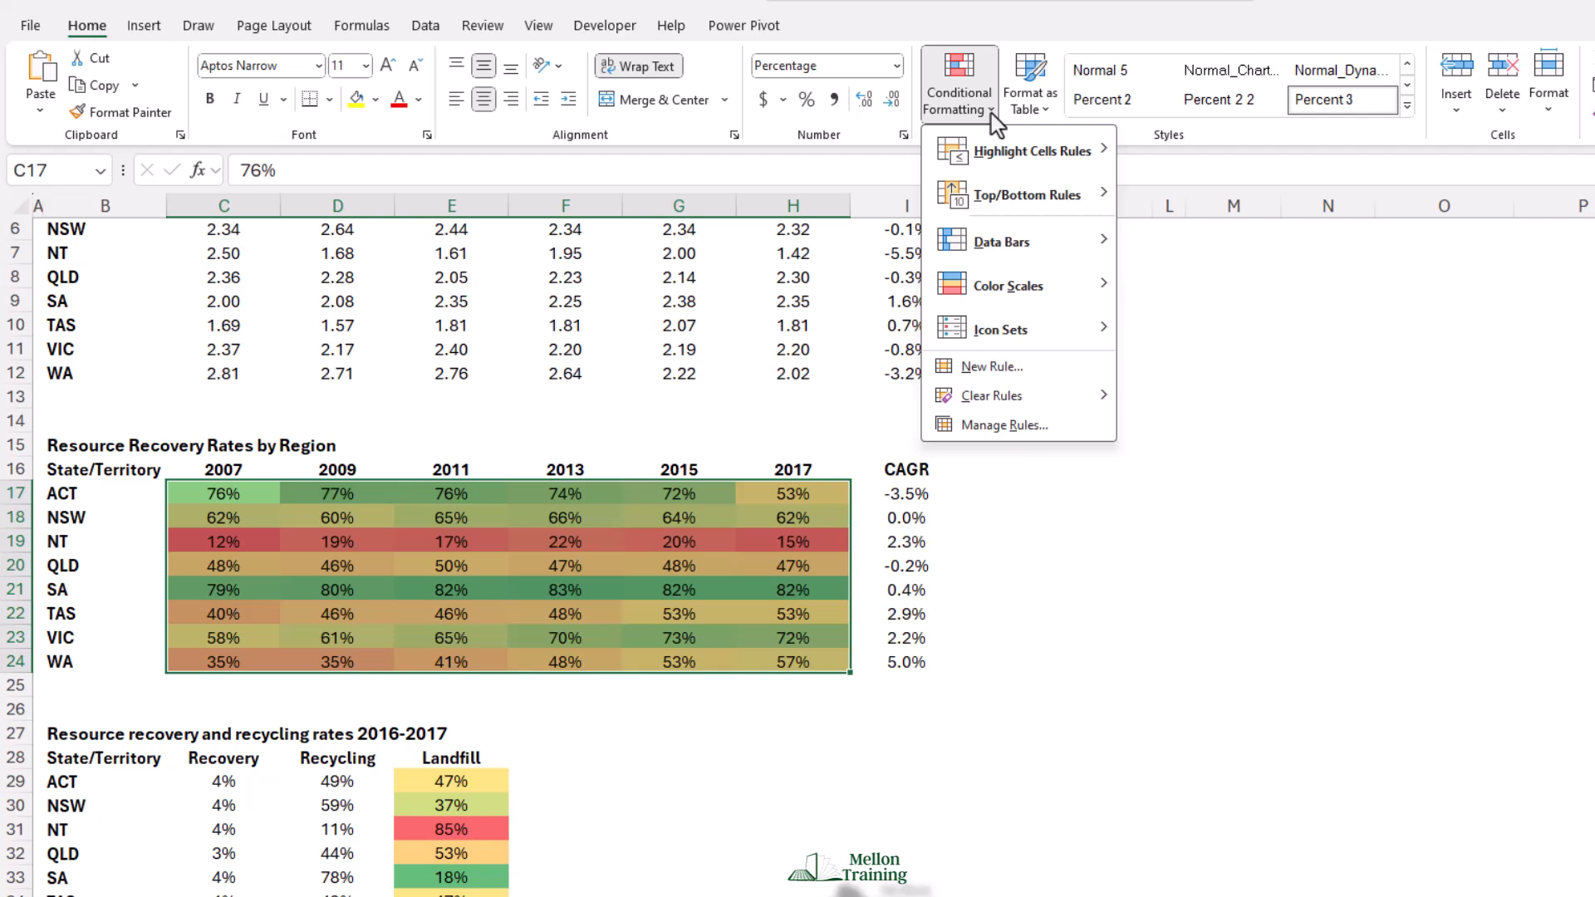
{"action": "mouse_move", "coordinate": [1035, 191]}
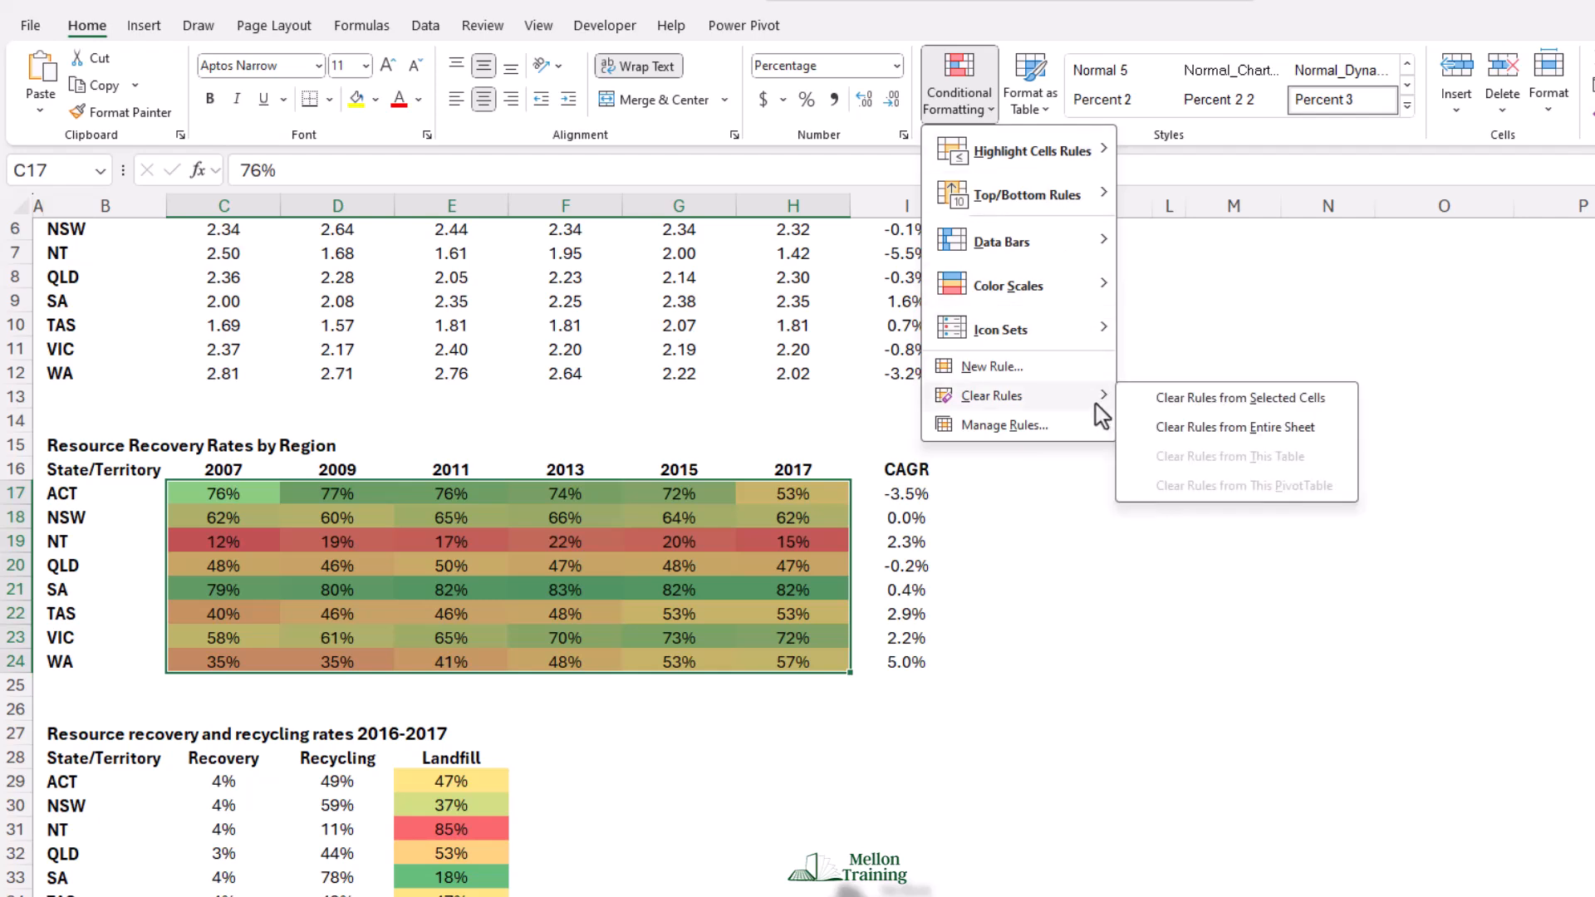
{"action": "mouse_move", "coordinate": [1238, 398]}
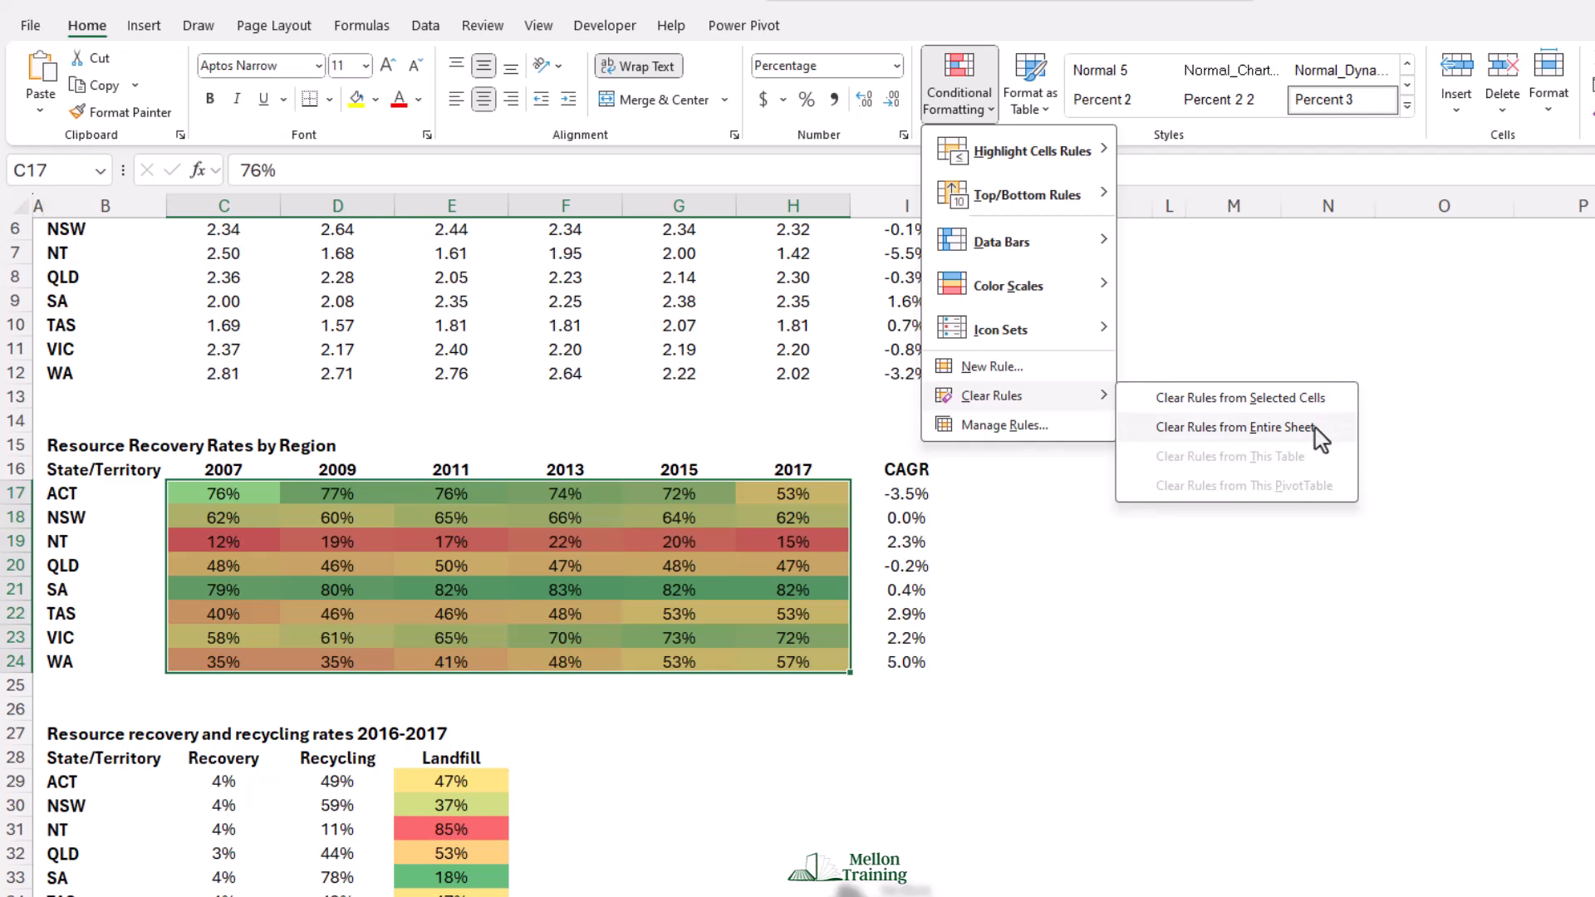
{"action": "mouse_move", "coordinate": [1238, 397]}
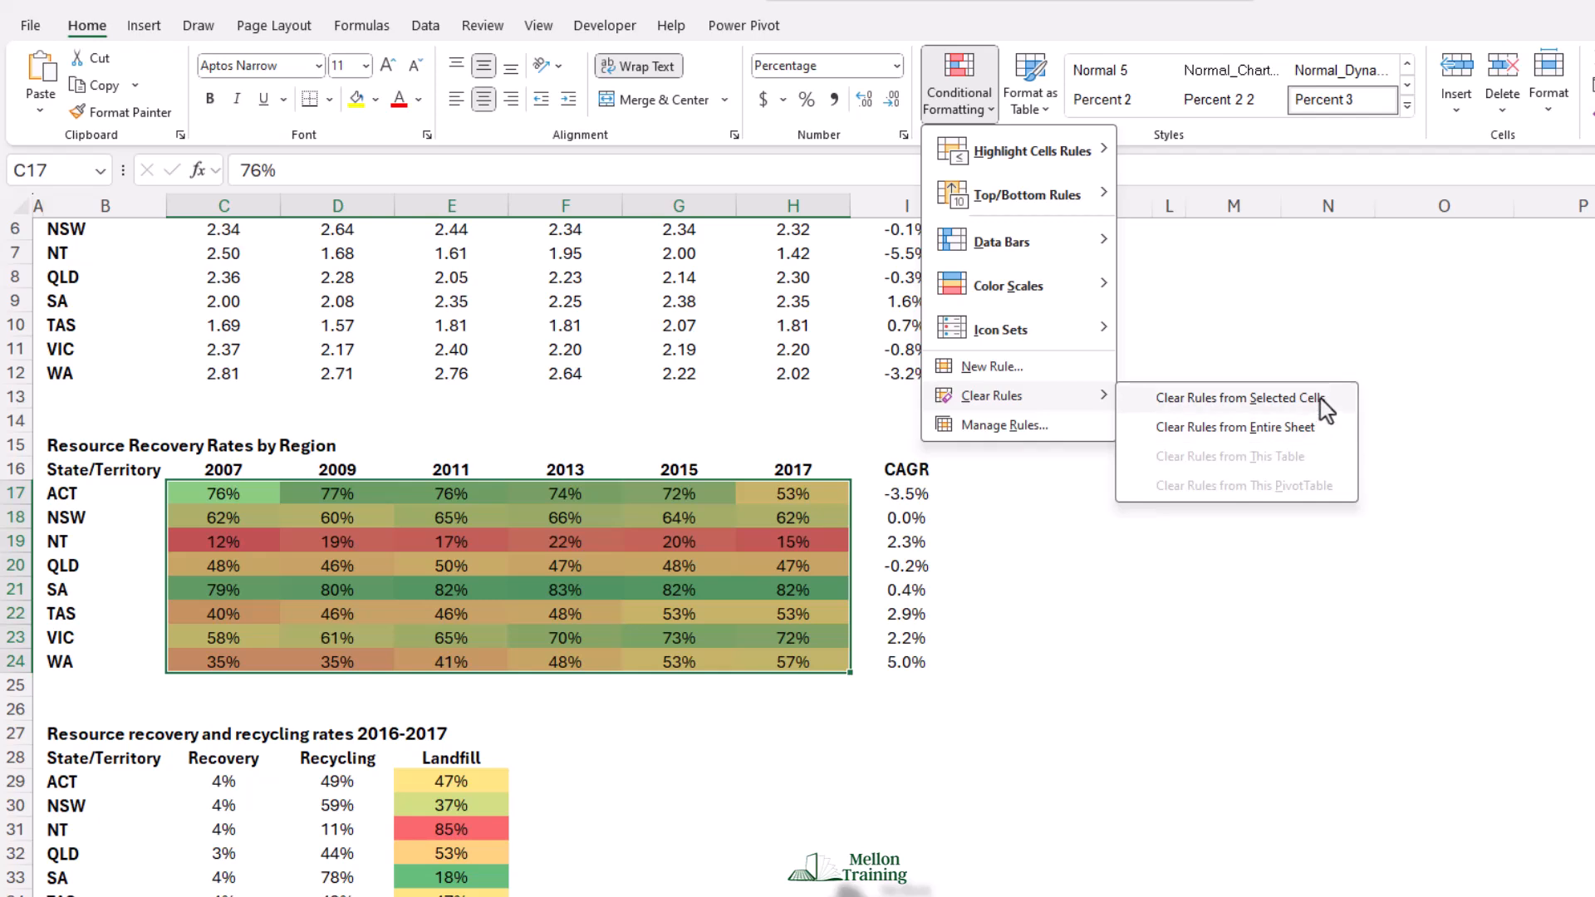
{"action": "left_click", "coordinate": [1239, 397]}
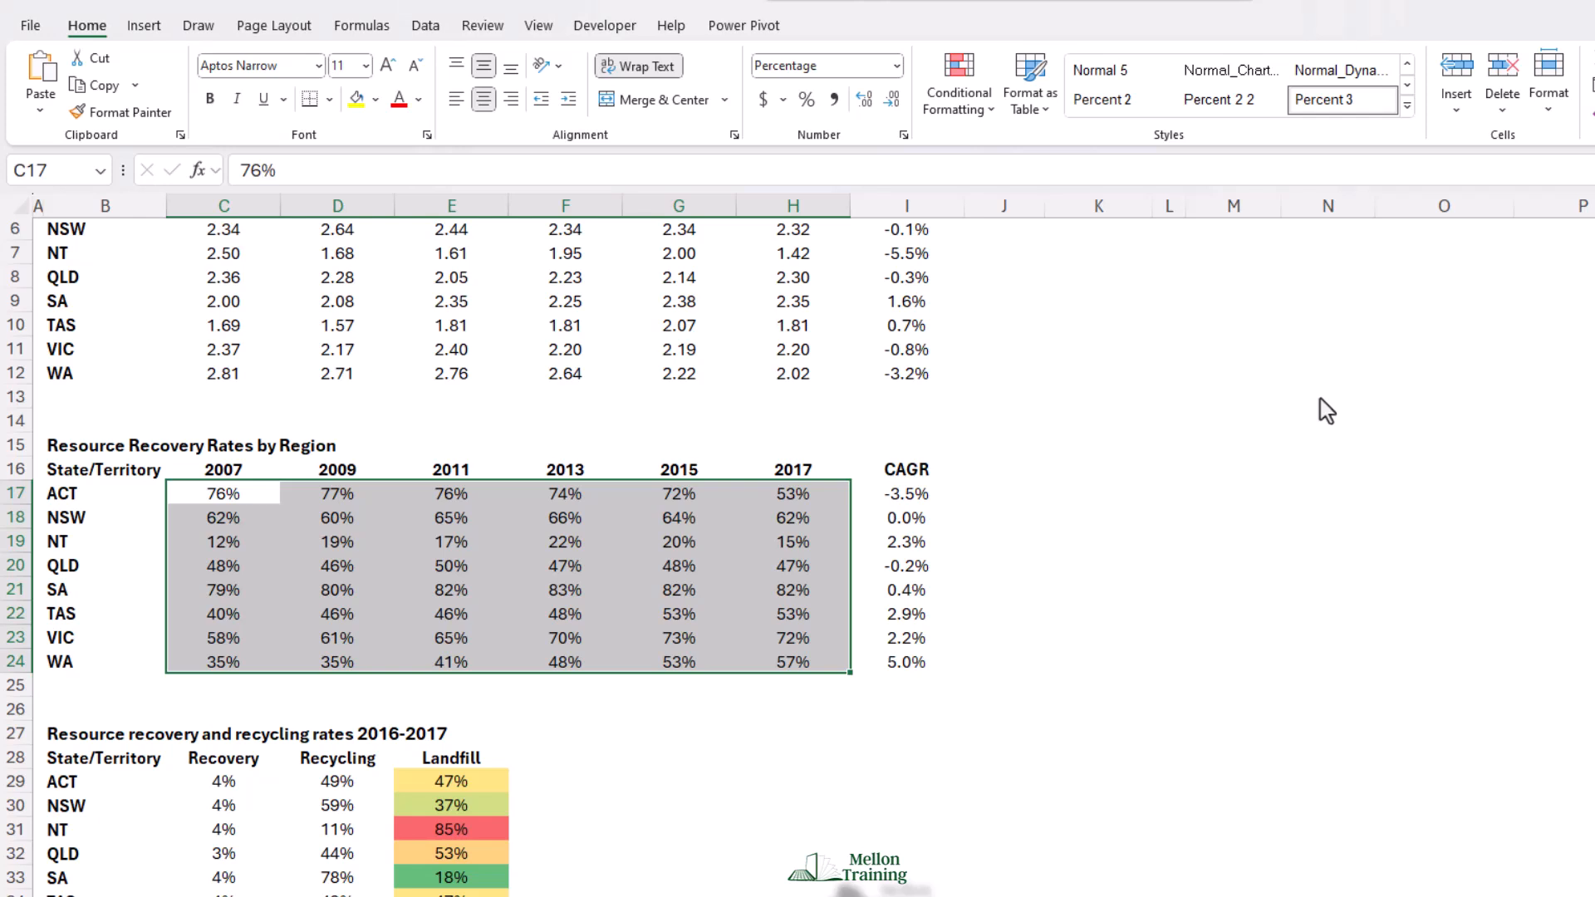
{"action": "mouse_move", "coordinate": [1140, 296]}
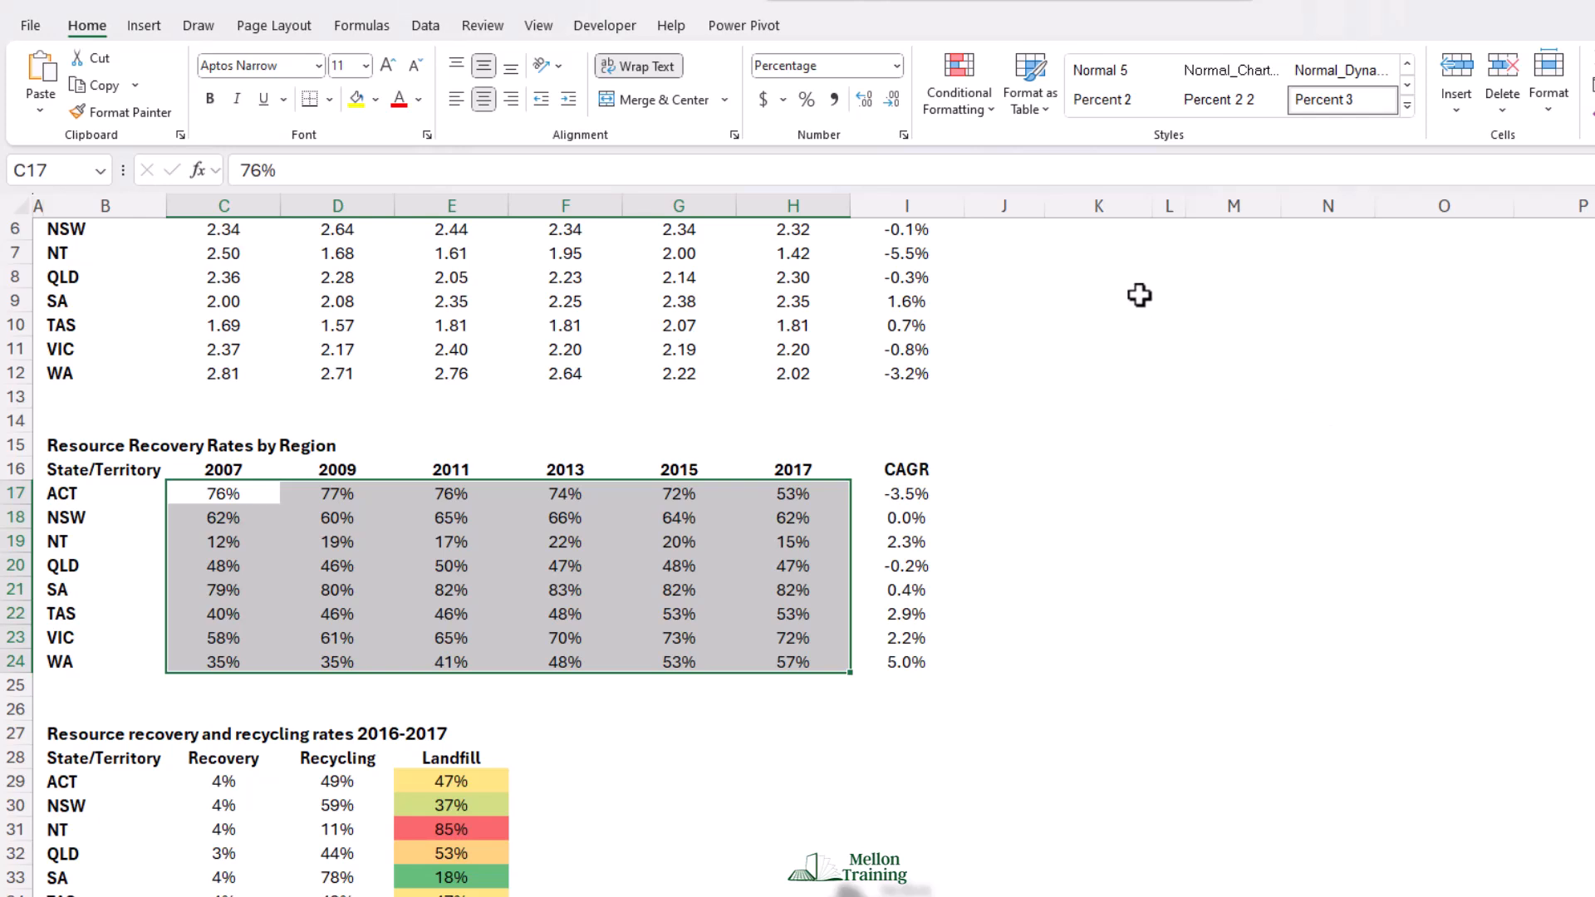
Apply blue gradient-fill data bars to the recovery rates C17:H24
{"action": "left_click", "coordinate": [957, 83]}
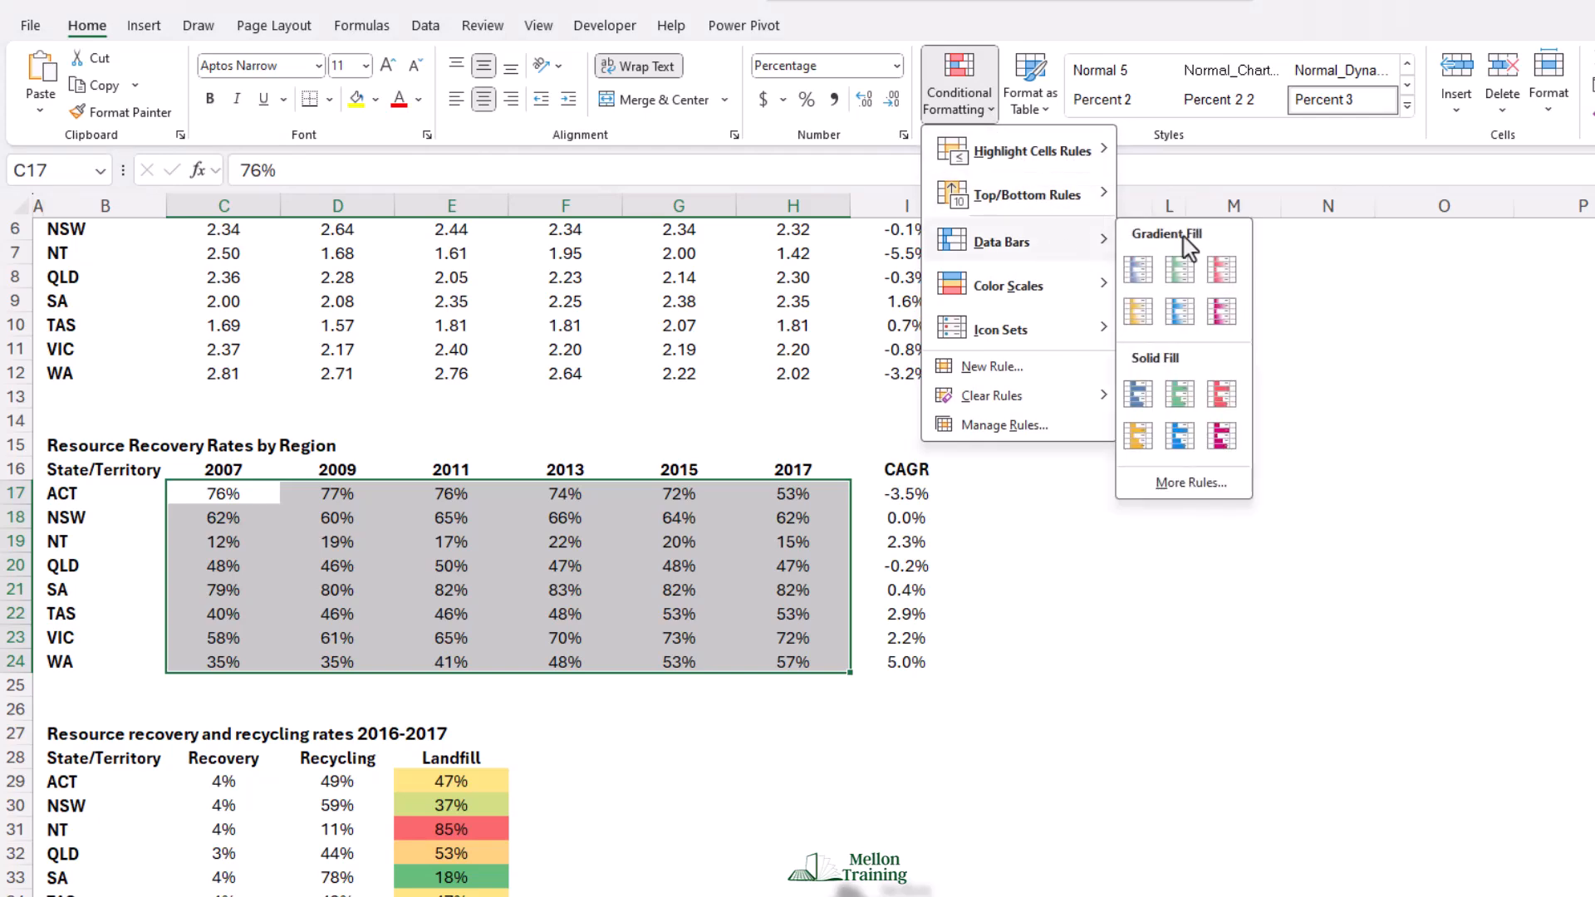
{"action": "left_click", "coordinate": [1218, 269]}
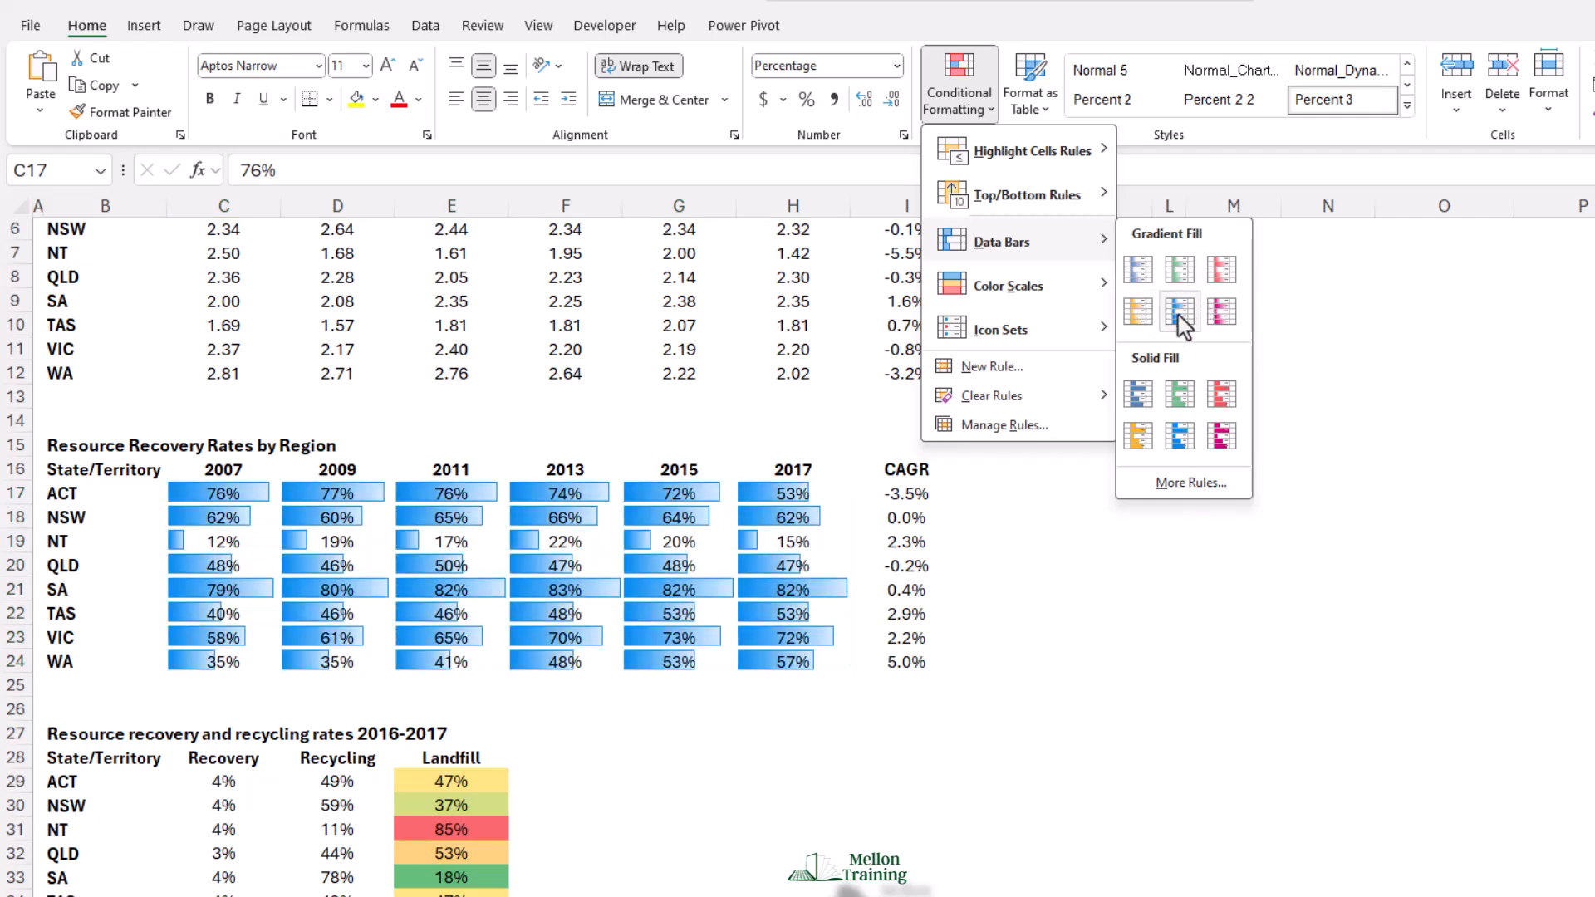
{"action": "left_click", "coordinate": [1180, 313]}
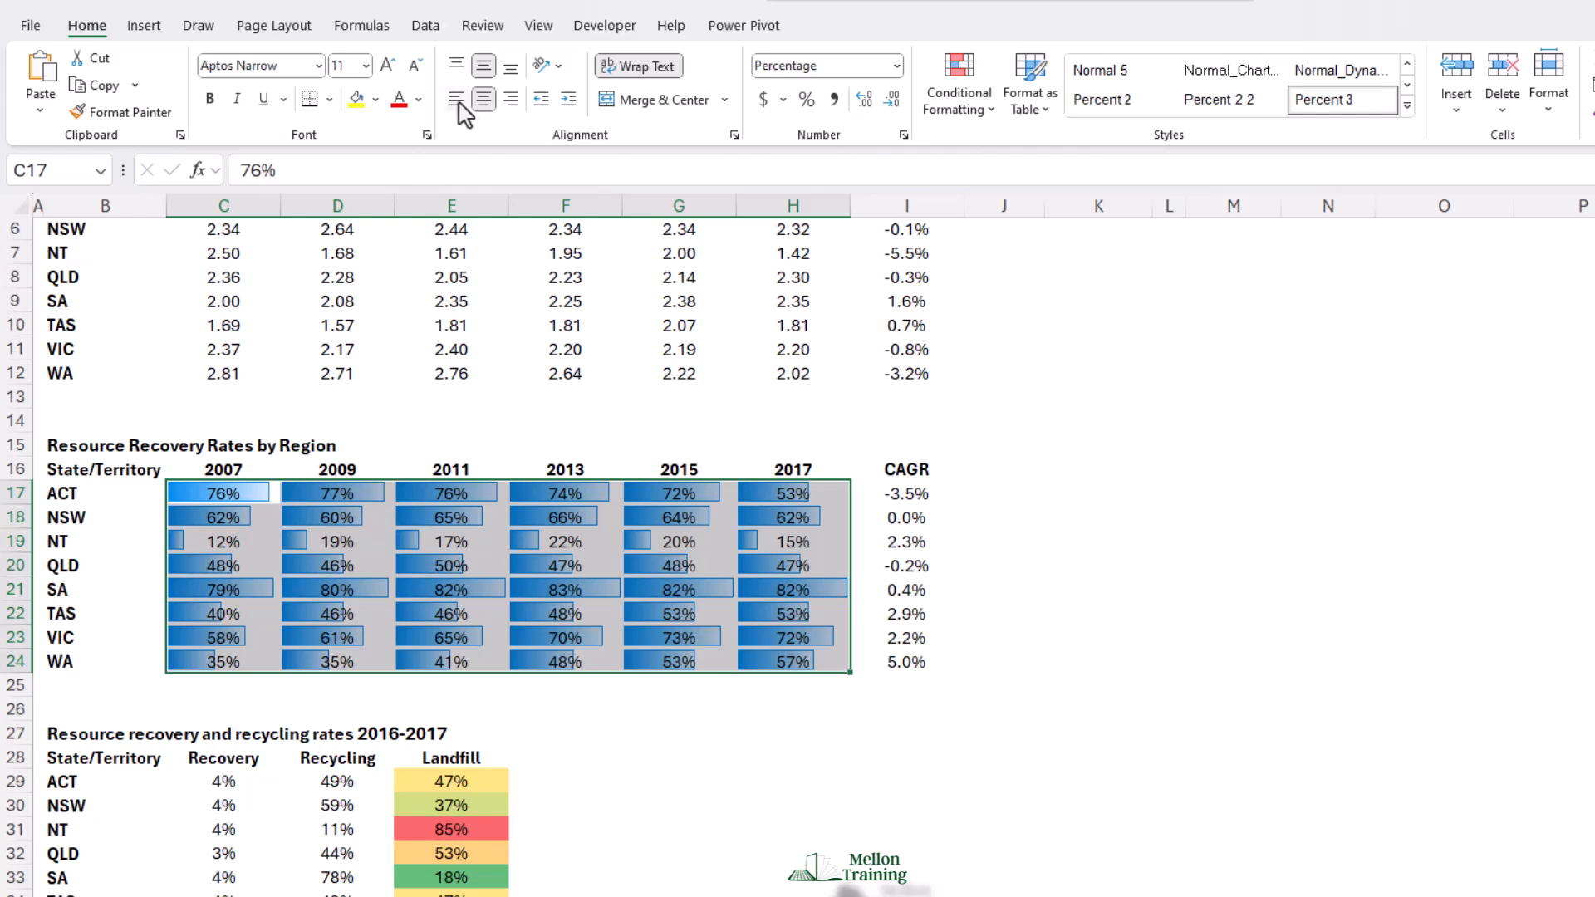
Left-align the recovery-rate figures and reduce their font size two steps
{"action": "left_click", "coordinate": [457, 100]}
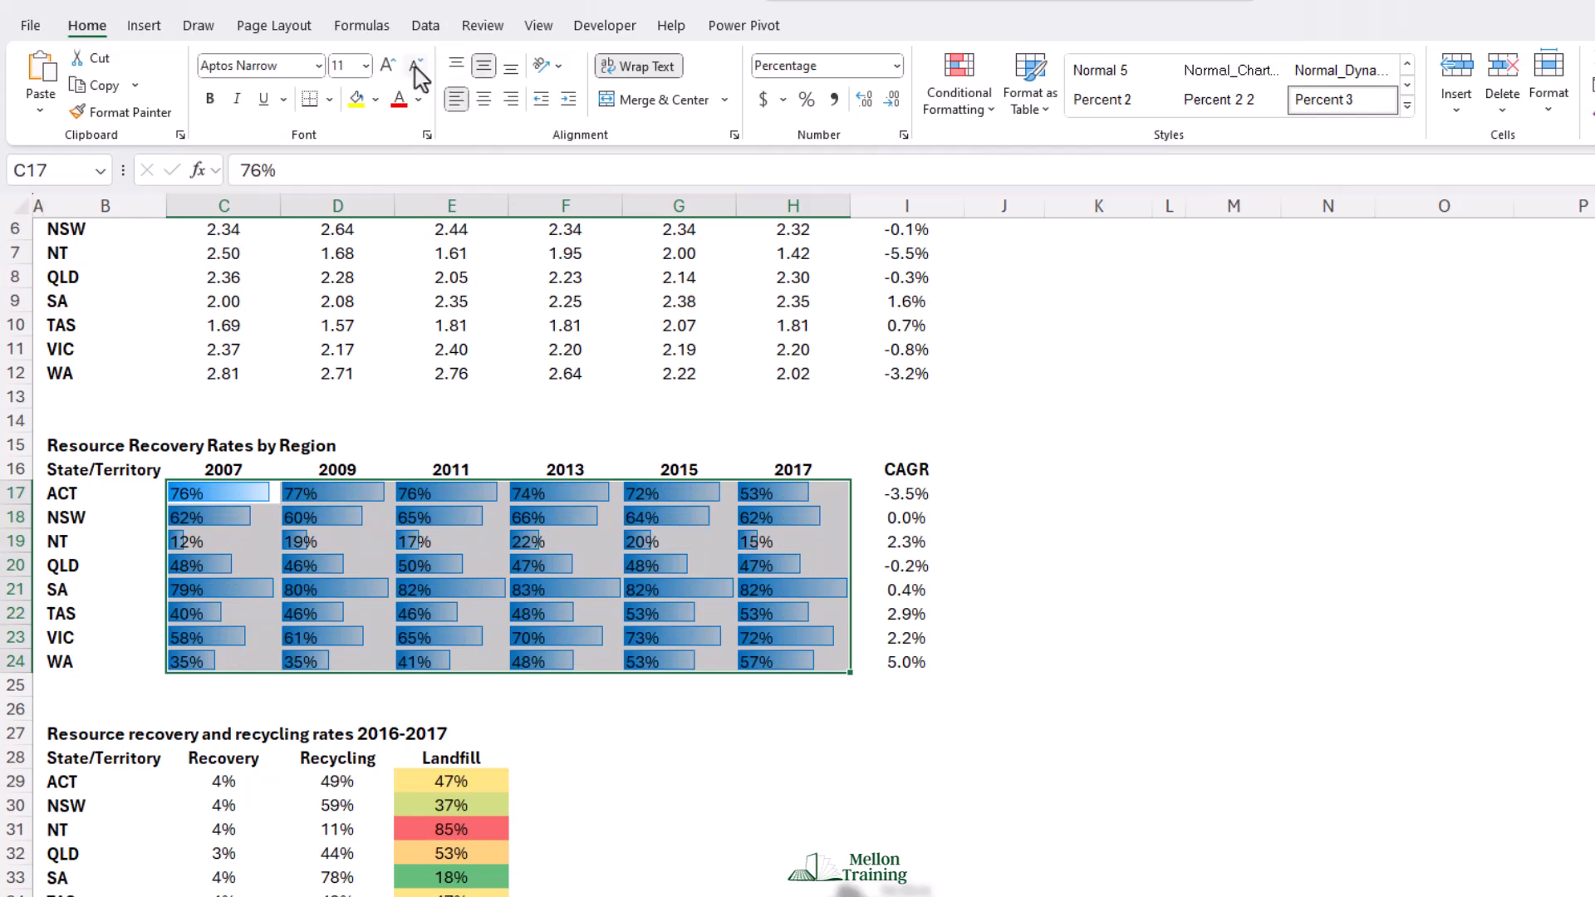
{"action": "left_click", "coordinate": [387, 65]}
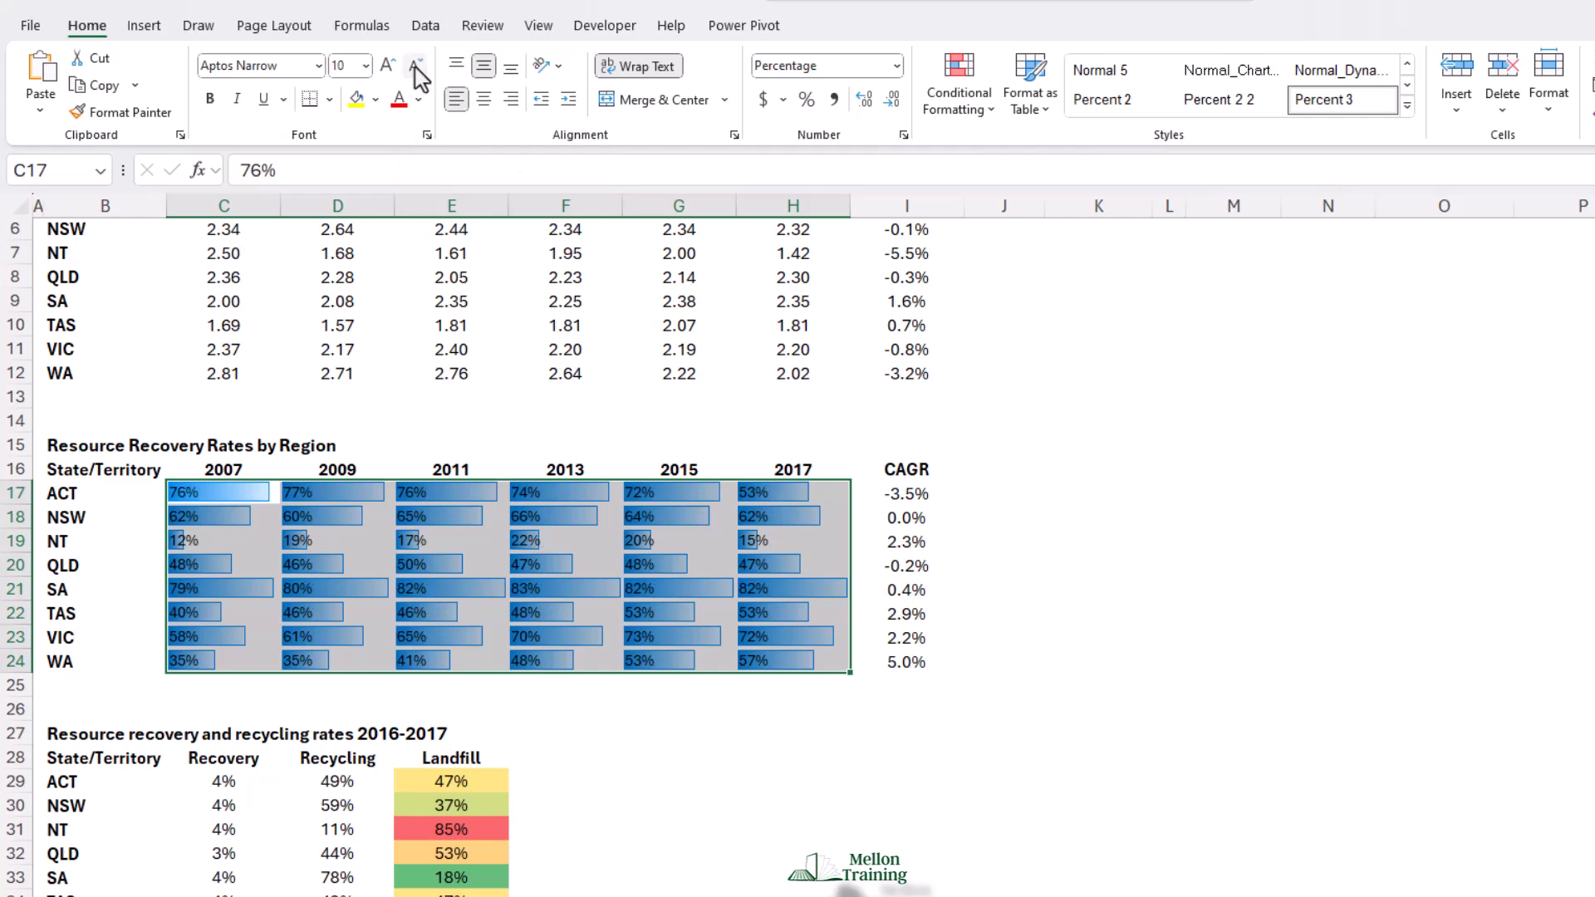
{"action": "left_click", "coordinate": [389, 65]}
{"action": "type", "text": "-3.5"}
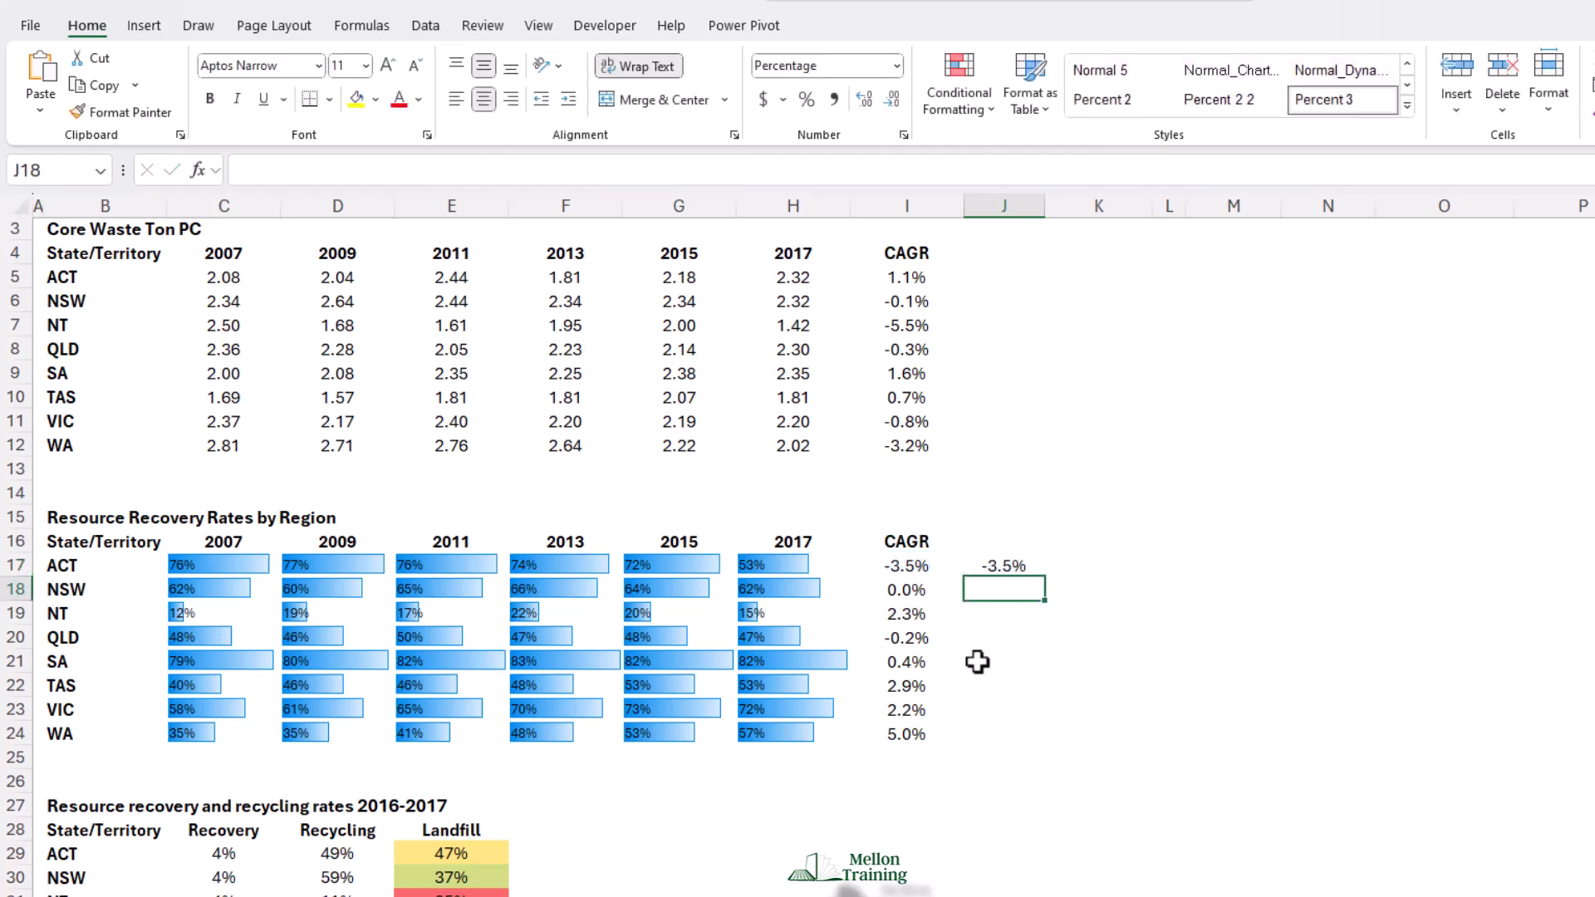
Fill the =I17 CAGR link from J17 down to J24
{"action": "left_click", "coordinate": [1004, 565]}
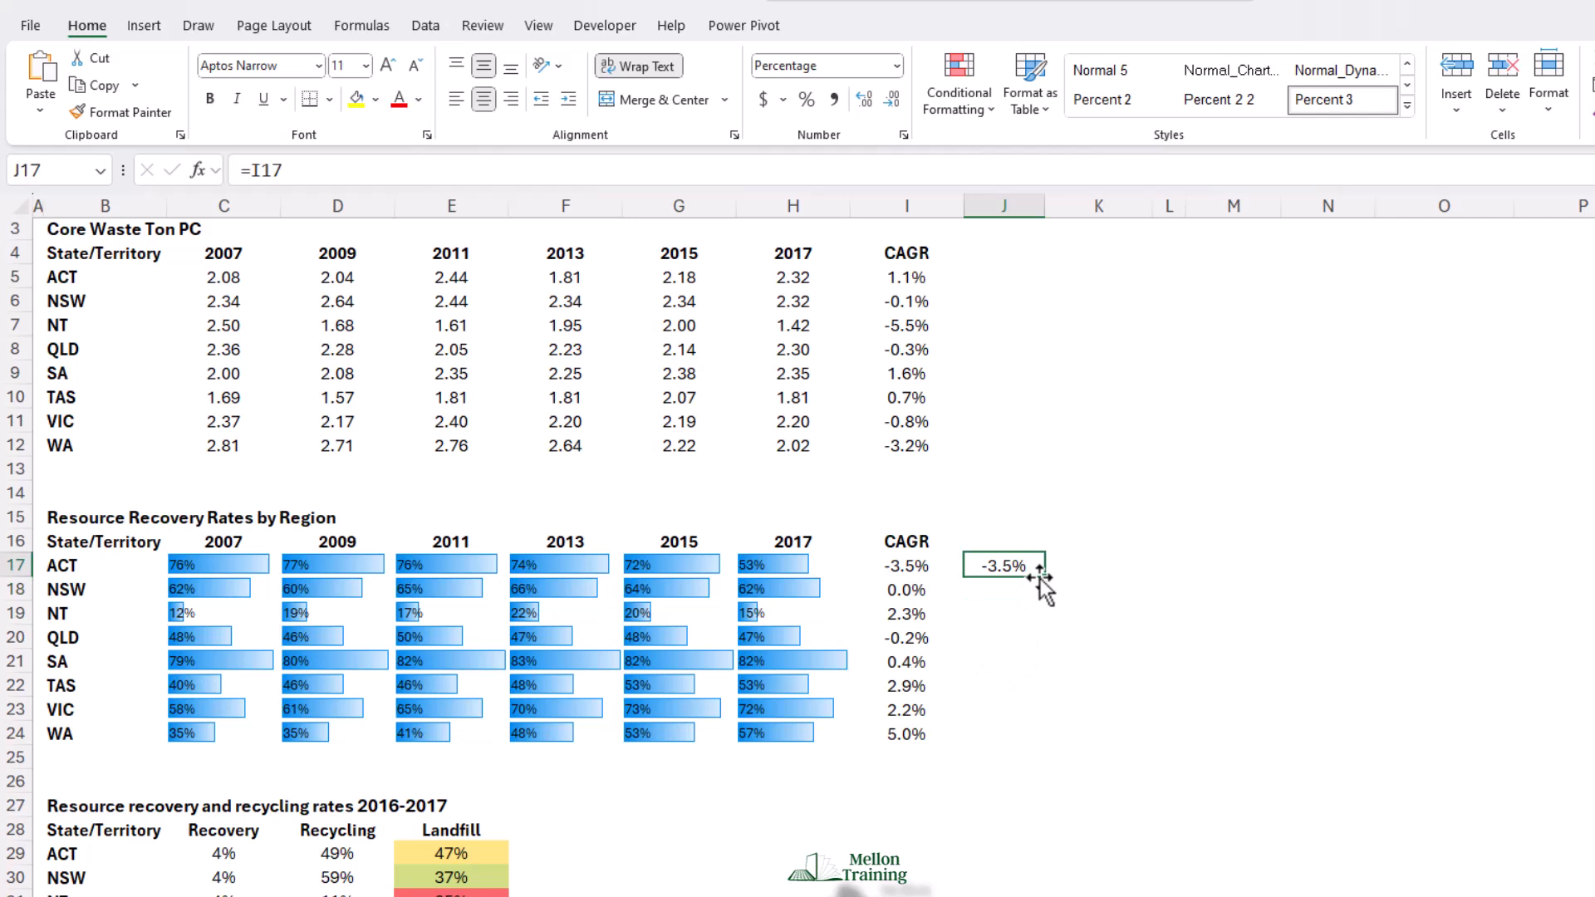
{"action": "left_click_drag", "start_coordinate": [1002, 565], "coordinate": [1002, 733]}
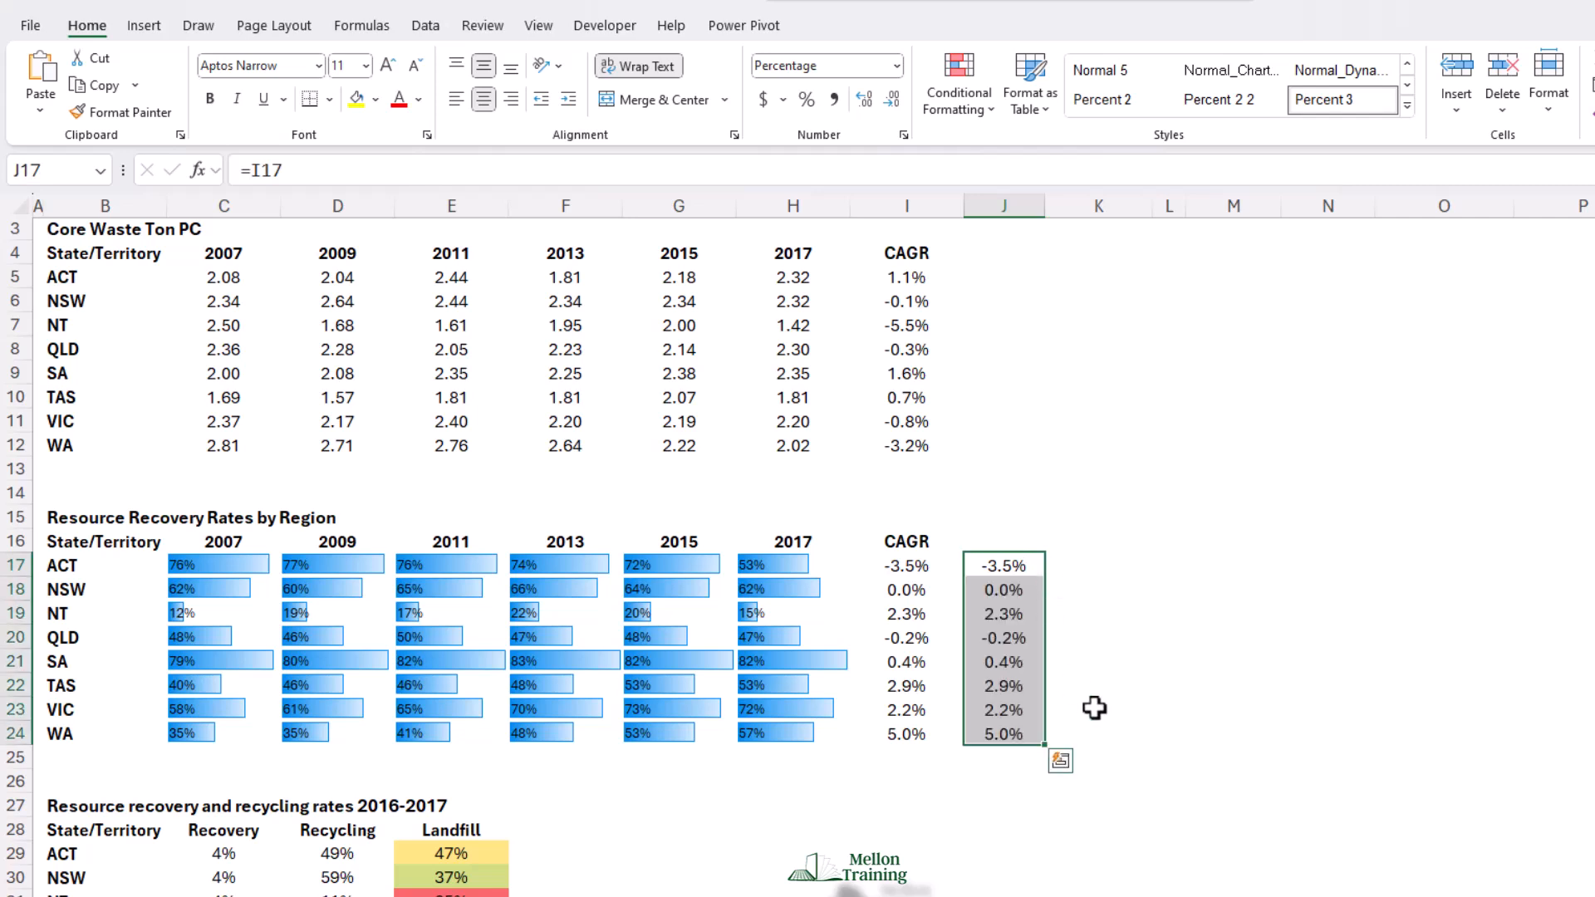
{"action": "mouse_move", "coordinate": [1090, 705]}
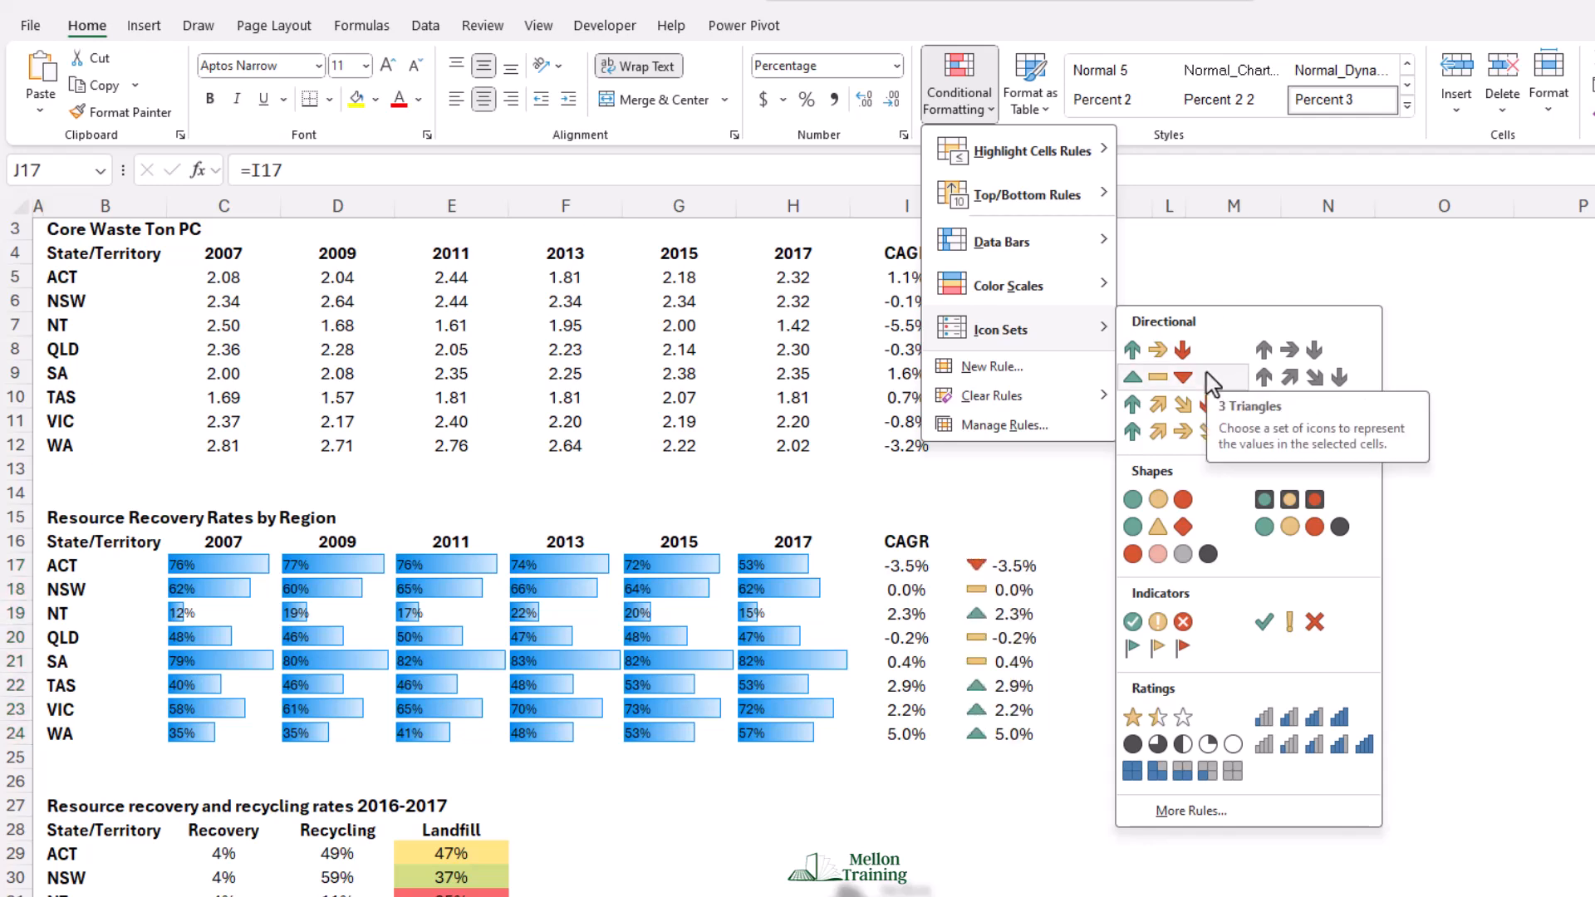
Apply the 3 Triangles icon set to the CAGR values in J17:J24
{"action": "left_click", "coordinate": [1182, 350]}
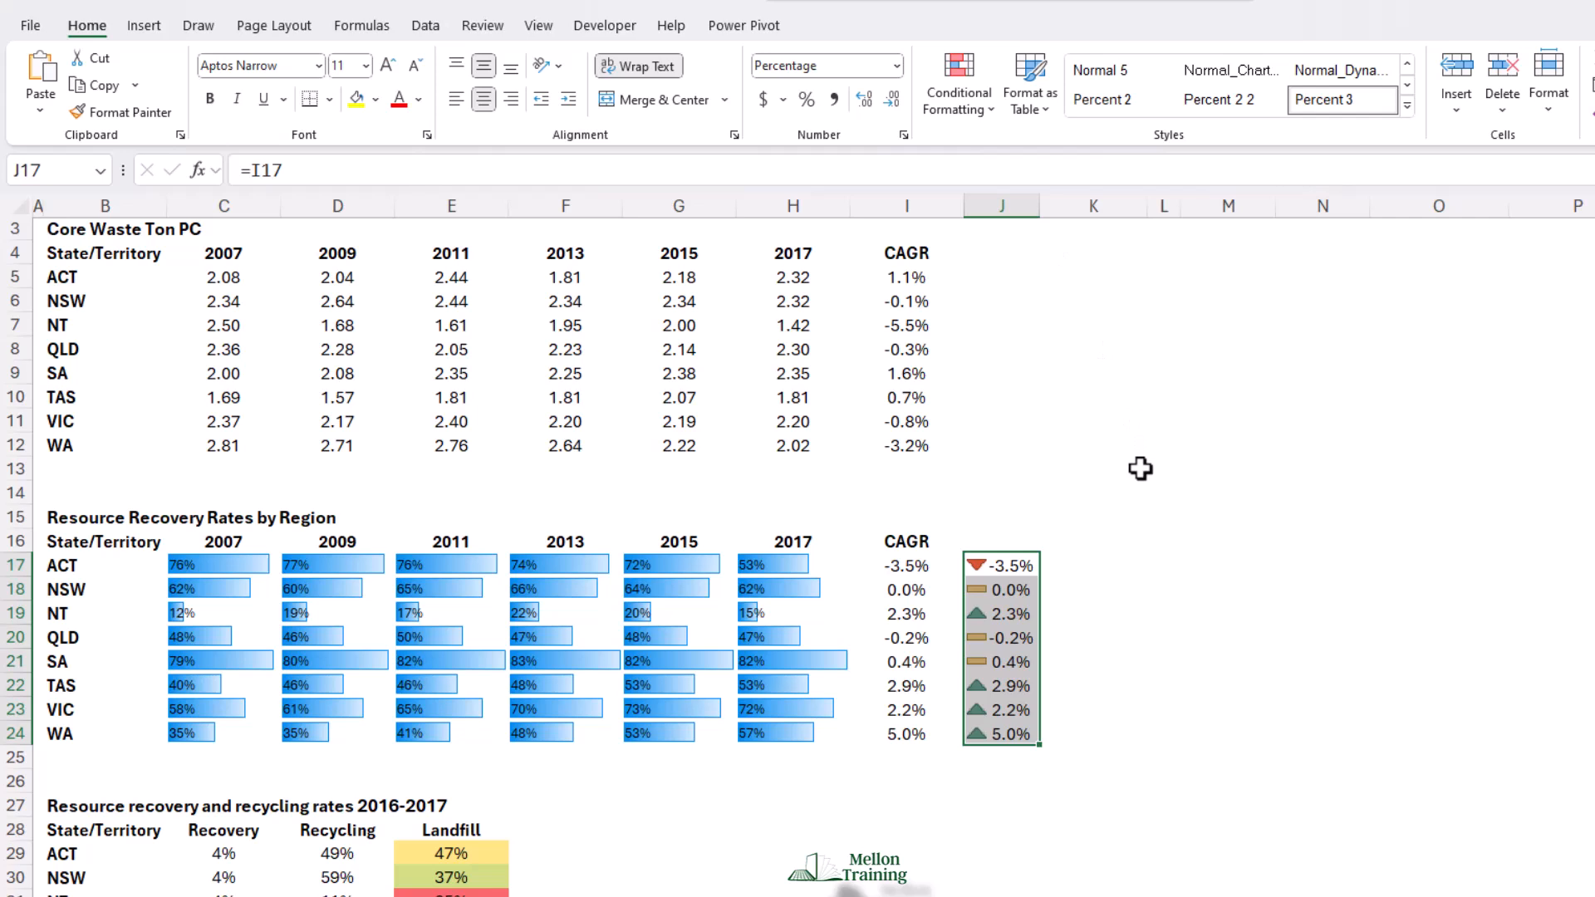
{"action": "left_click", "coordinate": [957, 81]}
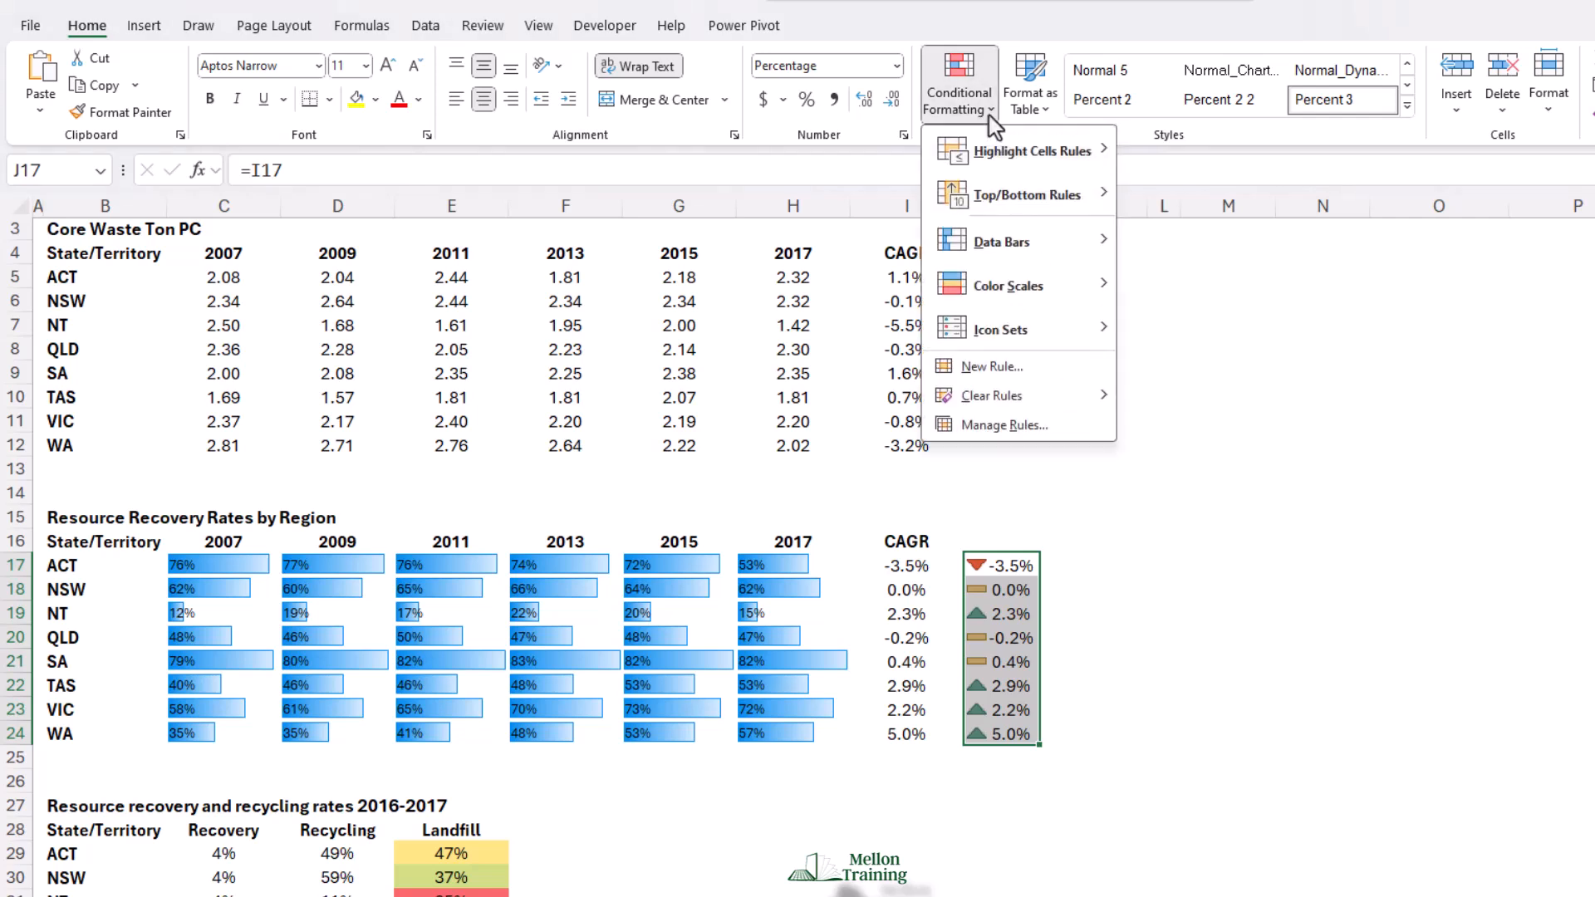
{"action": "mouse_move", "coordinate": [1017, 284]}
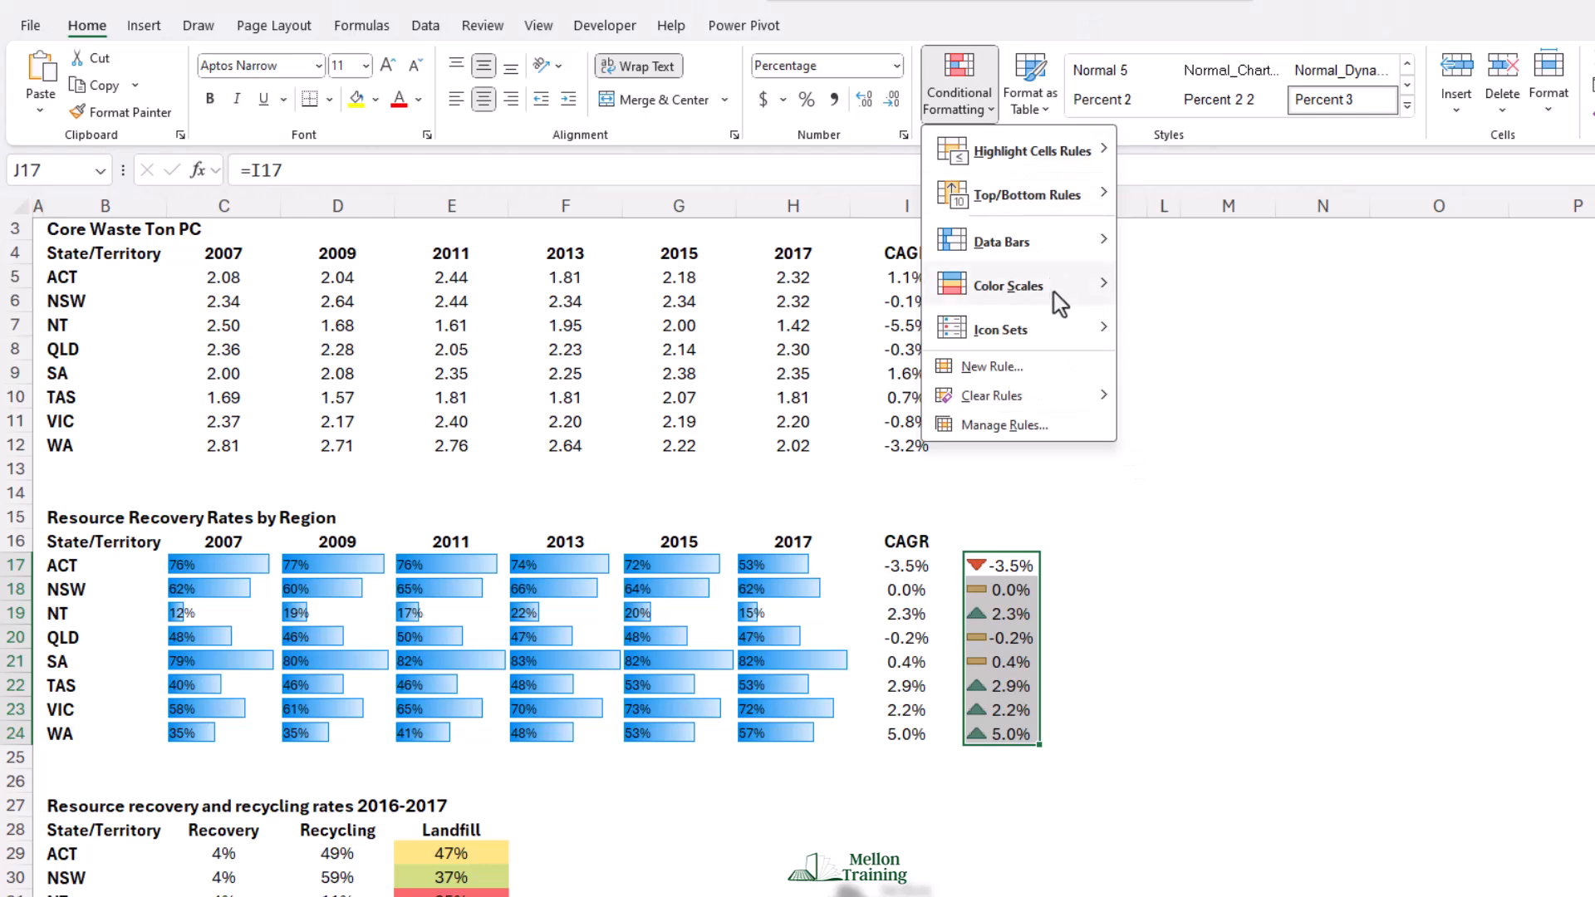
List the conditional formatting rules for This Worksheet and select the Icon Set rule
{"action": "left_click", "coordinate": [1007, 424]}
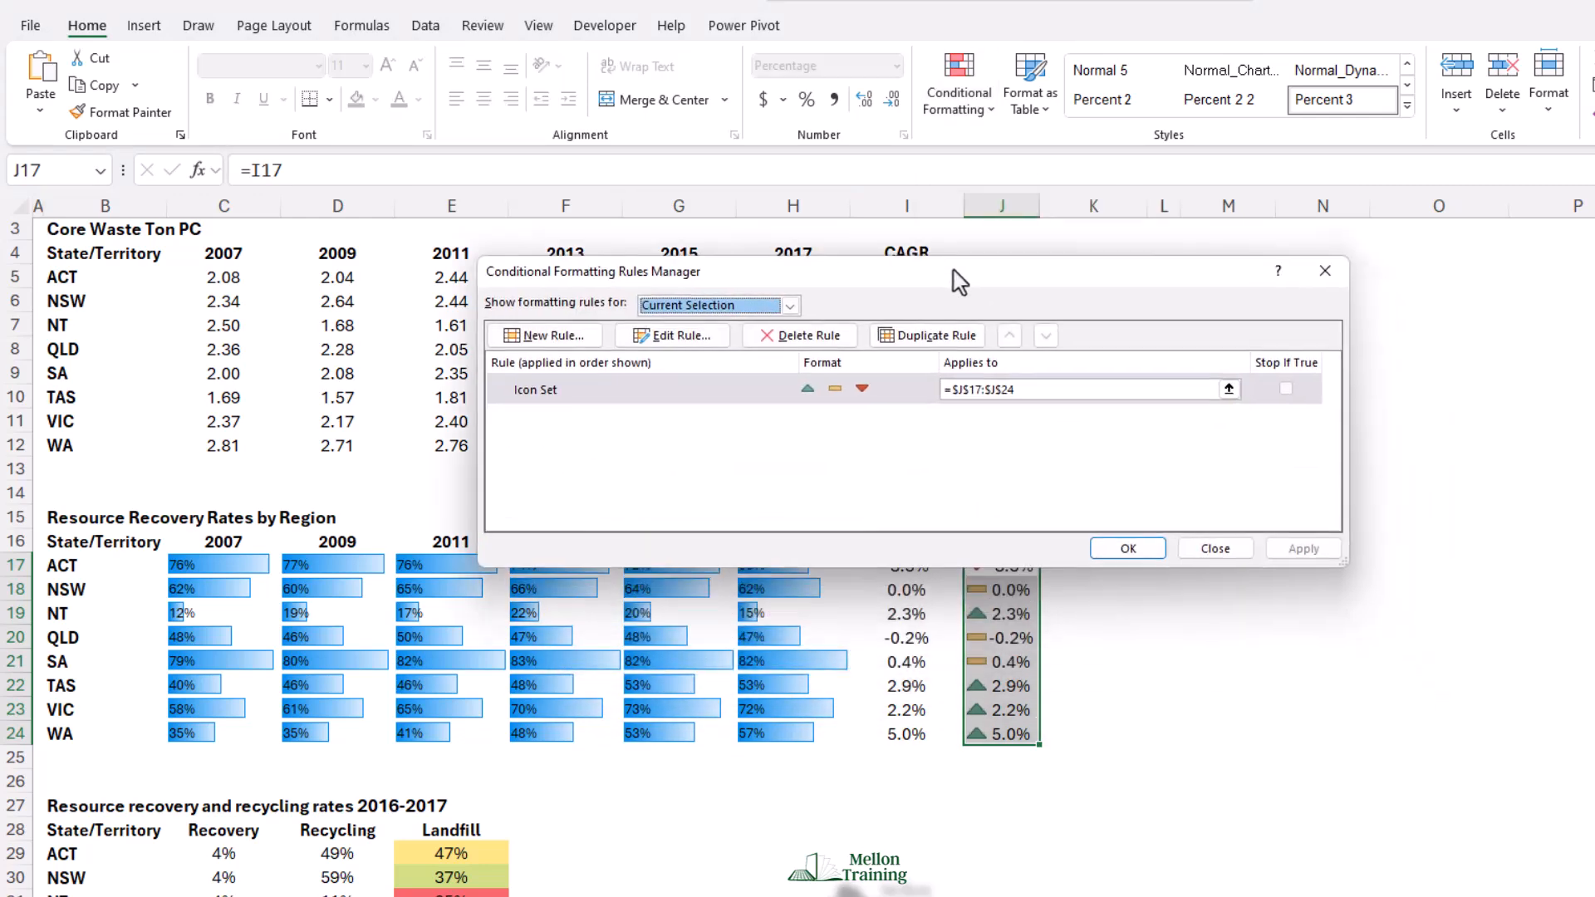
{"action": "left_click_drag", "start_coordinate": [960, 271], "coordinate": [878, 219]}
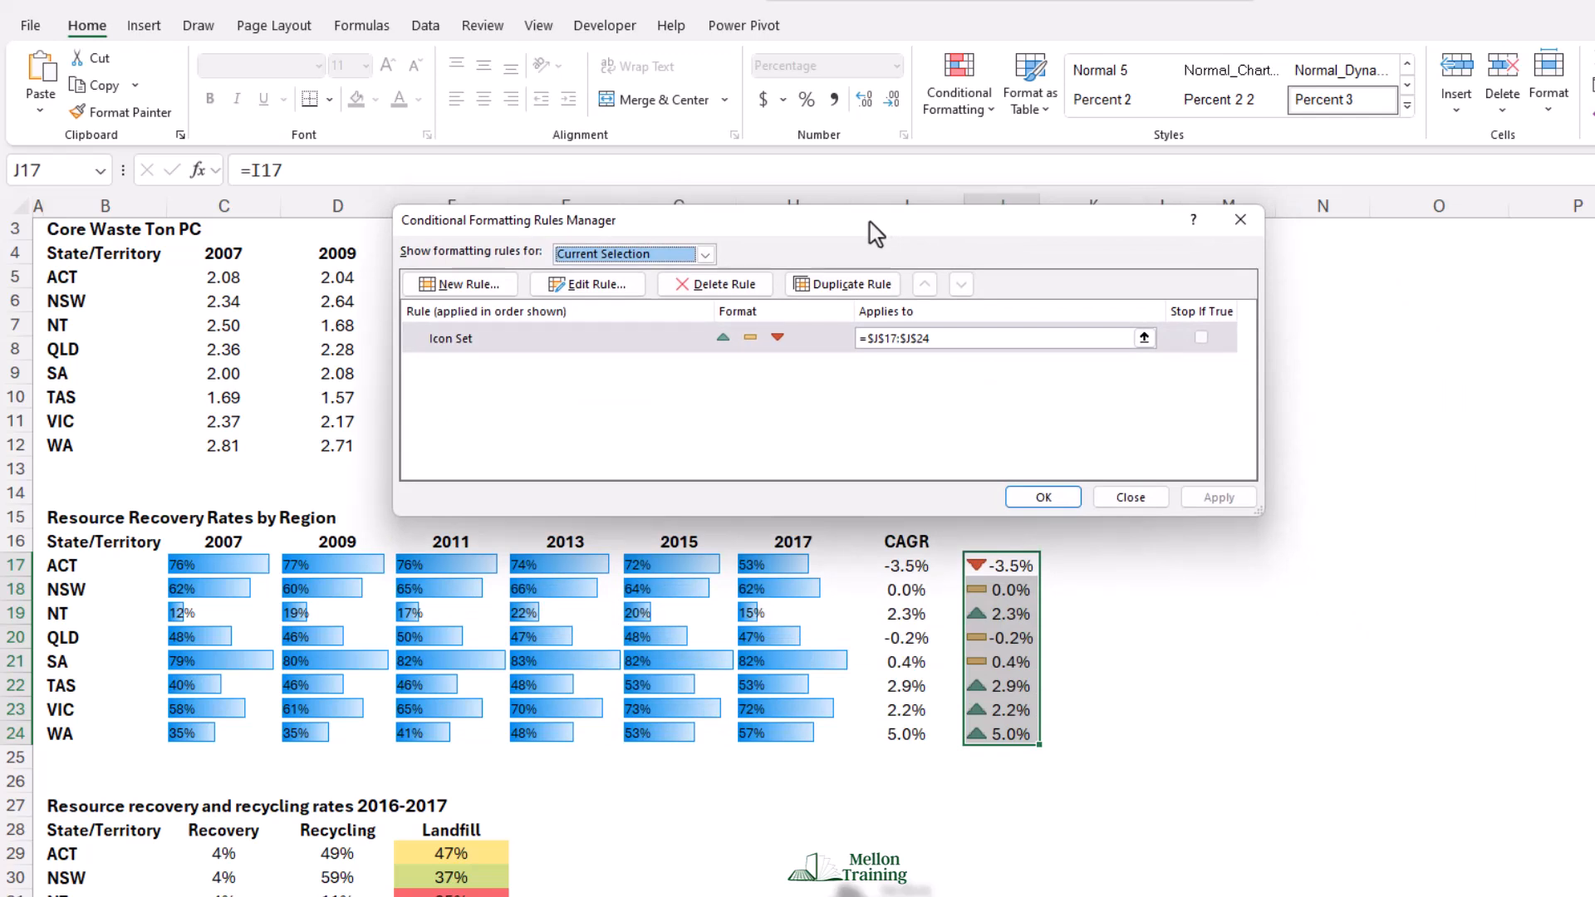
{"action": "left_click", "coordinate": [706, 253]}
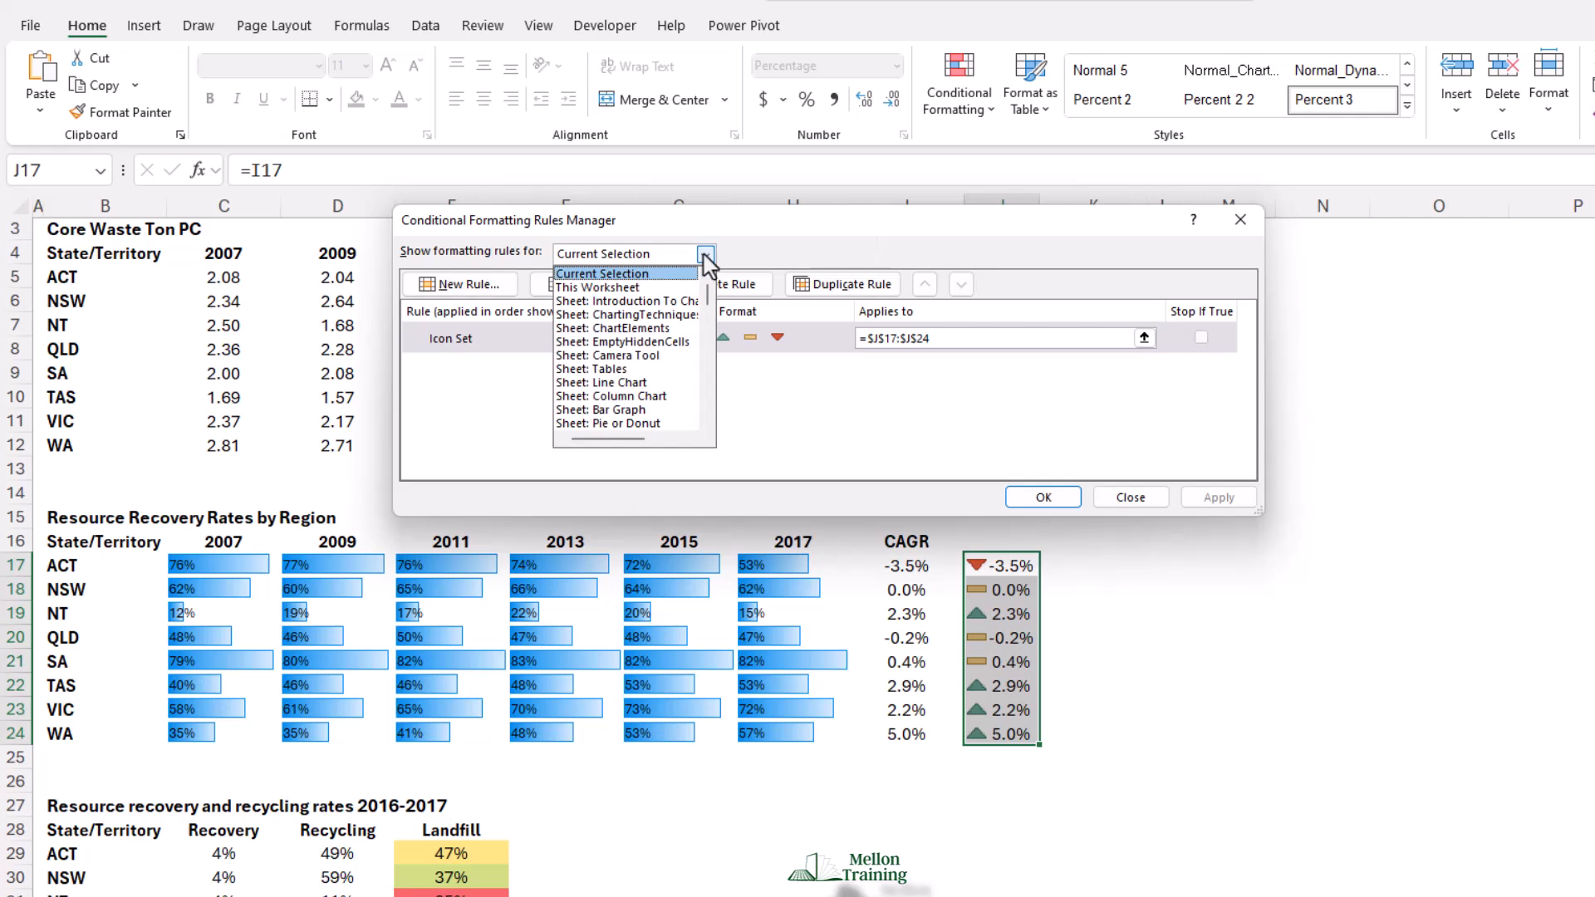
{"action": "mouse_move", "coordinate": [597, 288]}
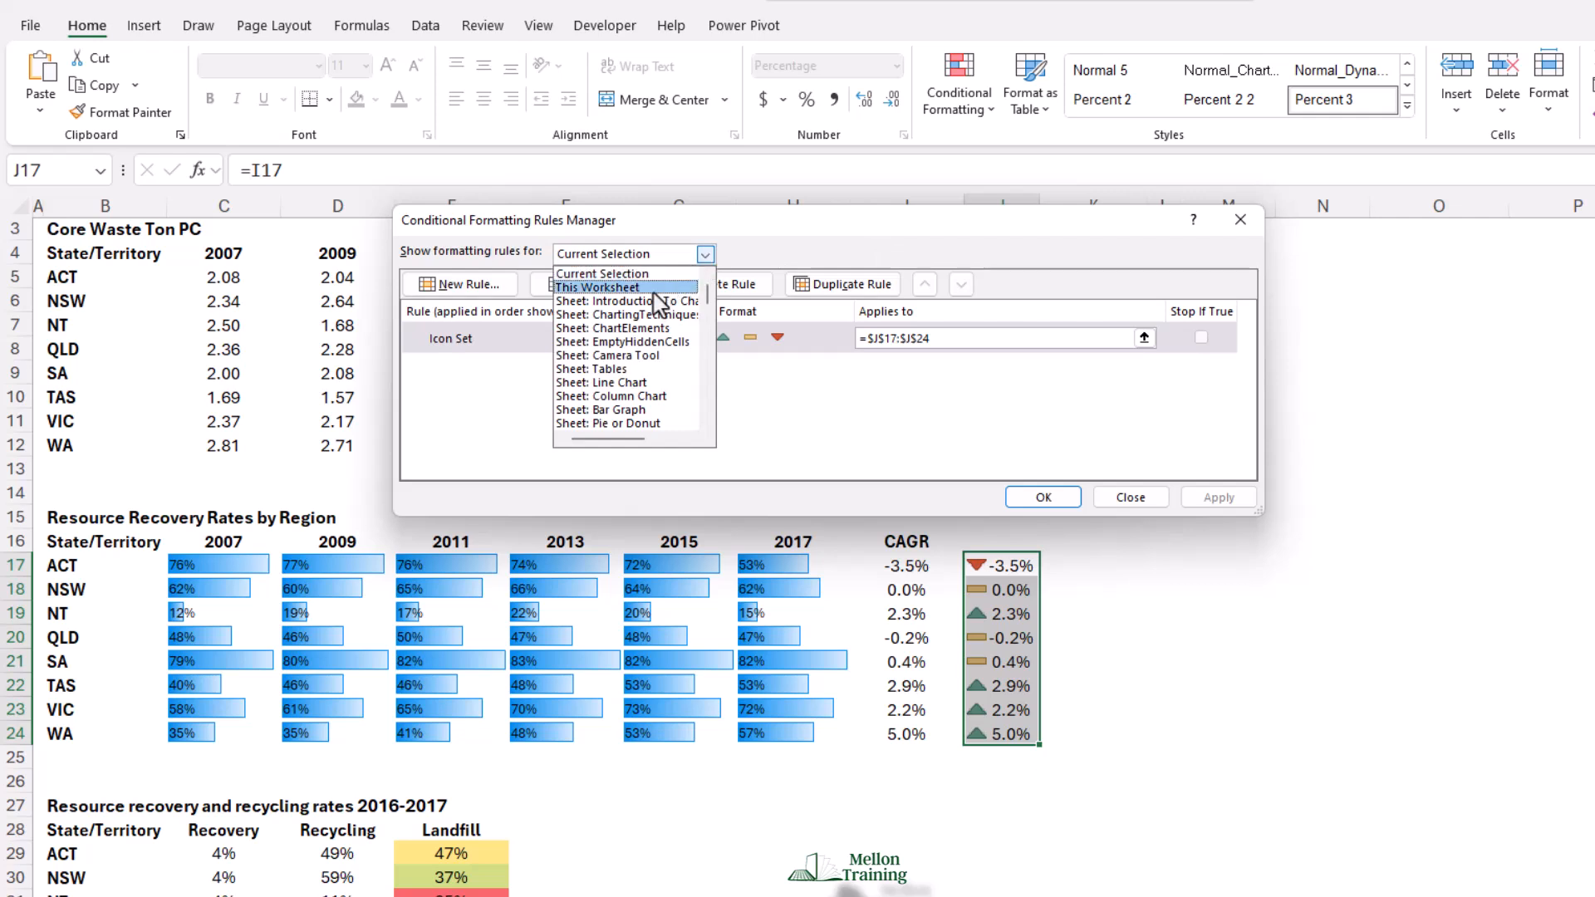
{"action": "left_click", "coordinate": [596, 287]}
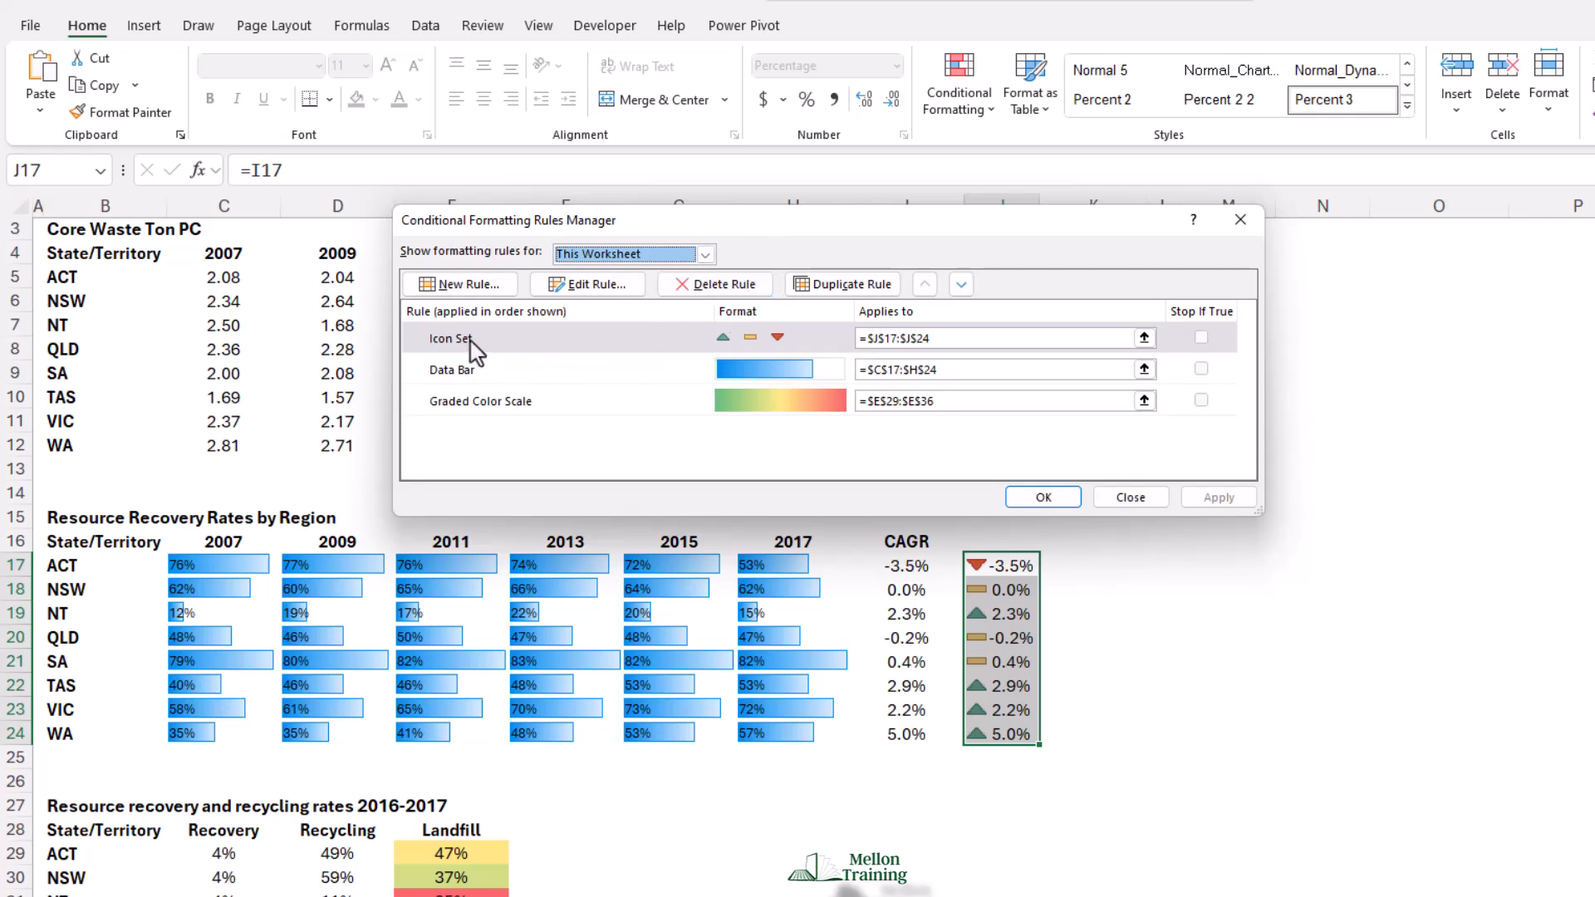
{"action": "left_click", "coordinate": [450, 337]}
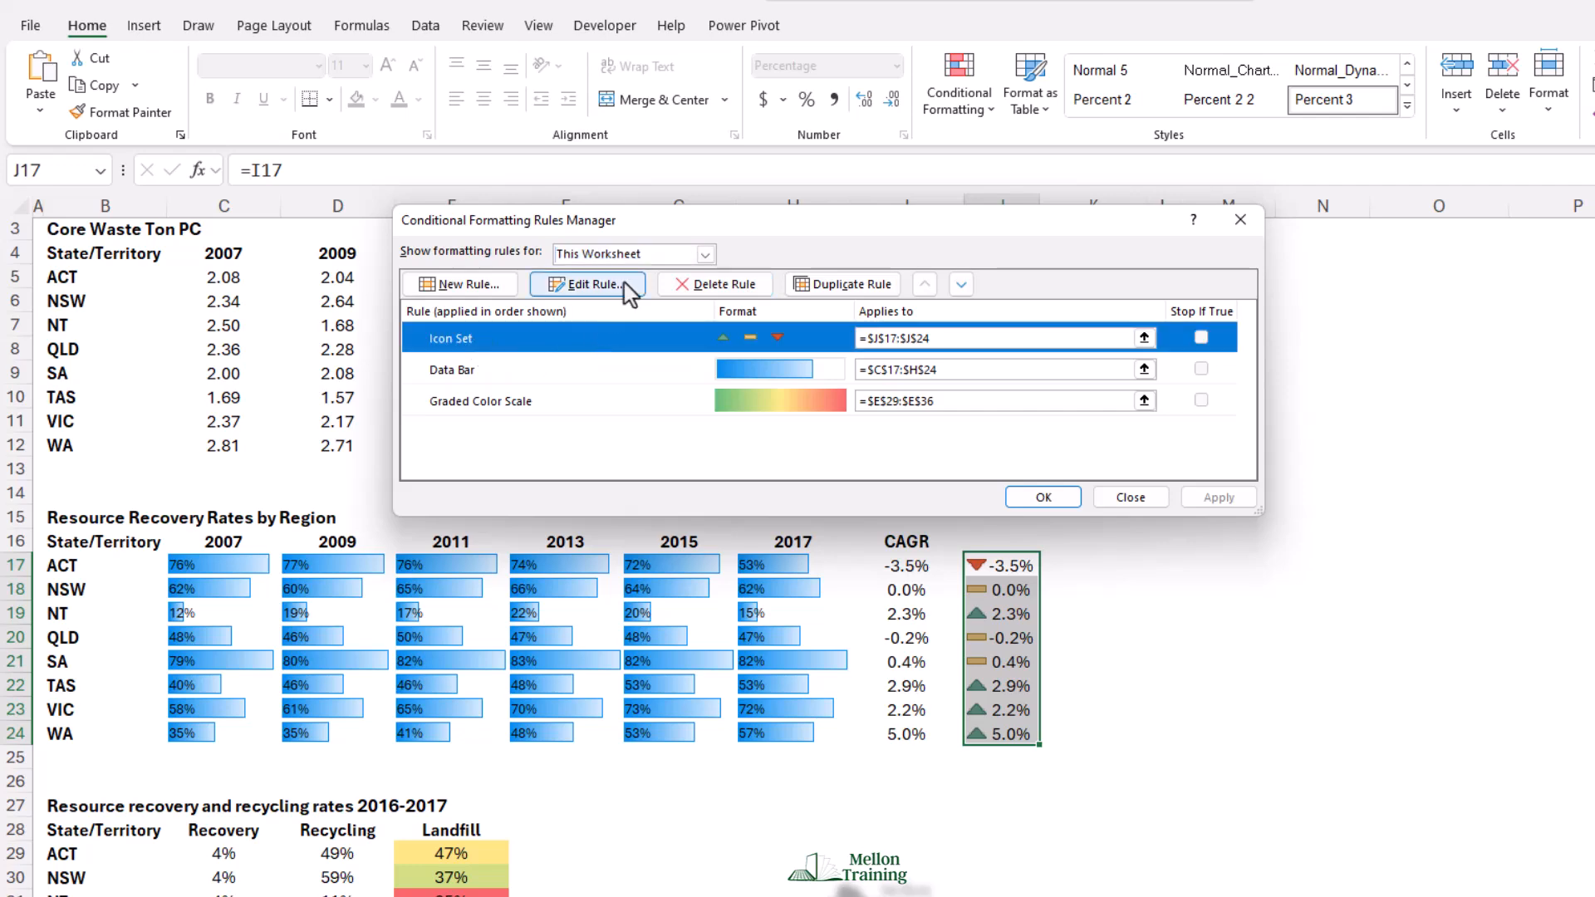
Edit the icon set rule so the up triangle requires Number value greater than 0
{"action": "left_click", "coordinate": [586, 285]}
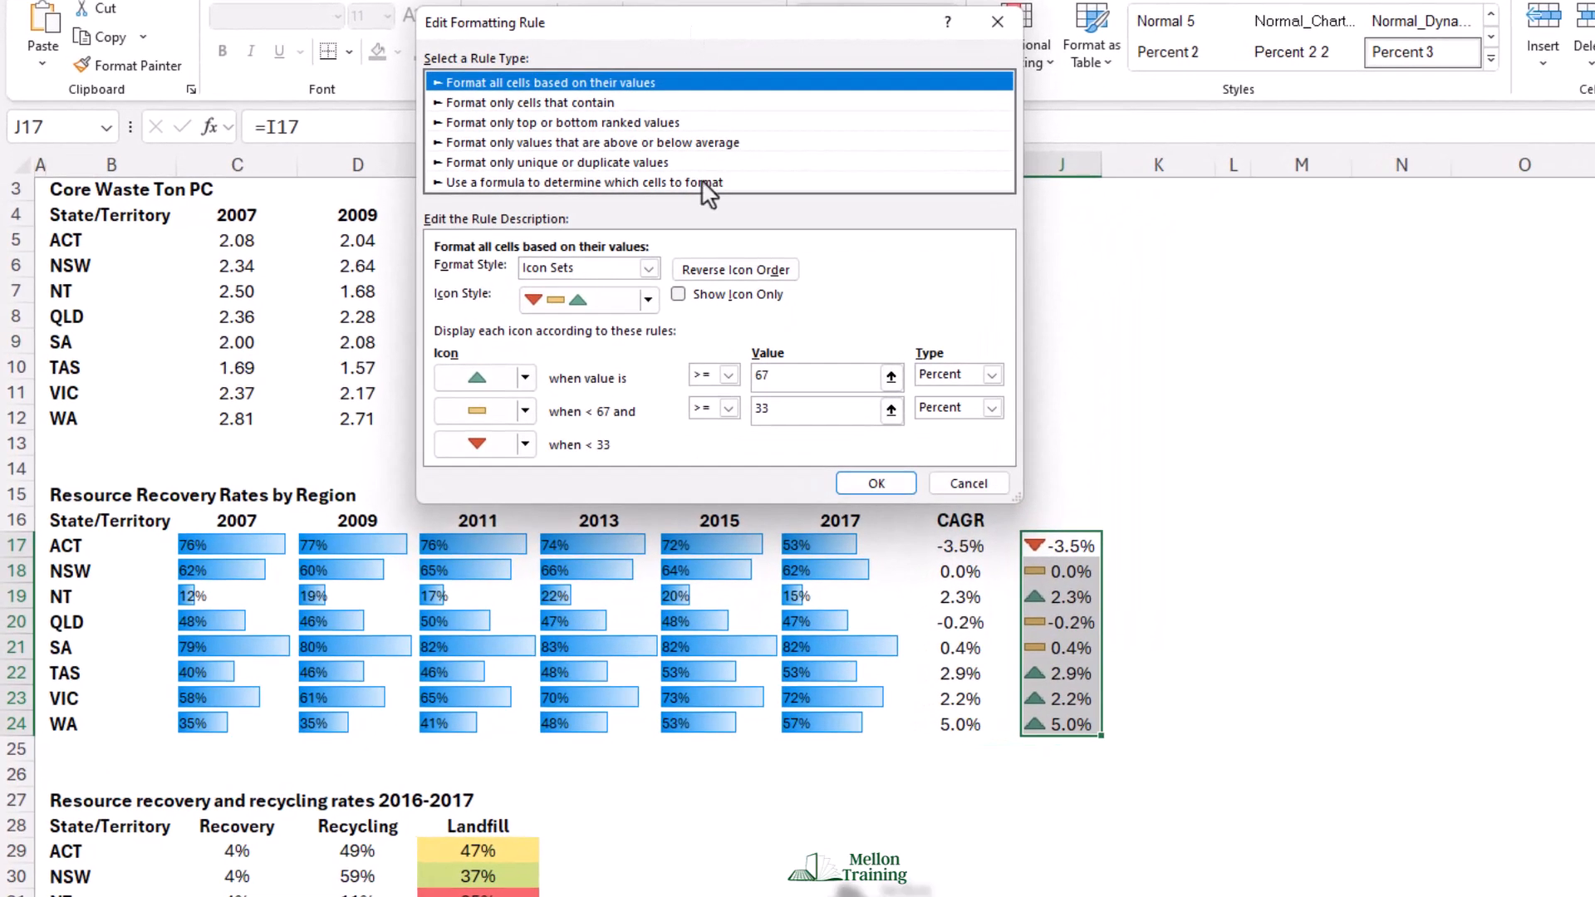
{"action": "left_click", "coordinate": [648, 270]}
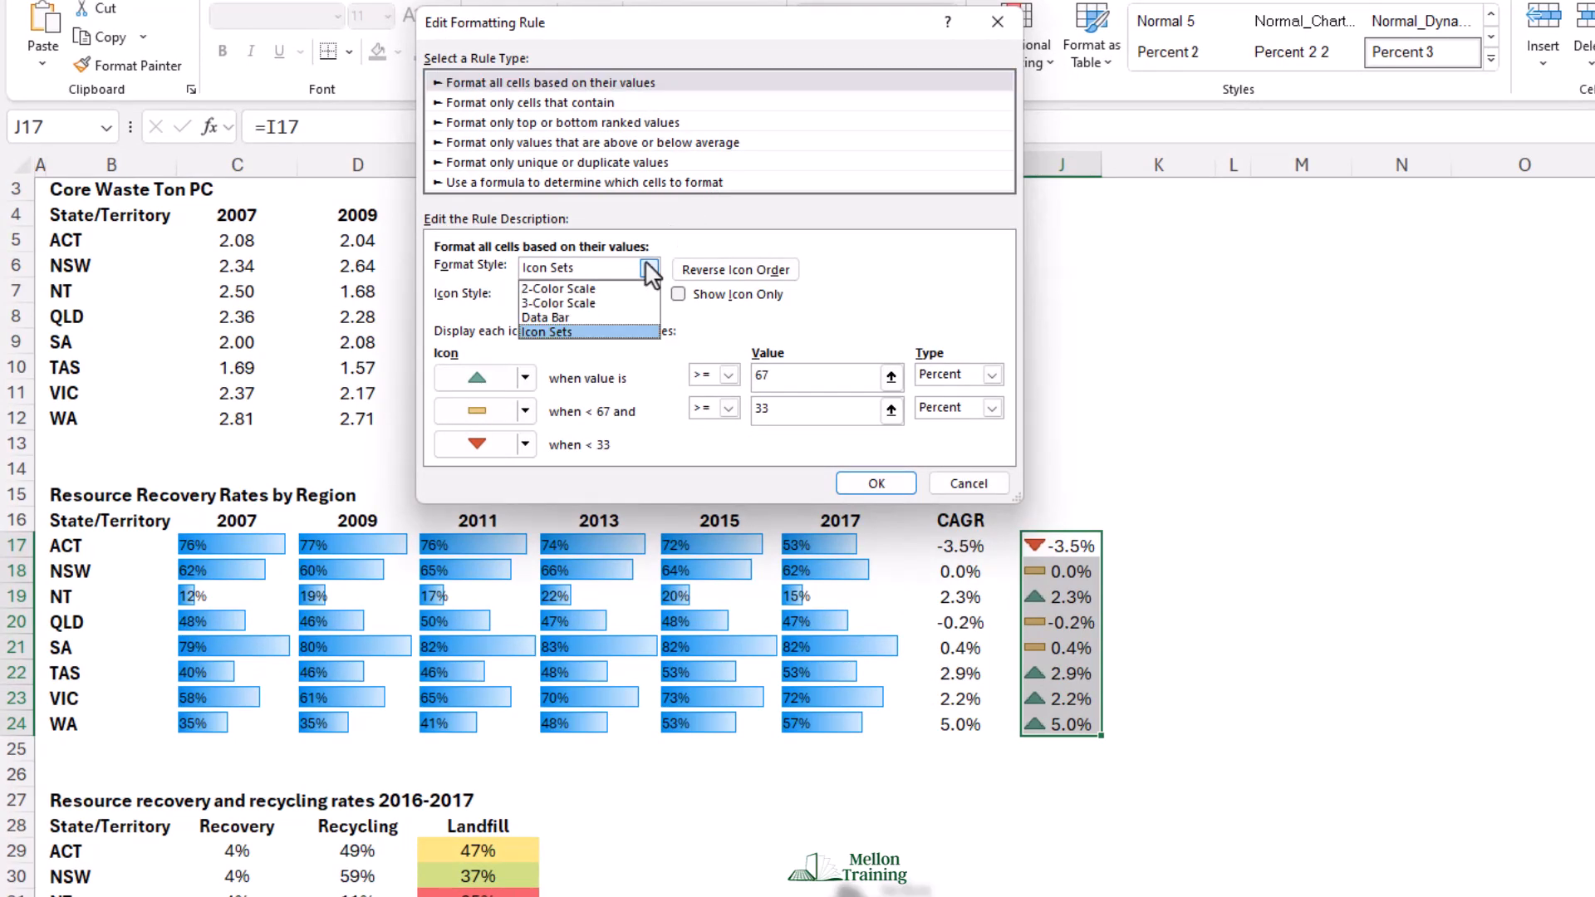
{"action": "left_click", "coordinate": [545, 332]}
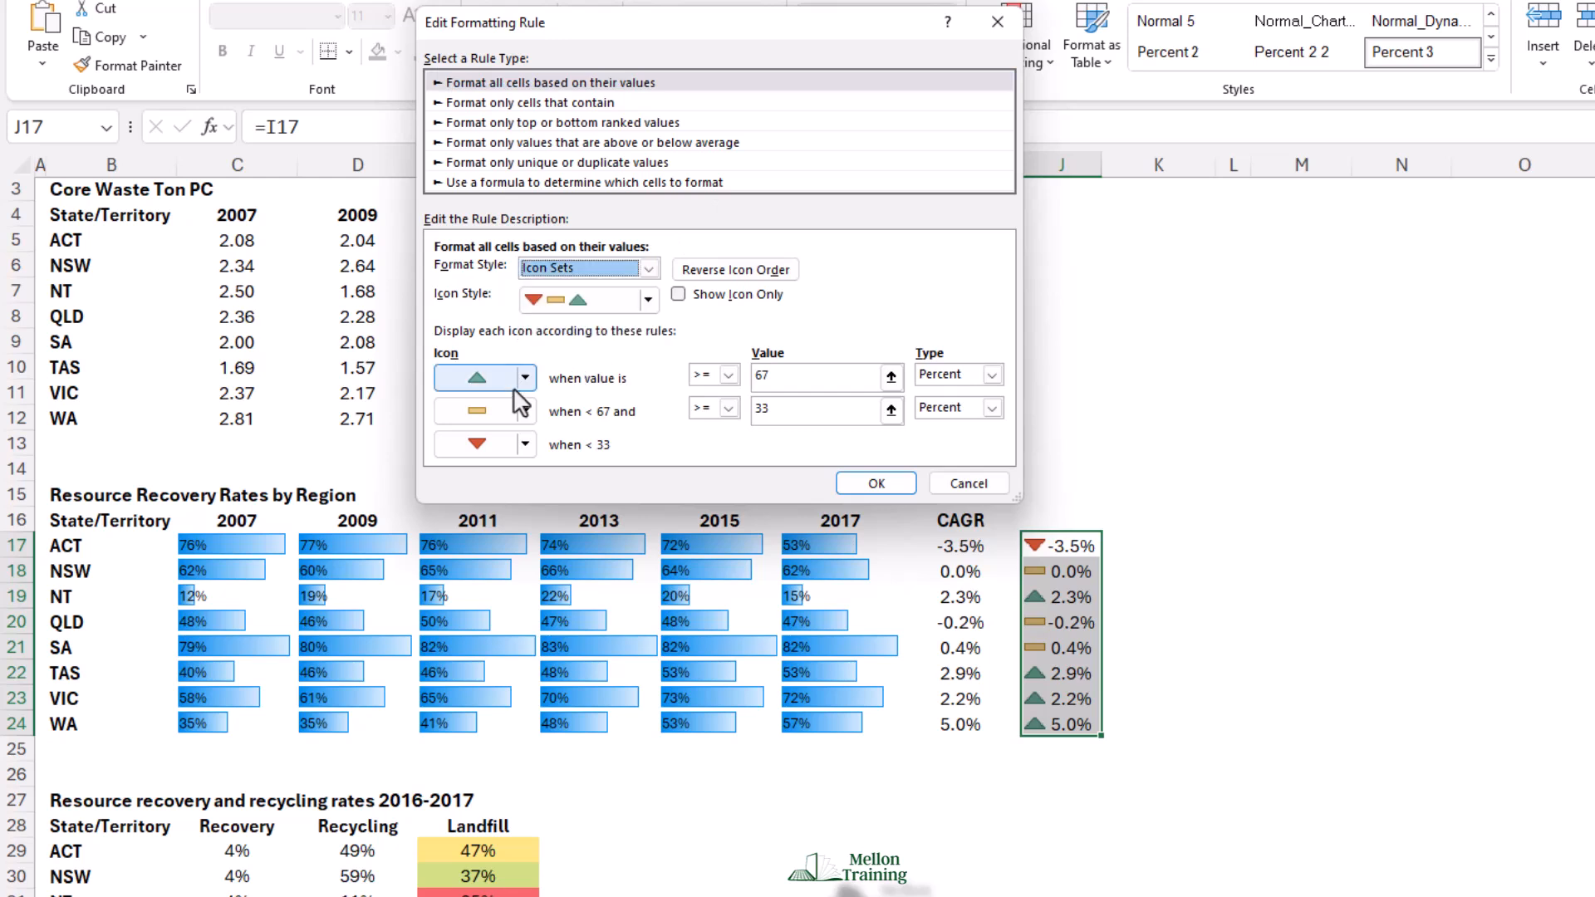
{"action": "left_click", "coordinate": [523, 377]}
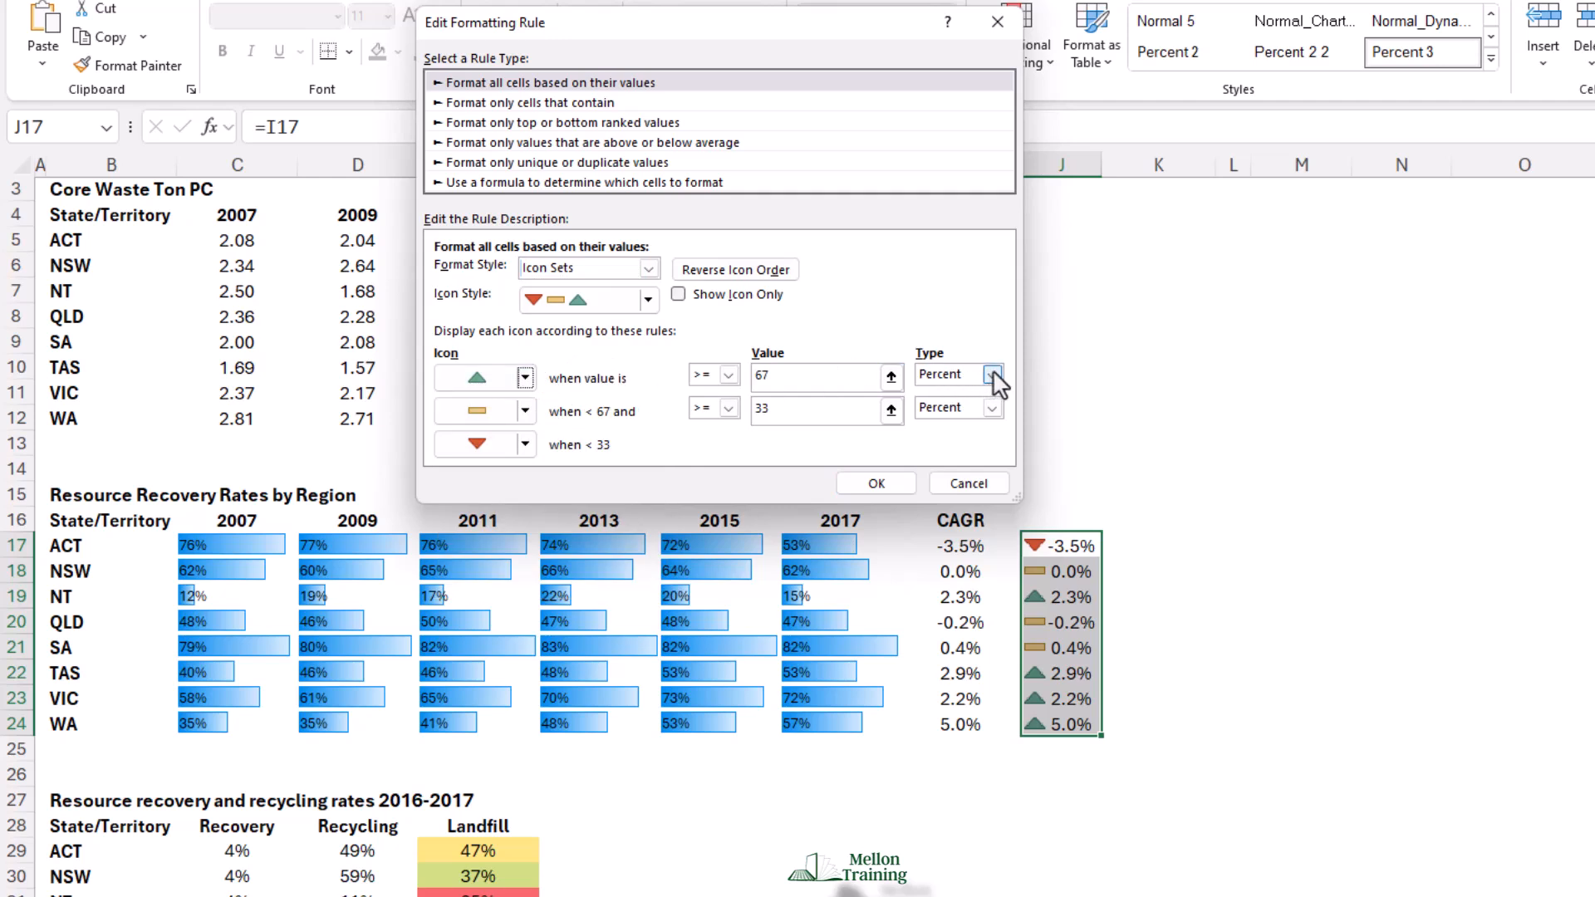
{"action": "left_click", "coordinate": [992, 374]}
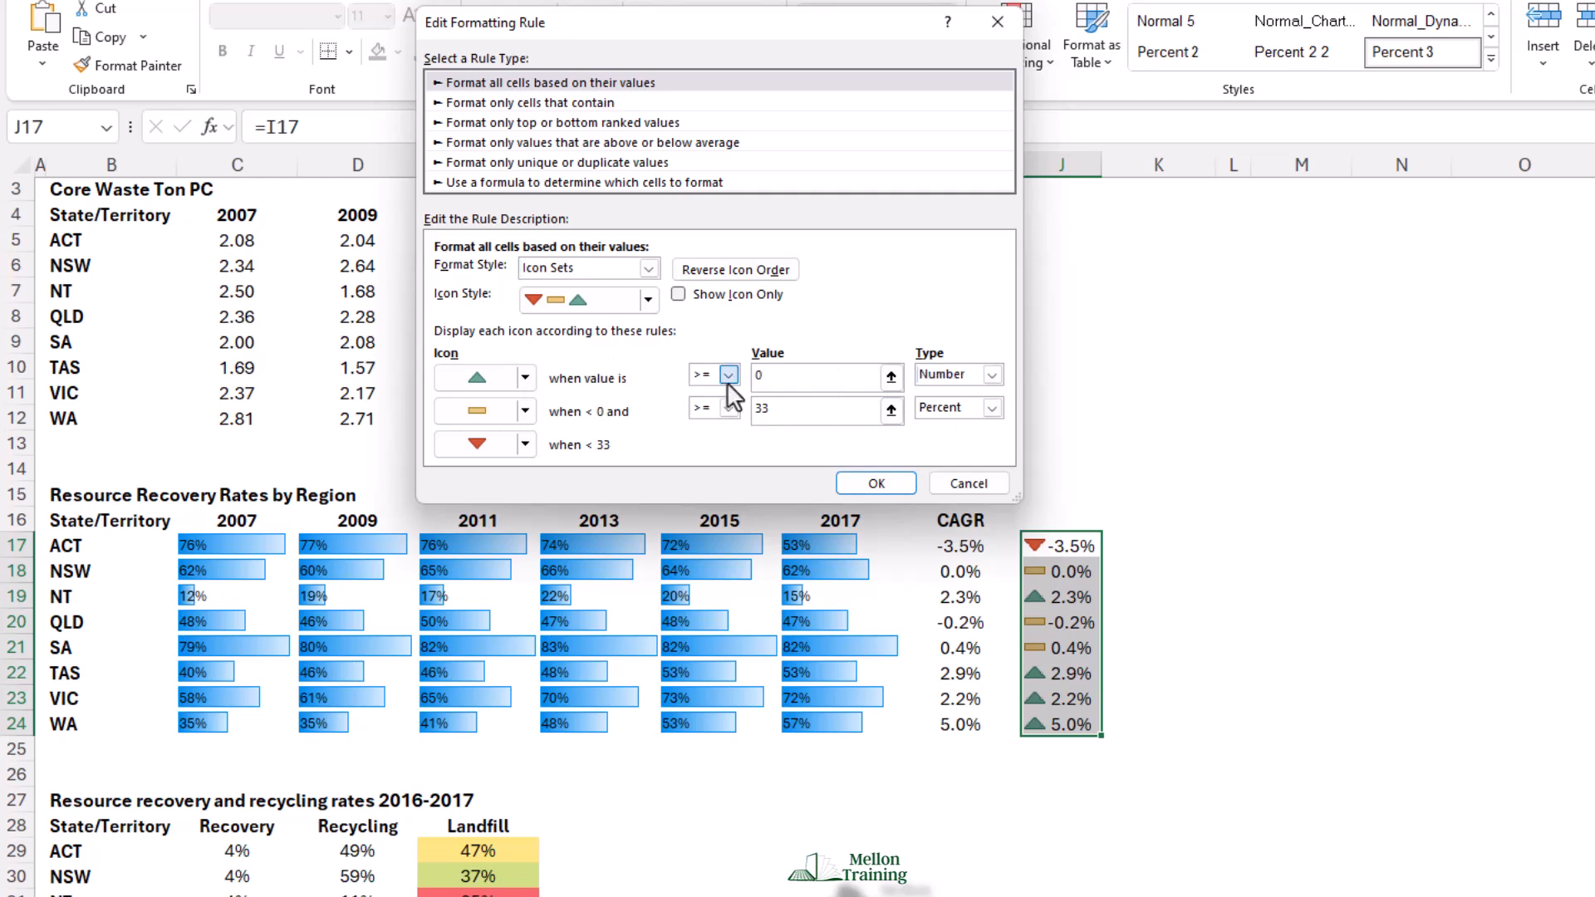
{"action": "left_click", "coordinate": [700, 374]}
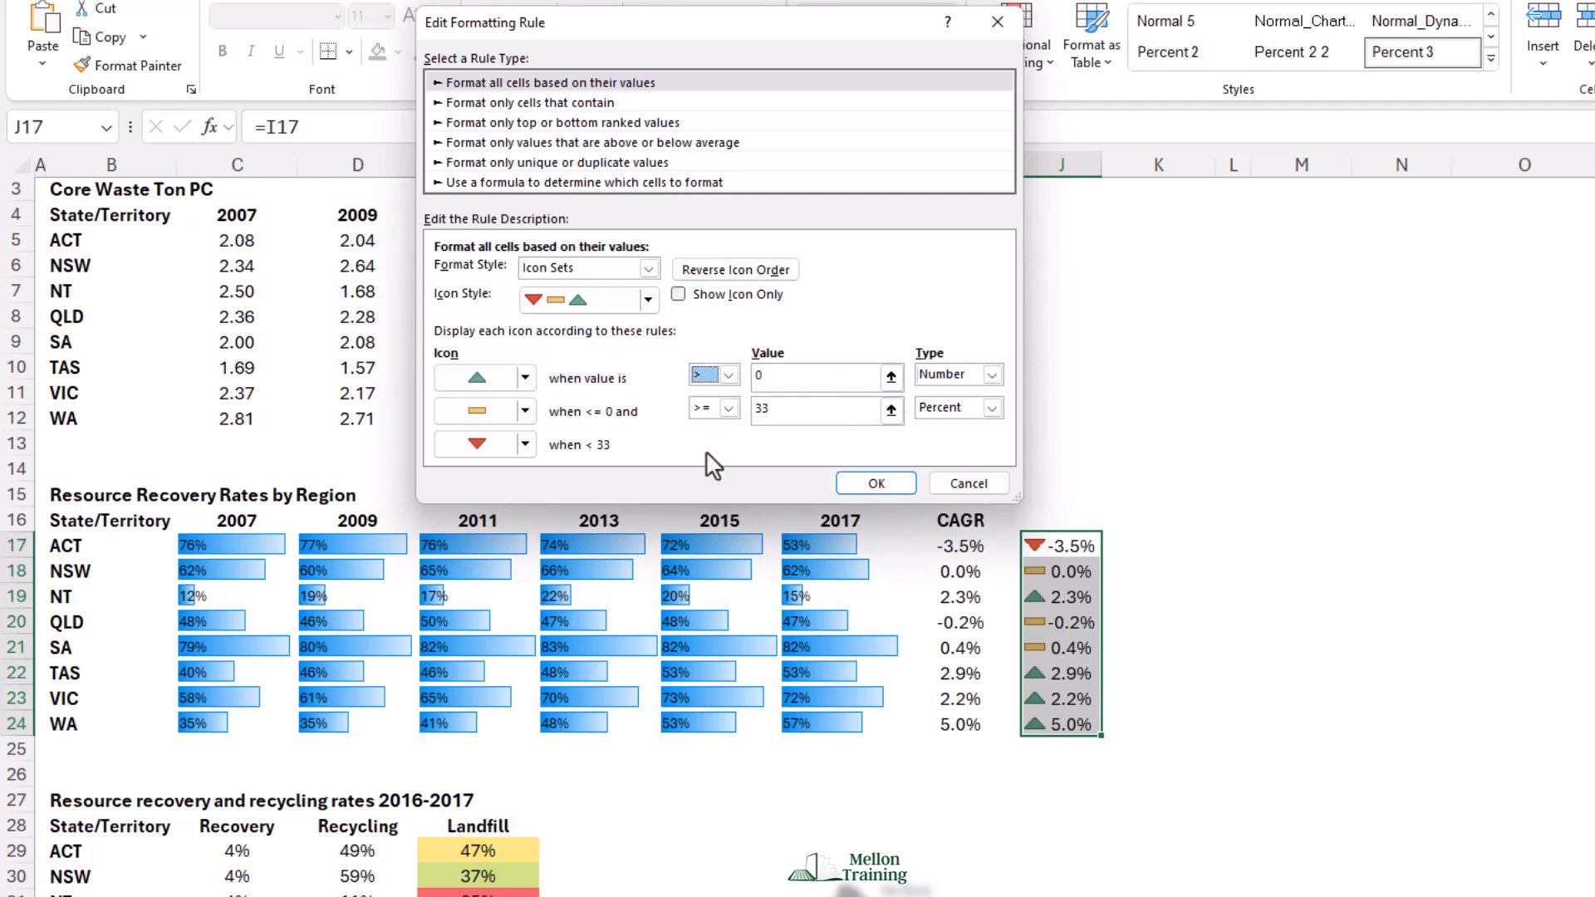
{"action": "left_click", "coordinate": [993, 407]}
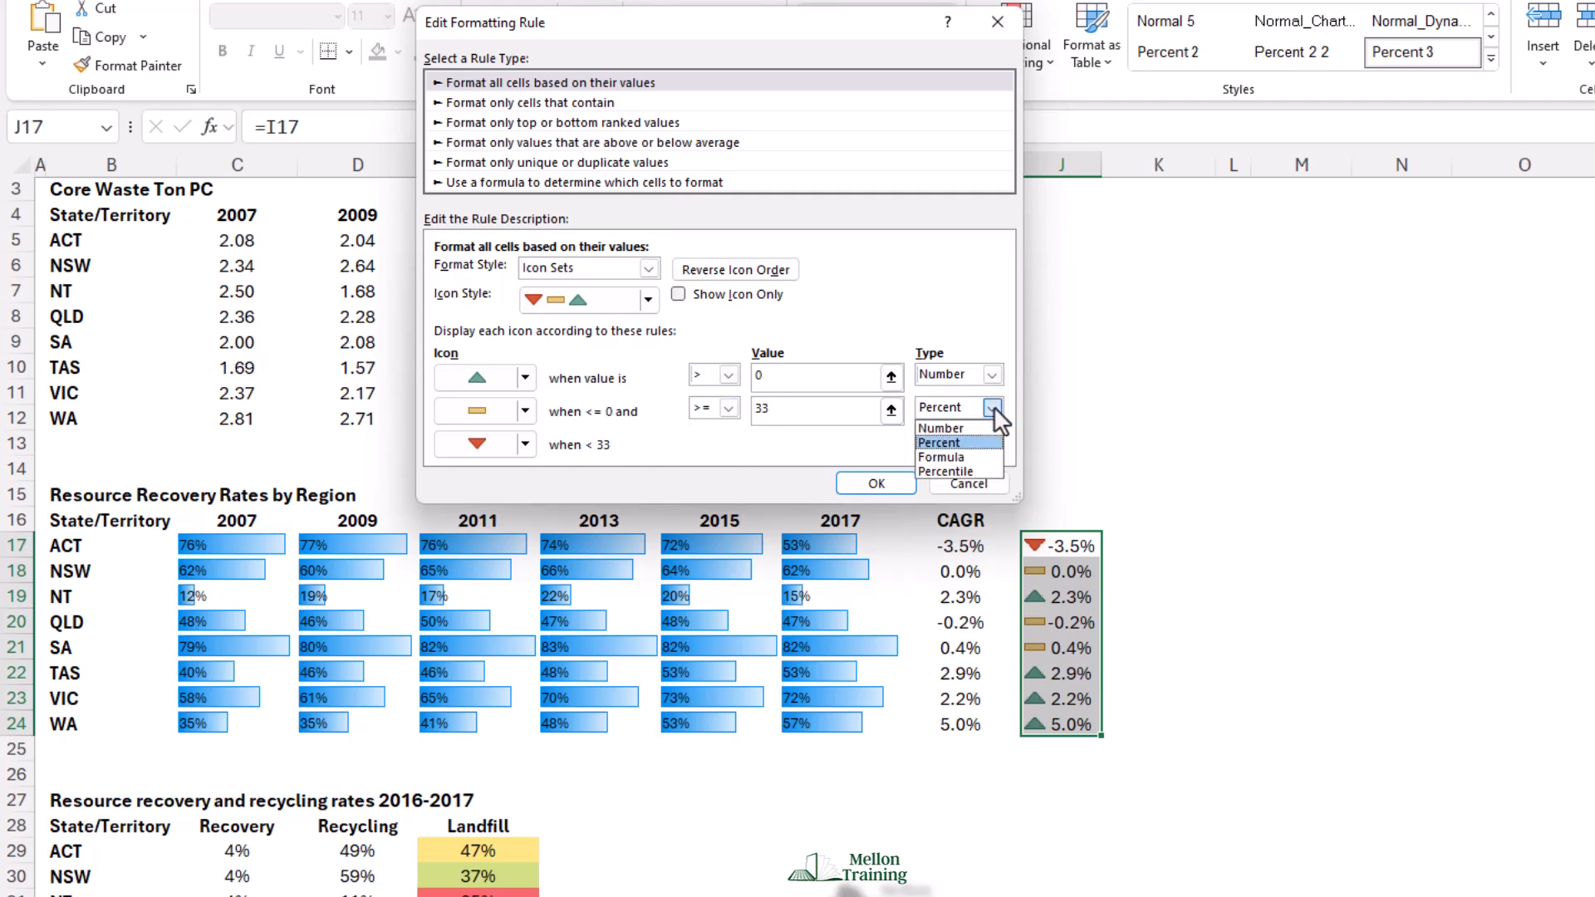
Set the flat threshold to Number 0 and tick Show Icon Only for the triangles
{"action": "left_click", "coordinate": [941, 427]}
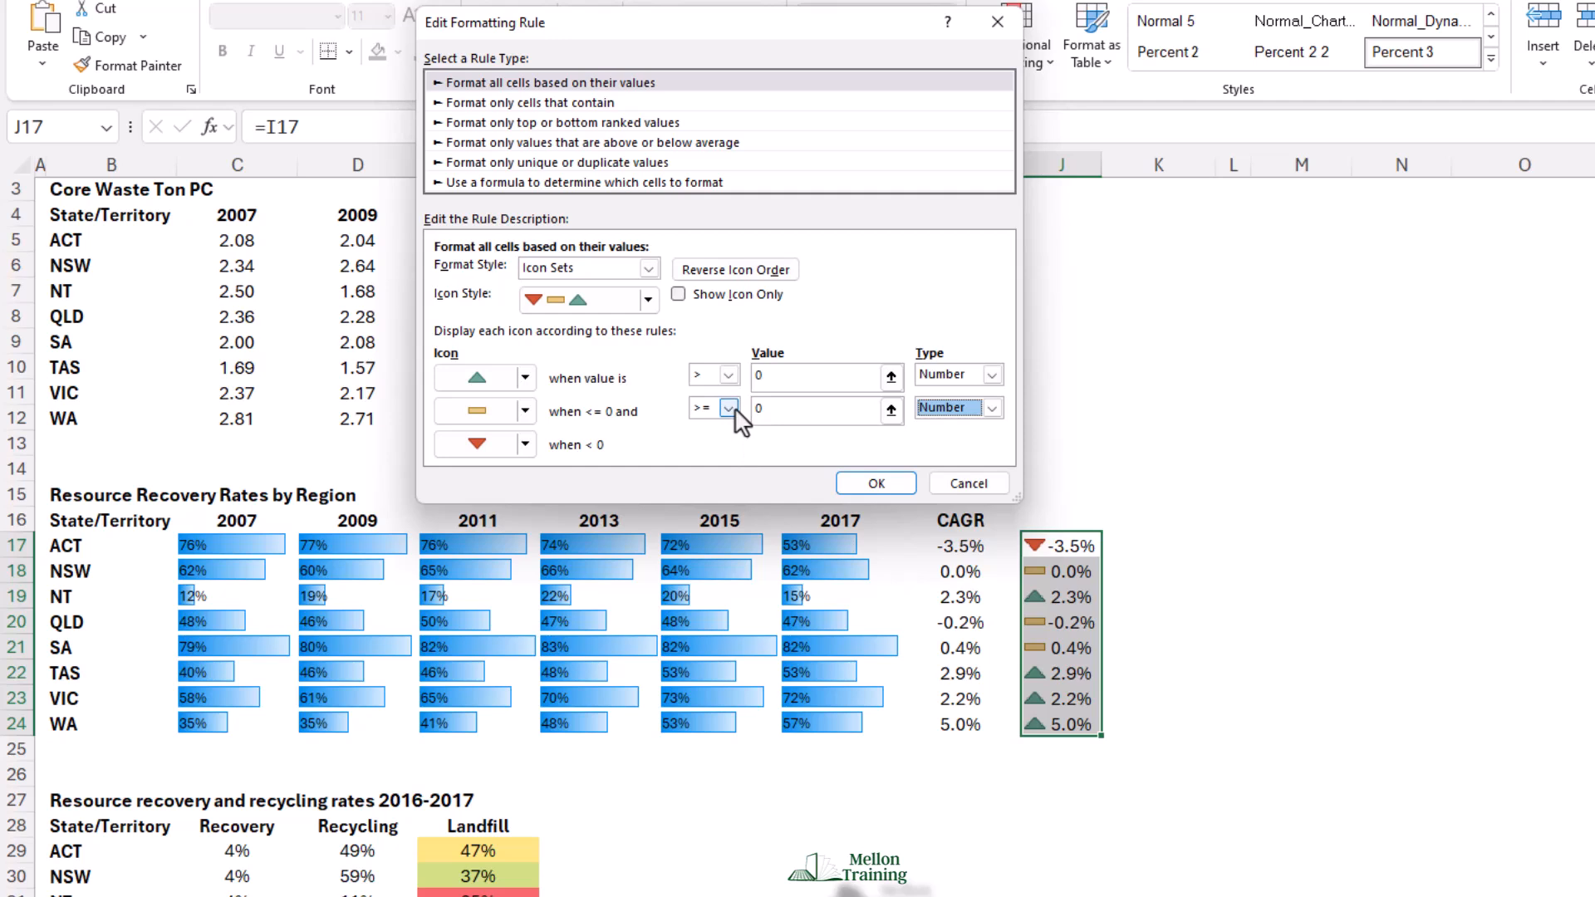
{"action": "left_click", "coordinate": [678, 294]}
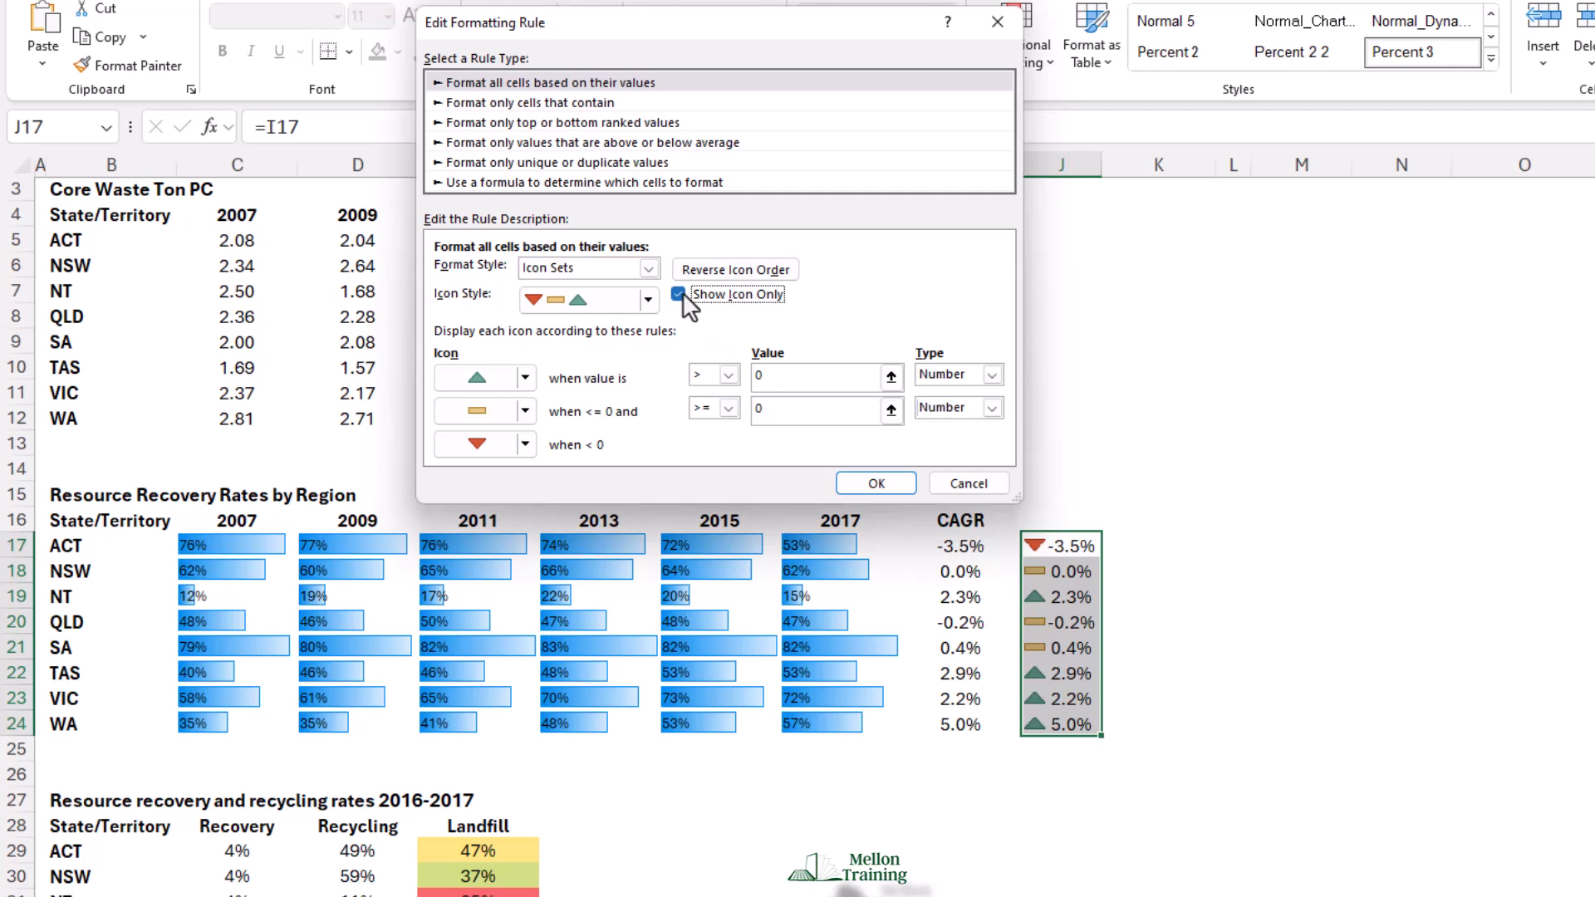
{"action": "left_click", "coordinate": [873, 481]}
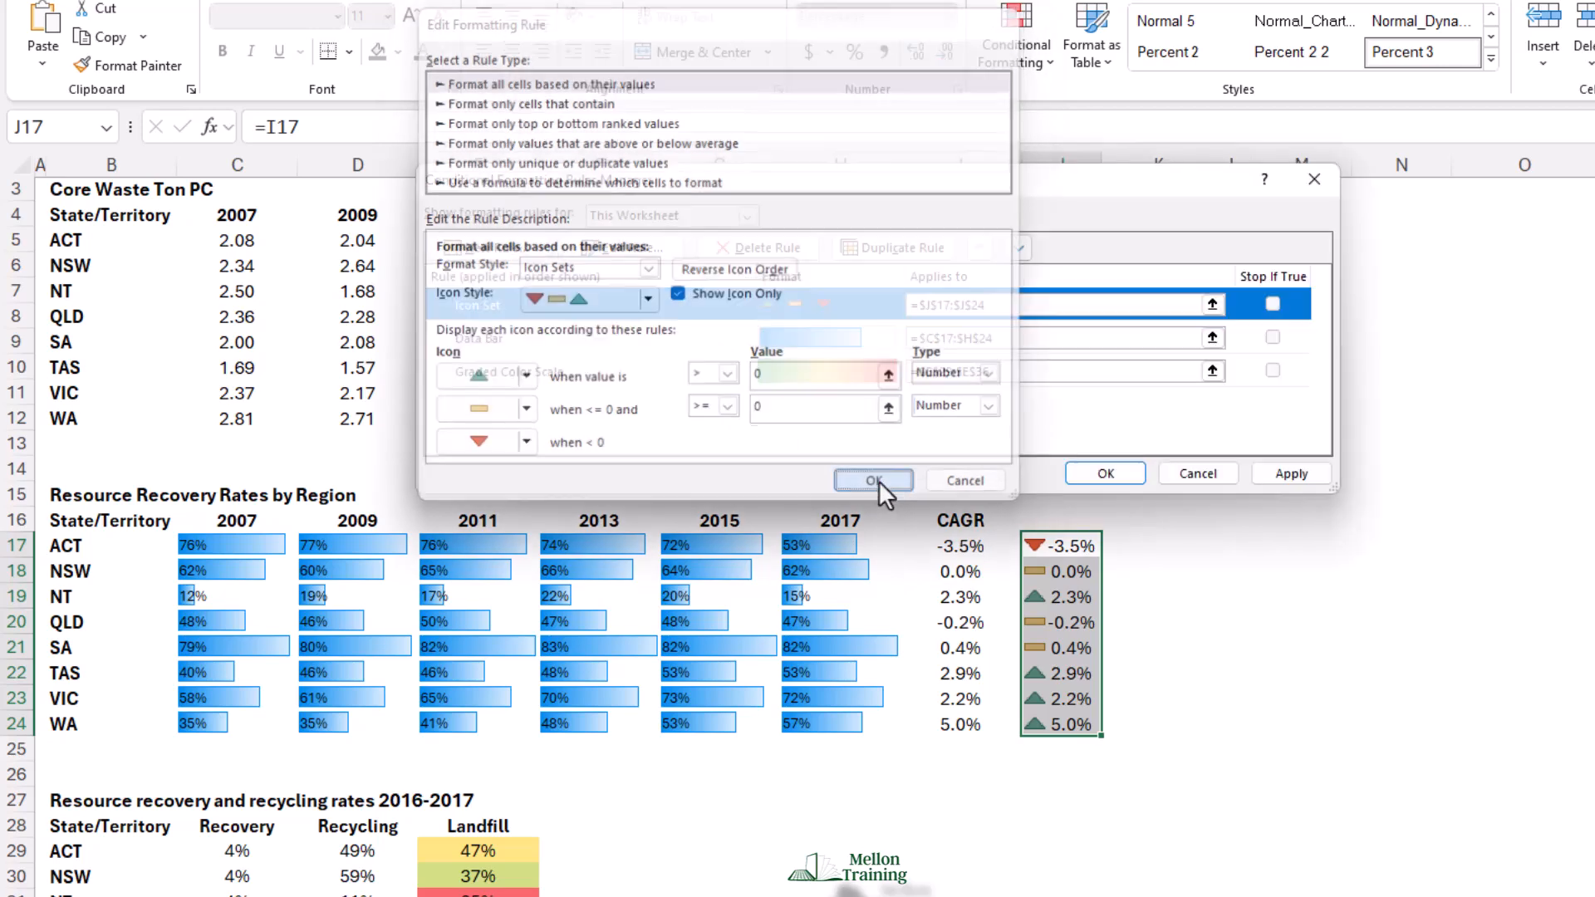
Confirm the edited triangle rule, returning to the Rules Manager for J17:J24
{"action": "left_click", "coordinate": [872, 480]}
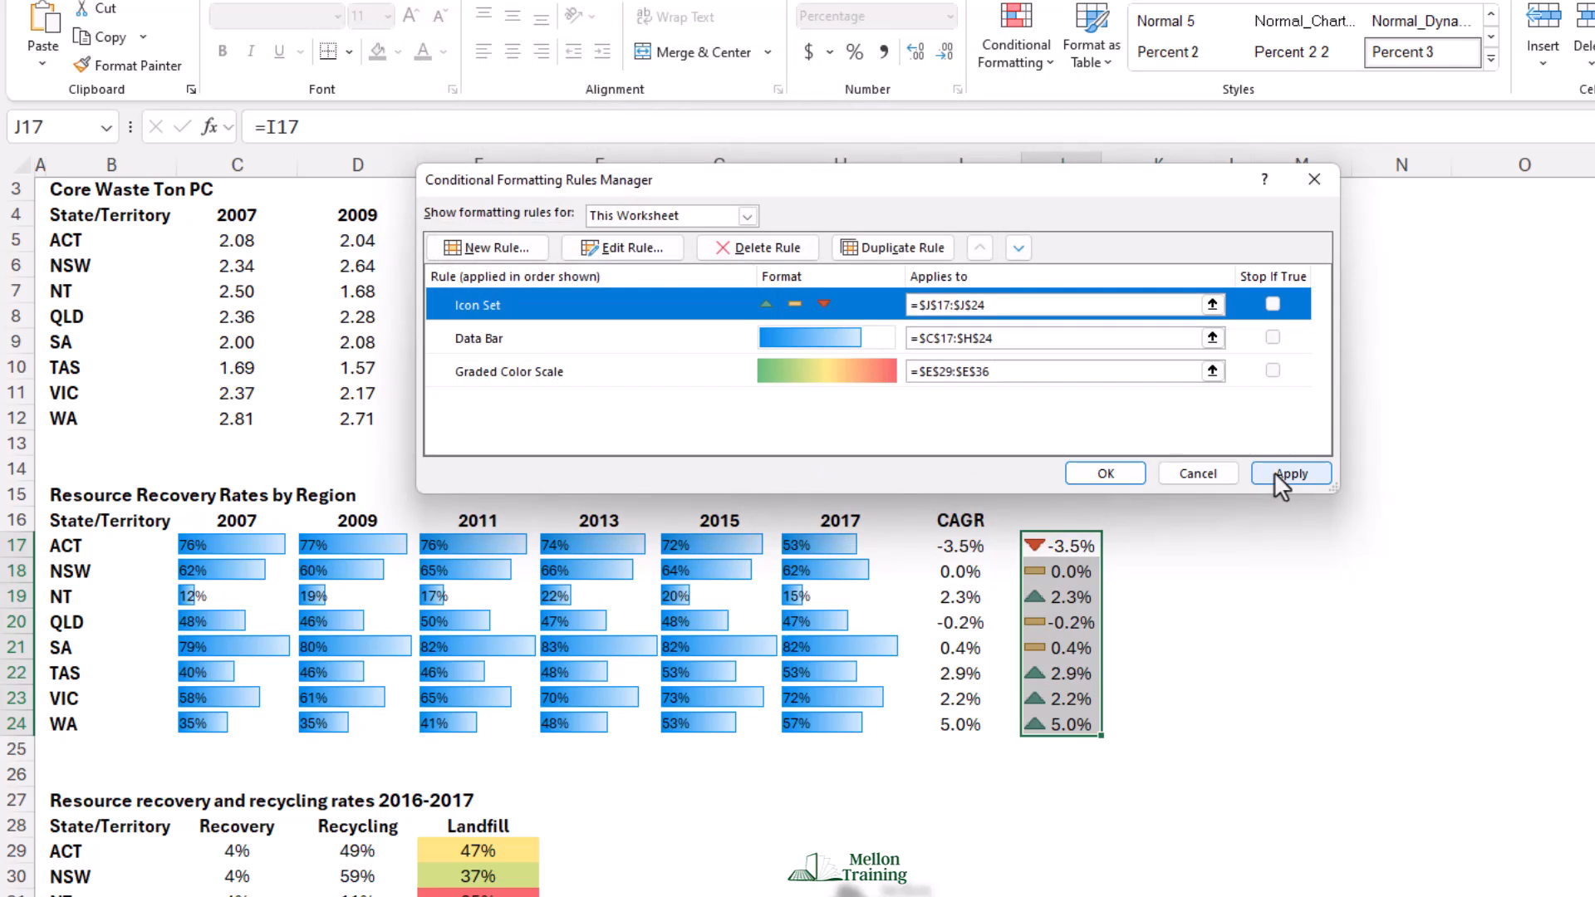
{"action": "mouse_move", "coordinate": [1274, 487]}
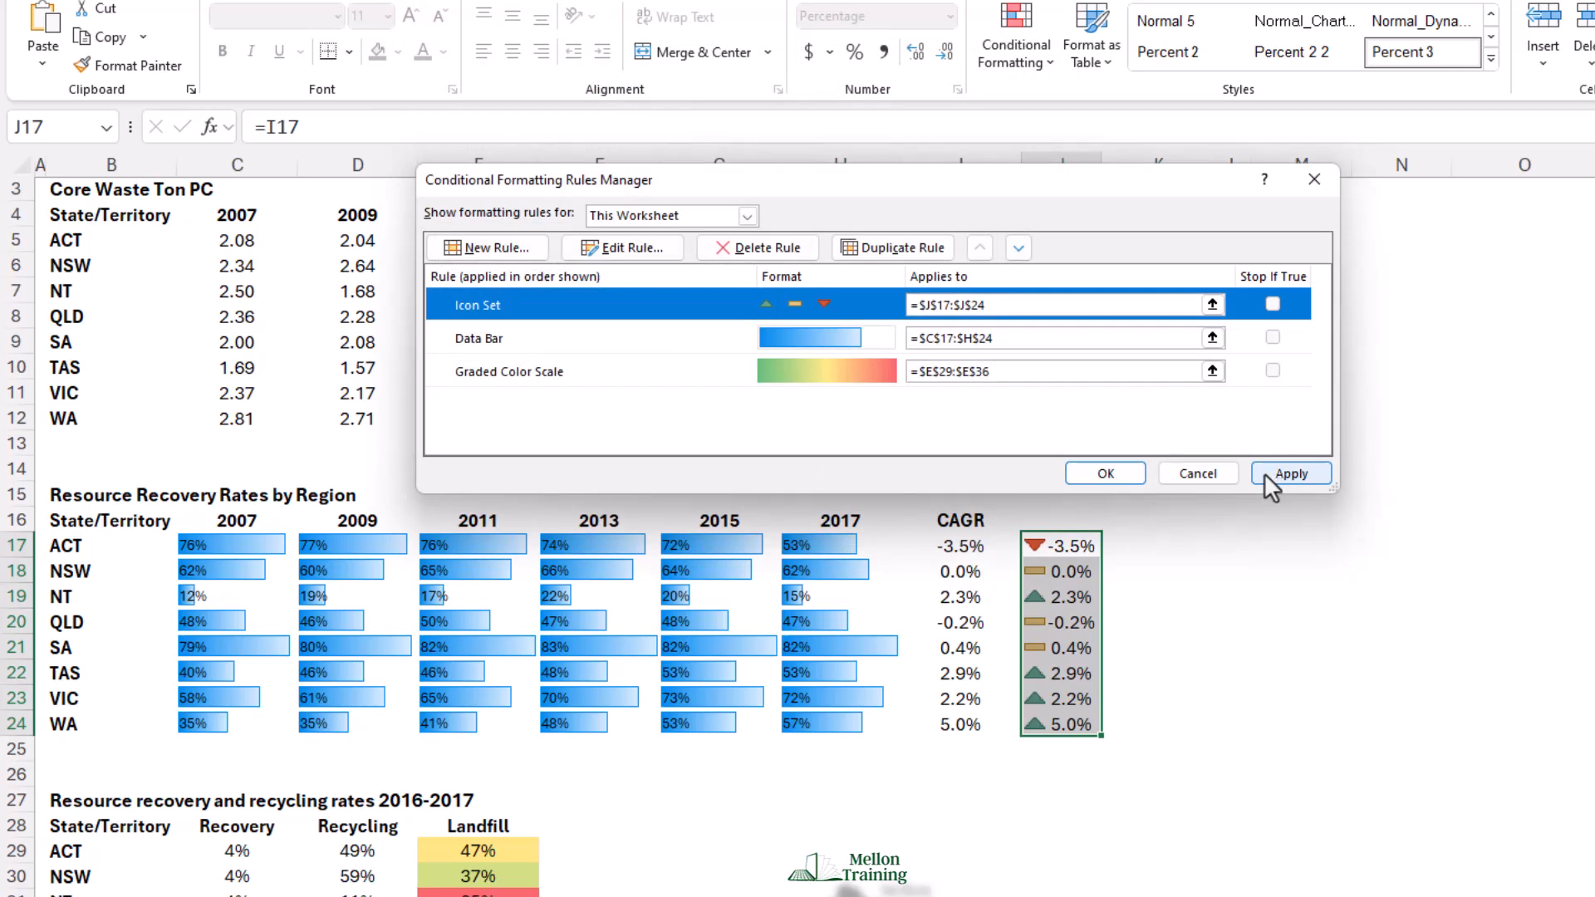